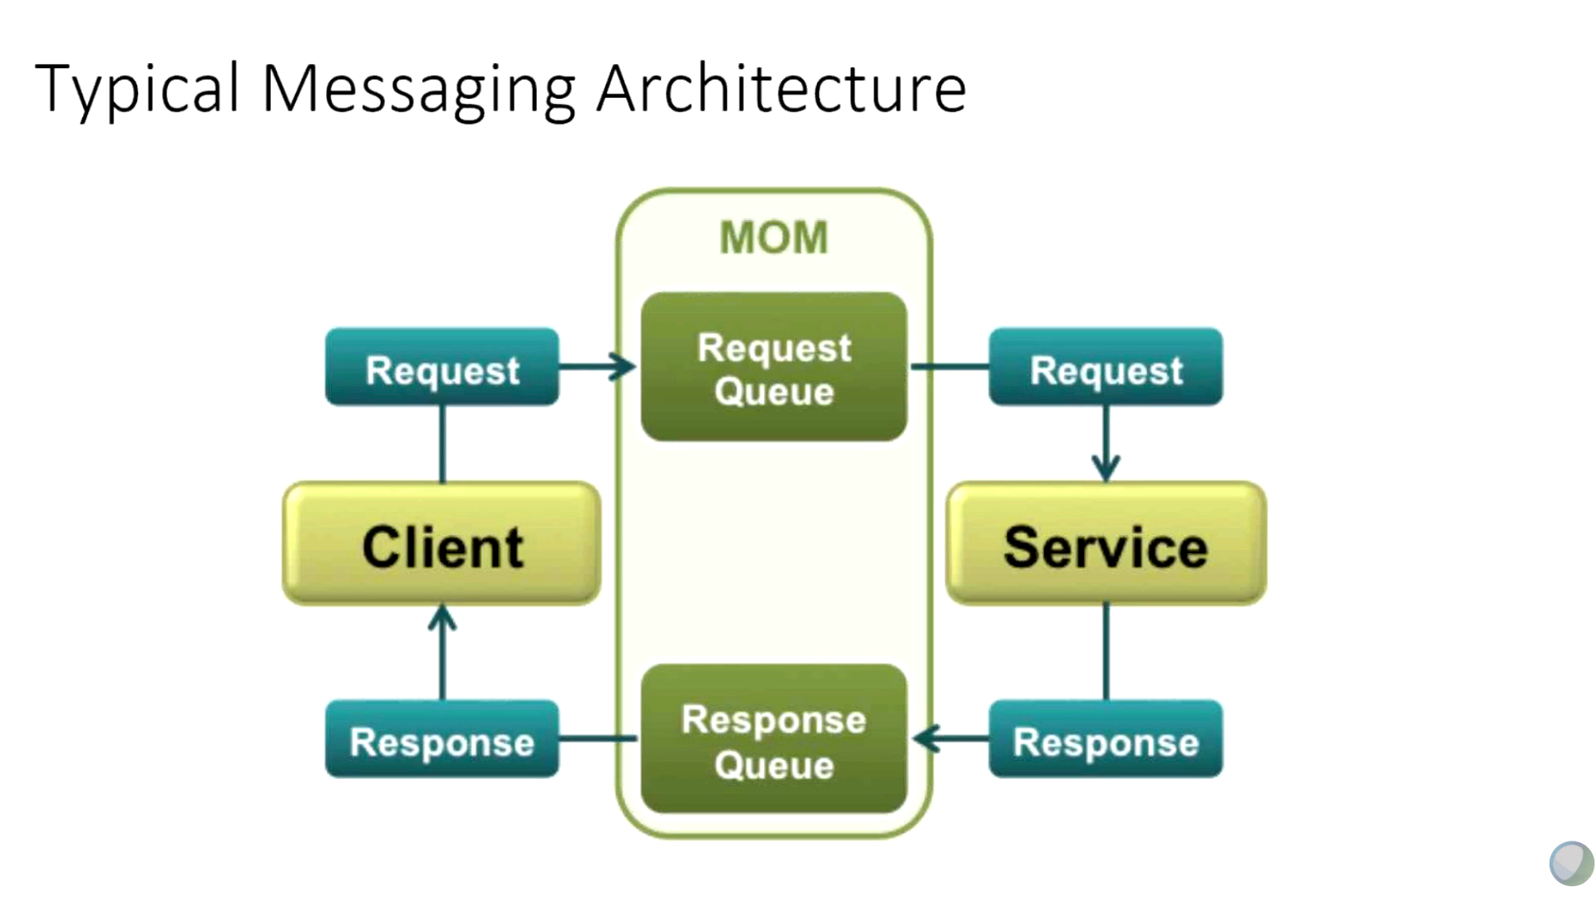
# Advance to the Proxy Recording slide showing the VSE Recorder between queues.
pyautogui.press('Right')
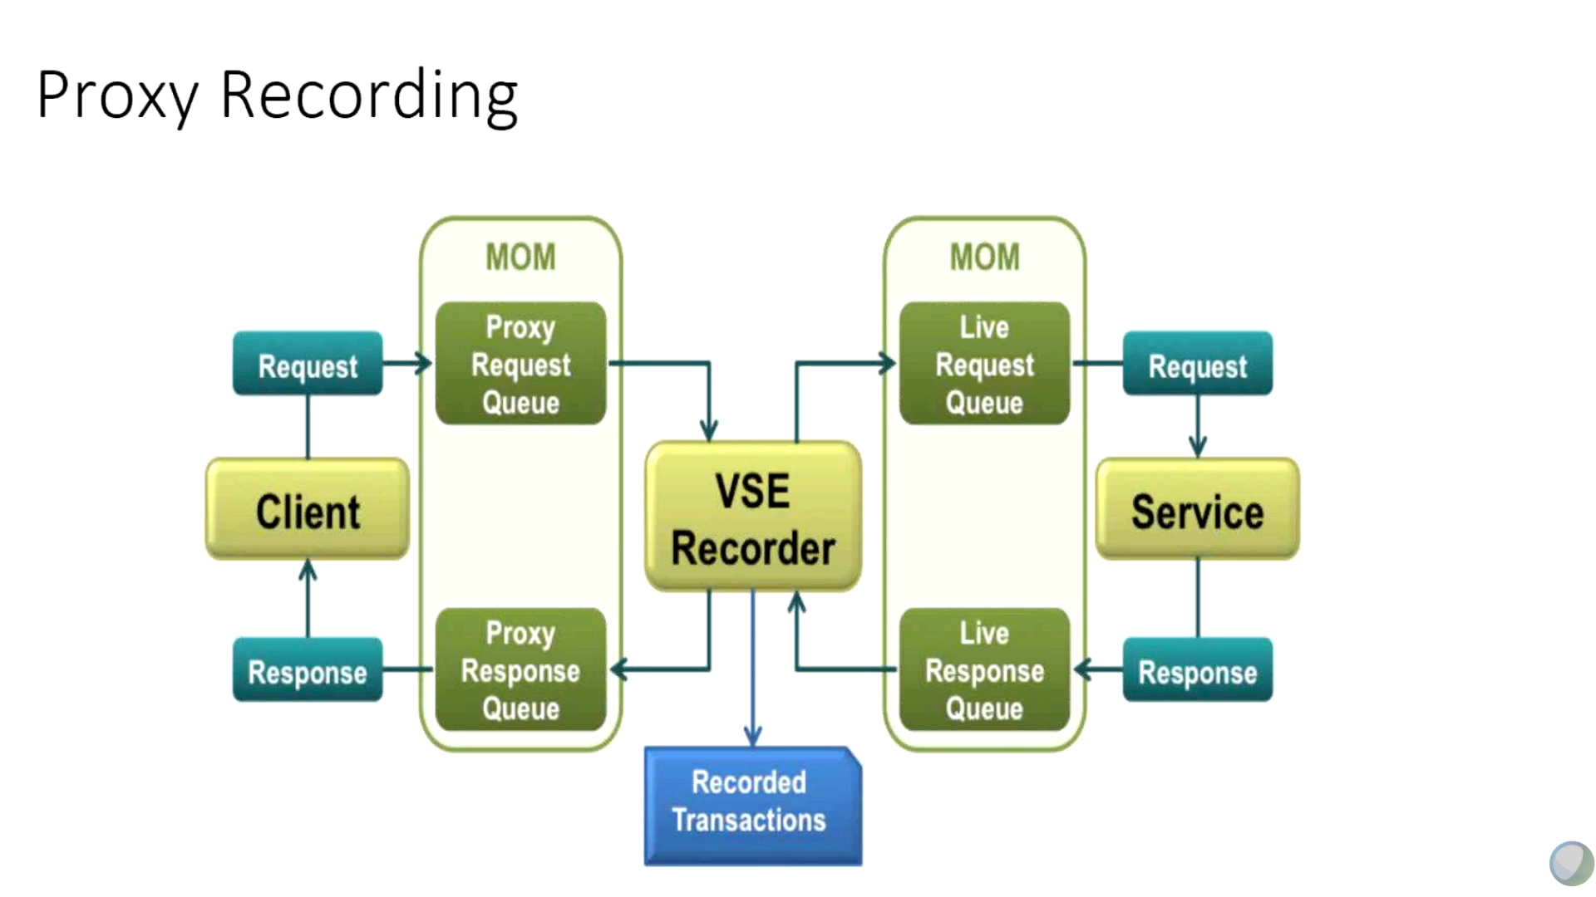
pyautogui.press('Right')
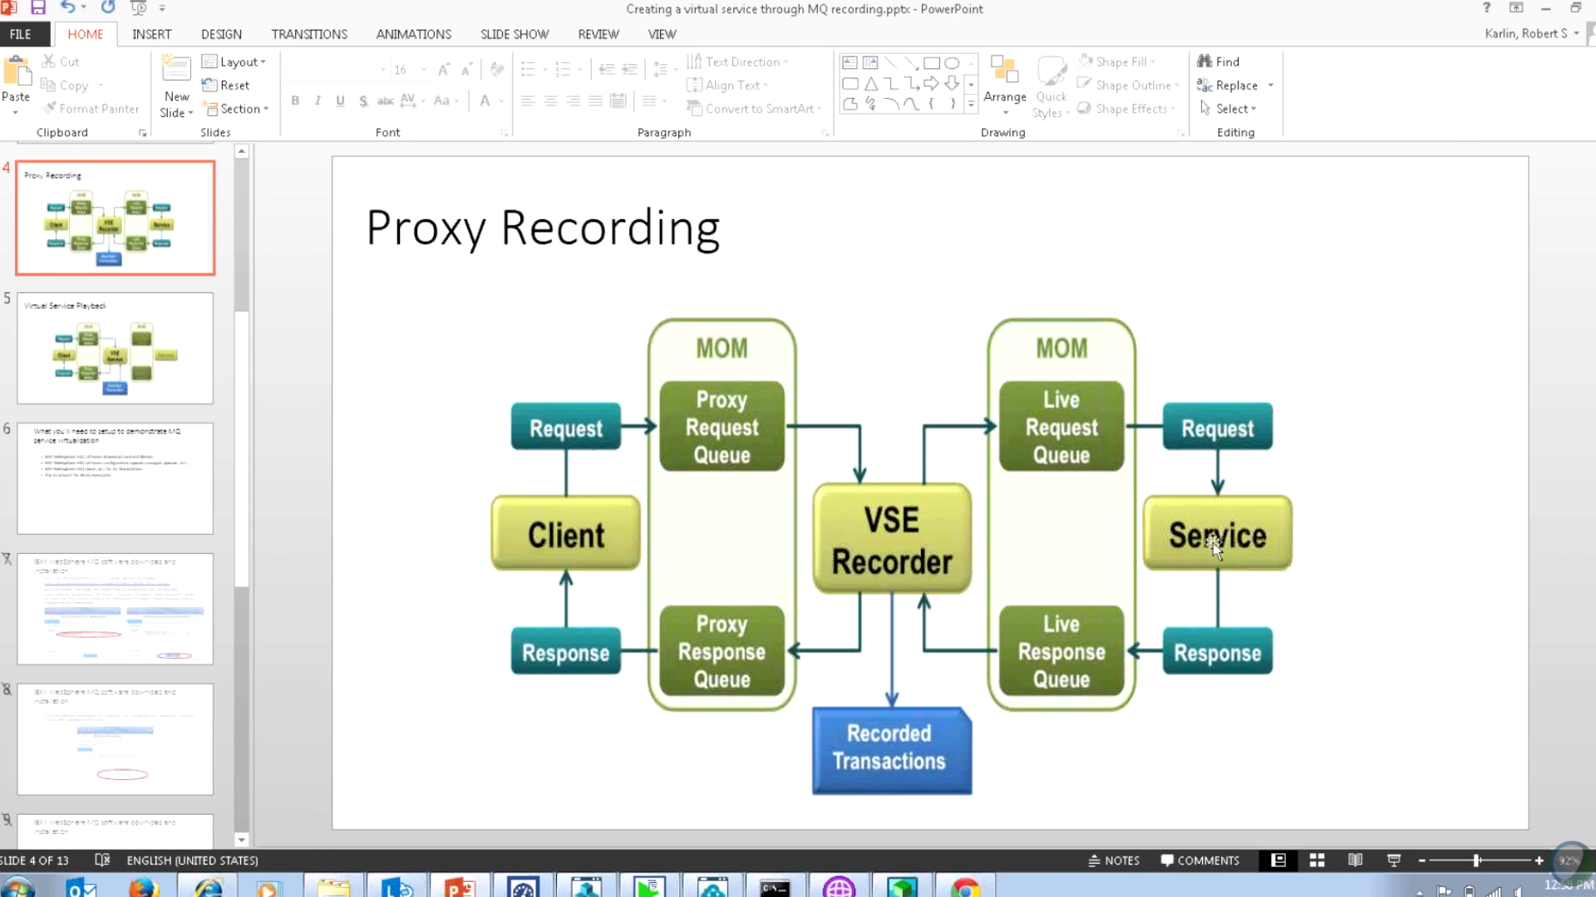
pyautogui.moveTo(1219, 564)
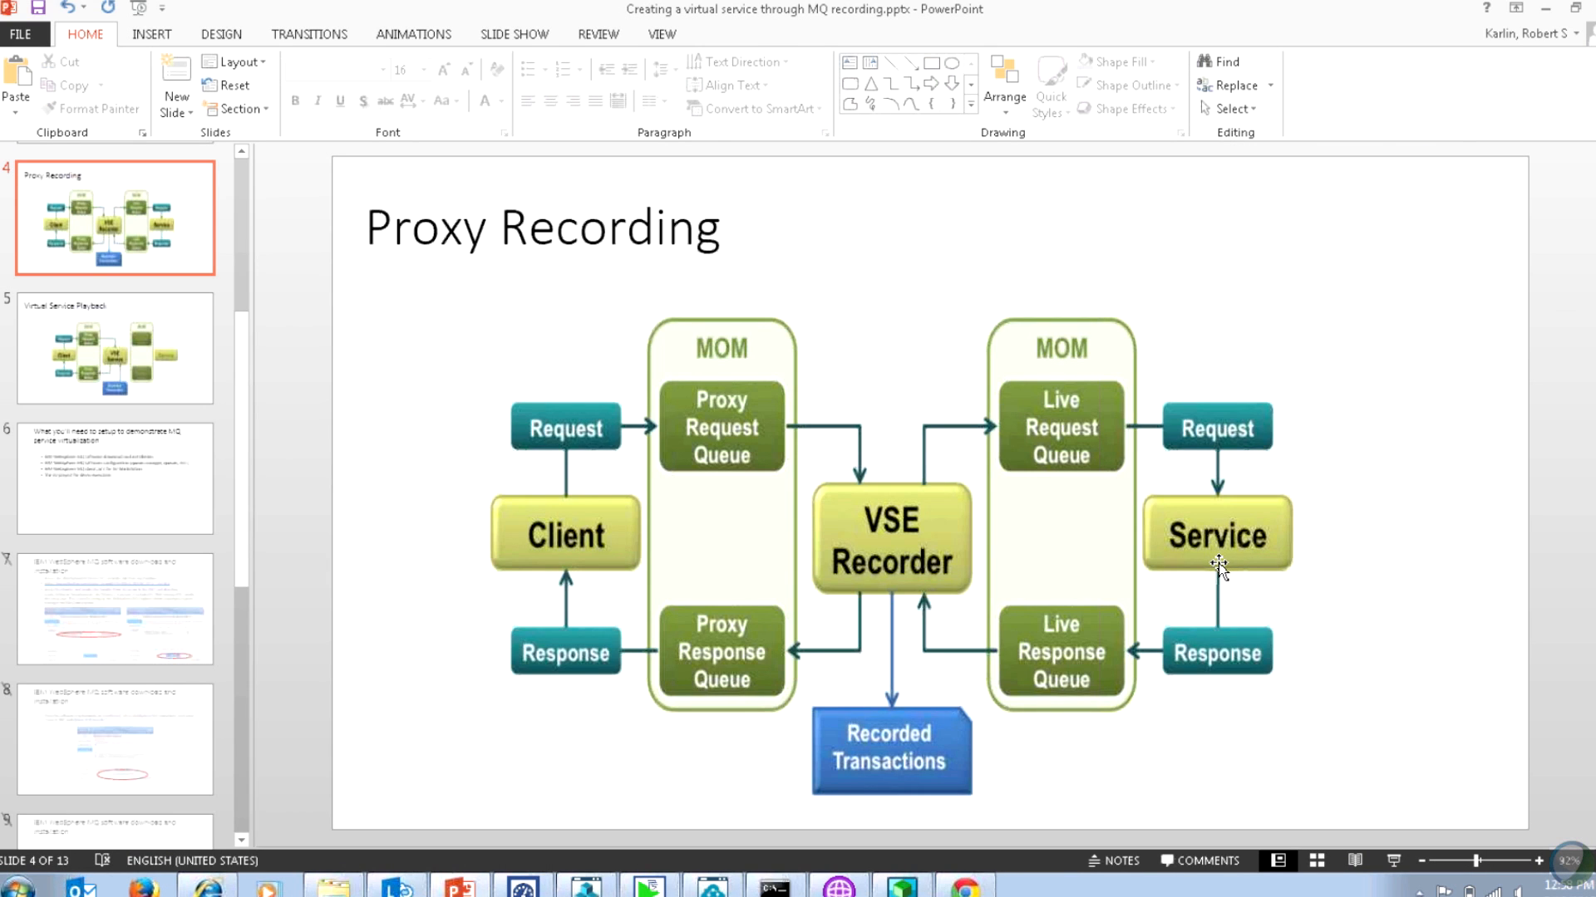
pyautogui.moveTo(1233, 563)
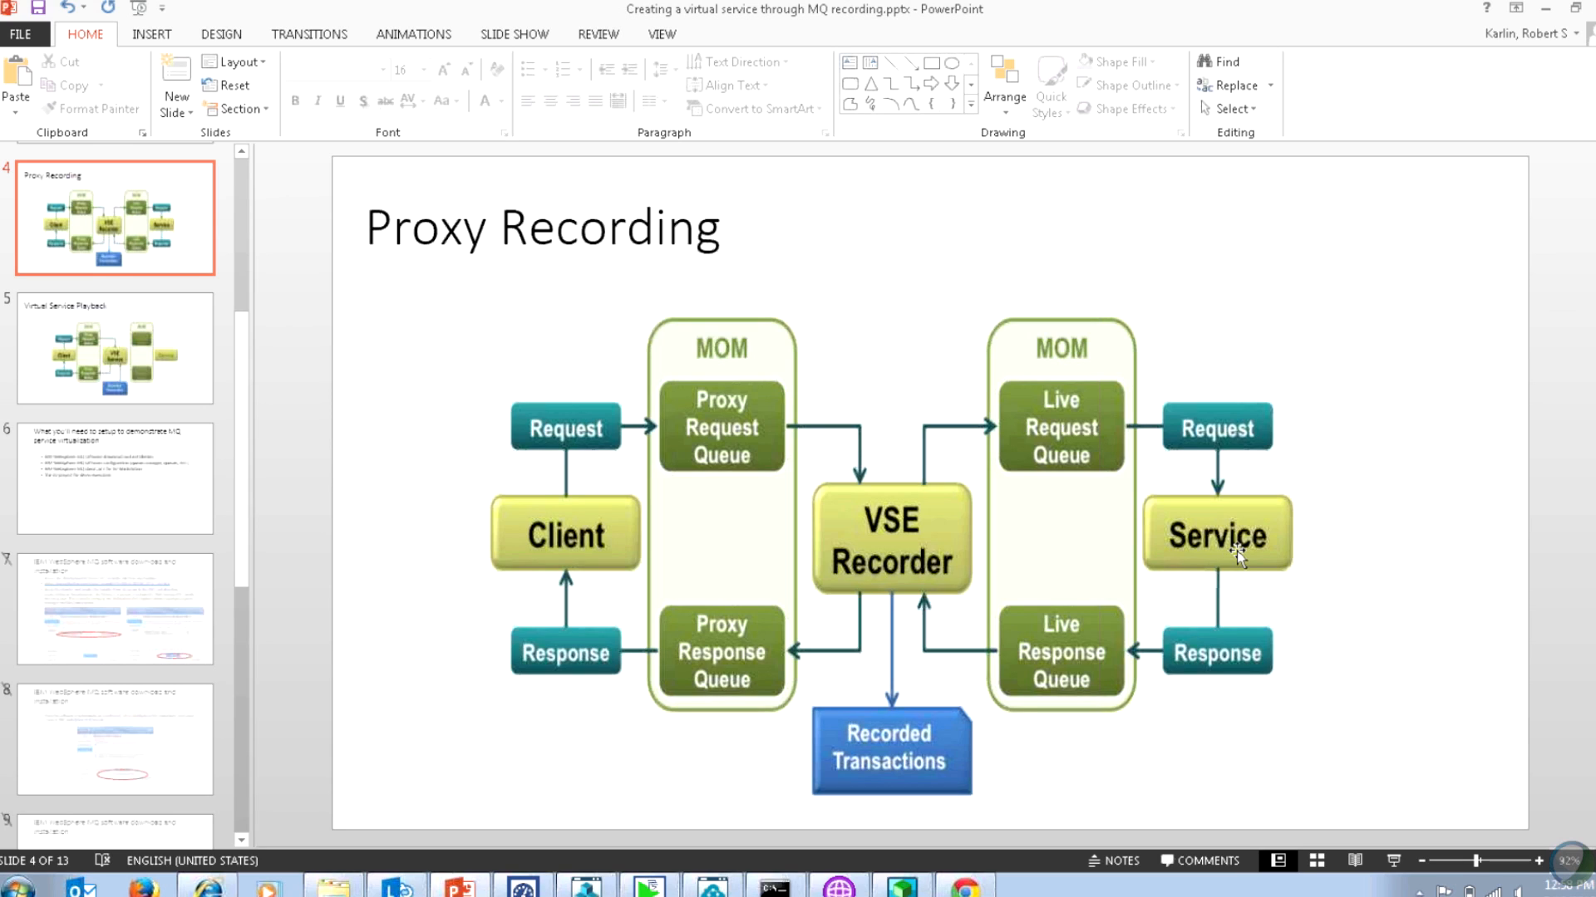
pyautogui.moveTo(1240, 565)
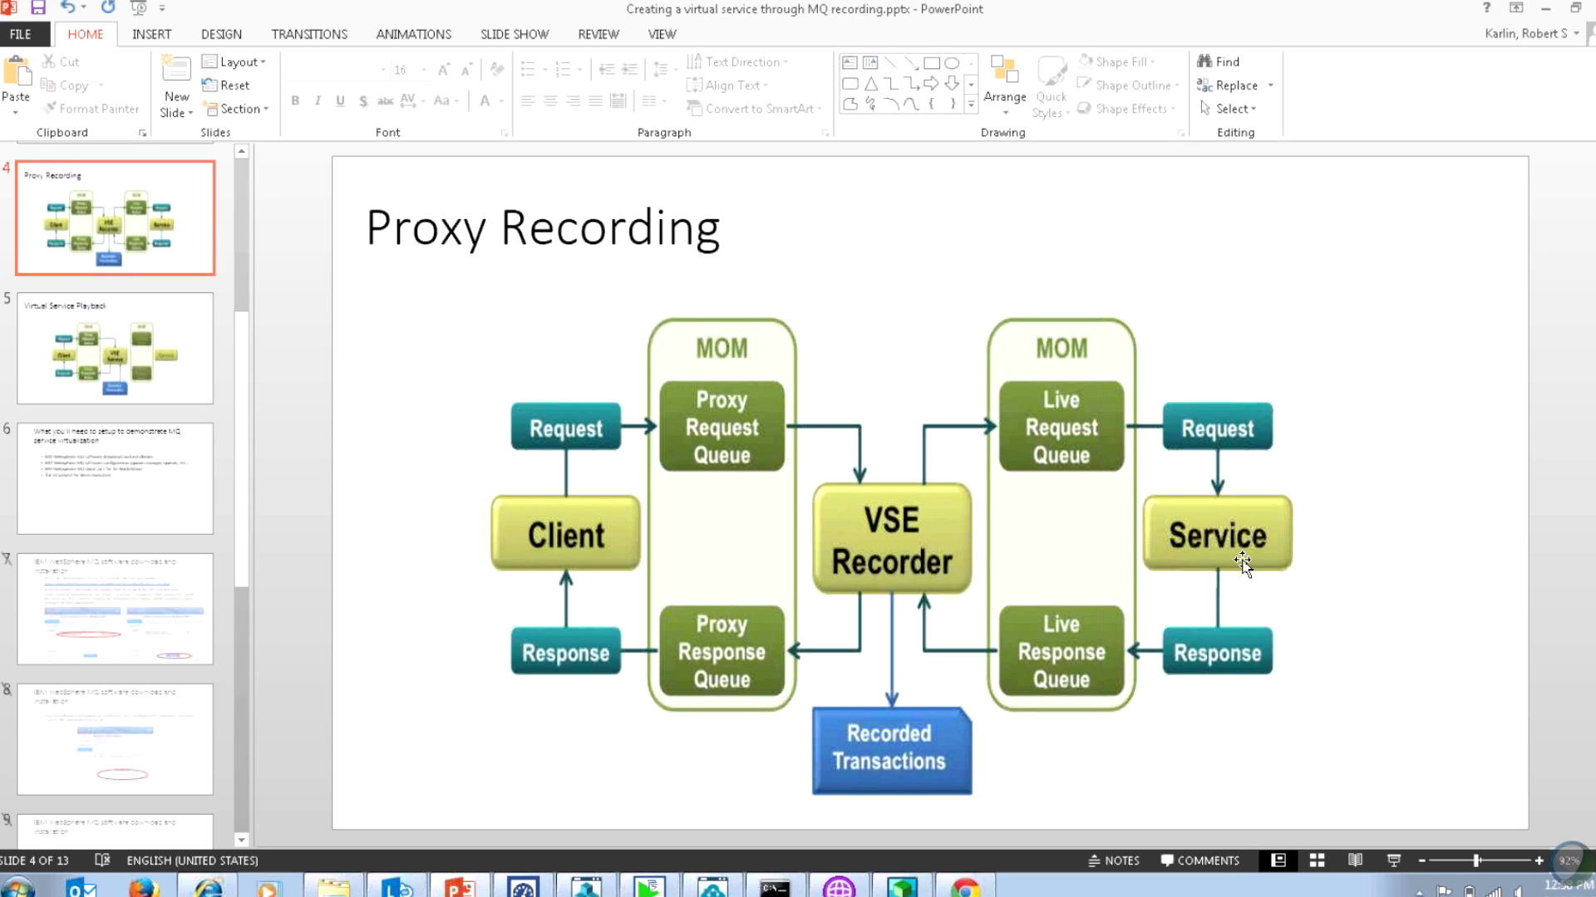
pyautogui.moveTo(1237, 565)
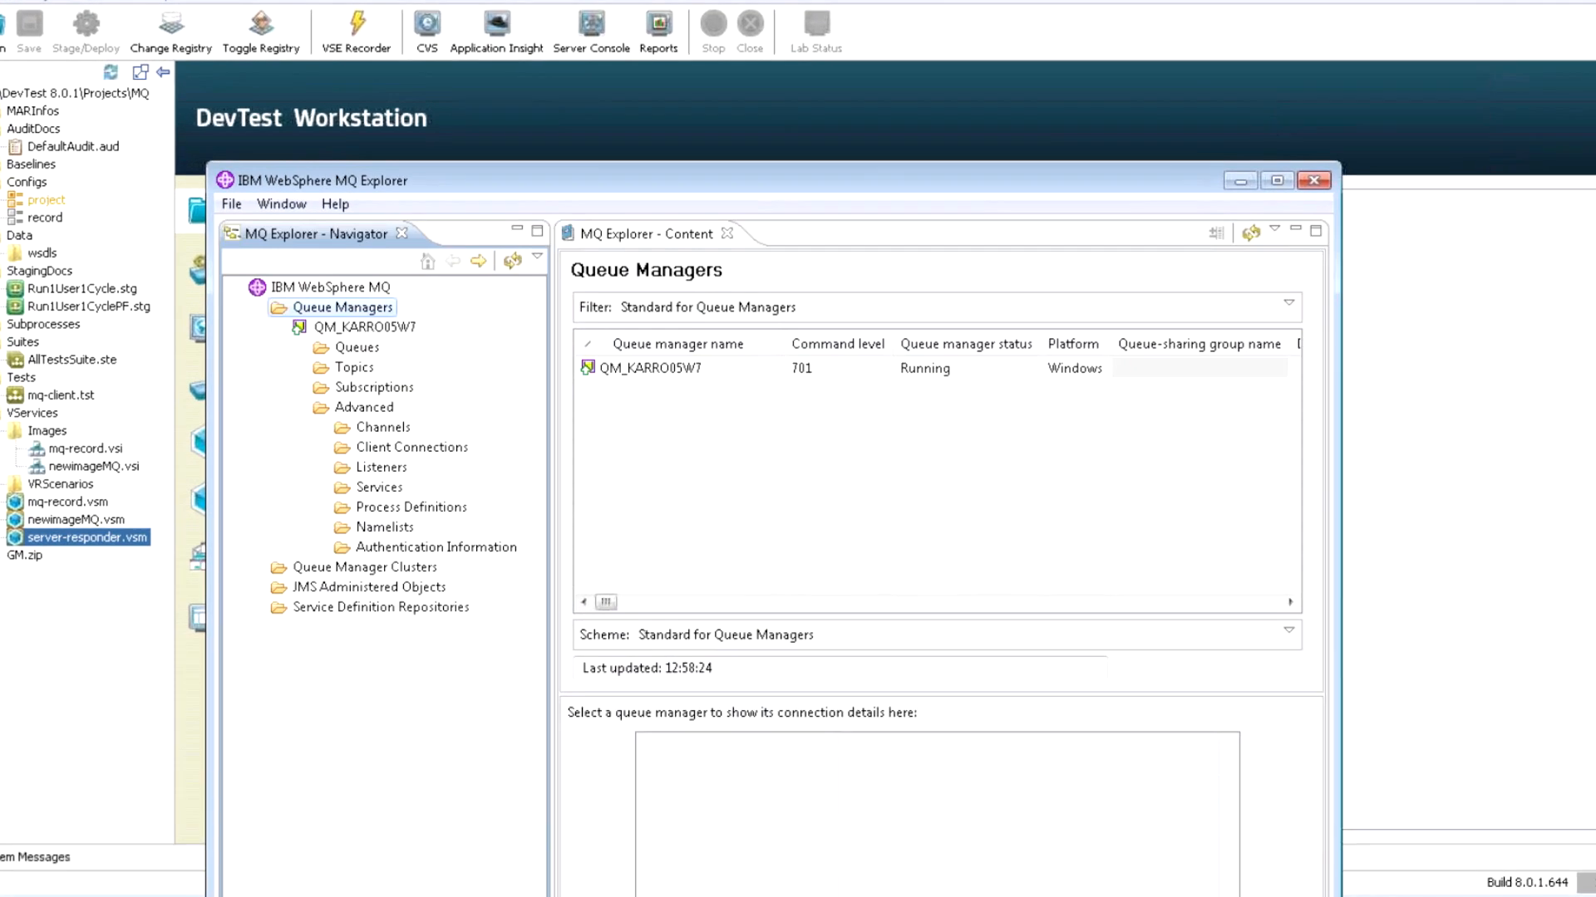
# Review QM_KARRO05W7's four queues, then refresh channels to show S_KARRO05W7 running.
pyautogui.click(1276, 180)
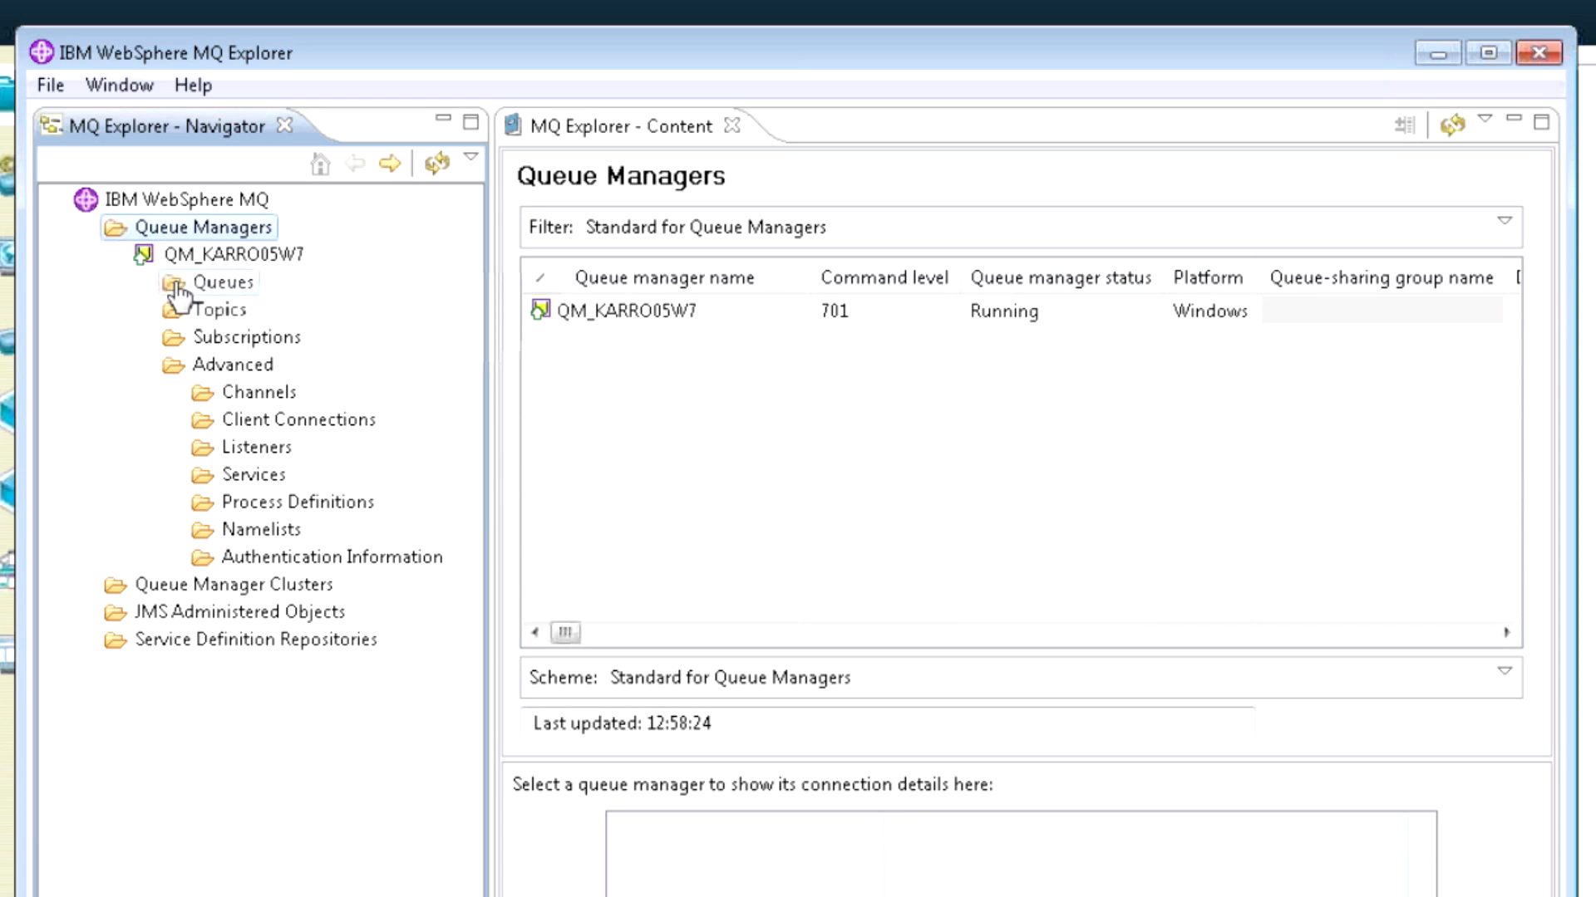
pyautogui.click(220, 281)
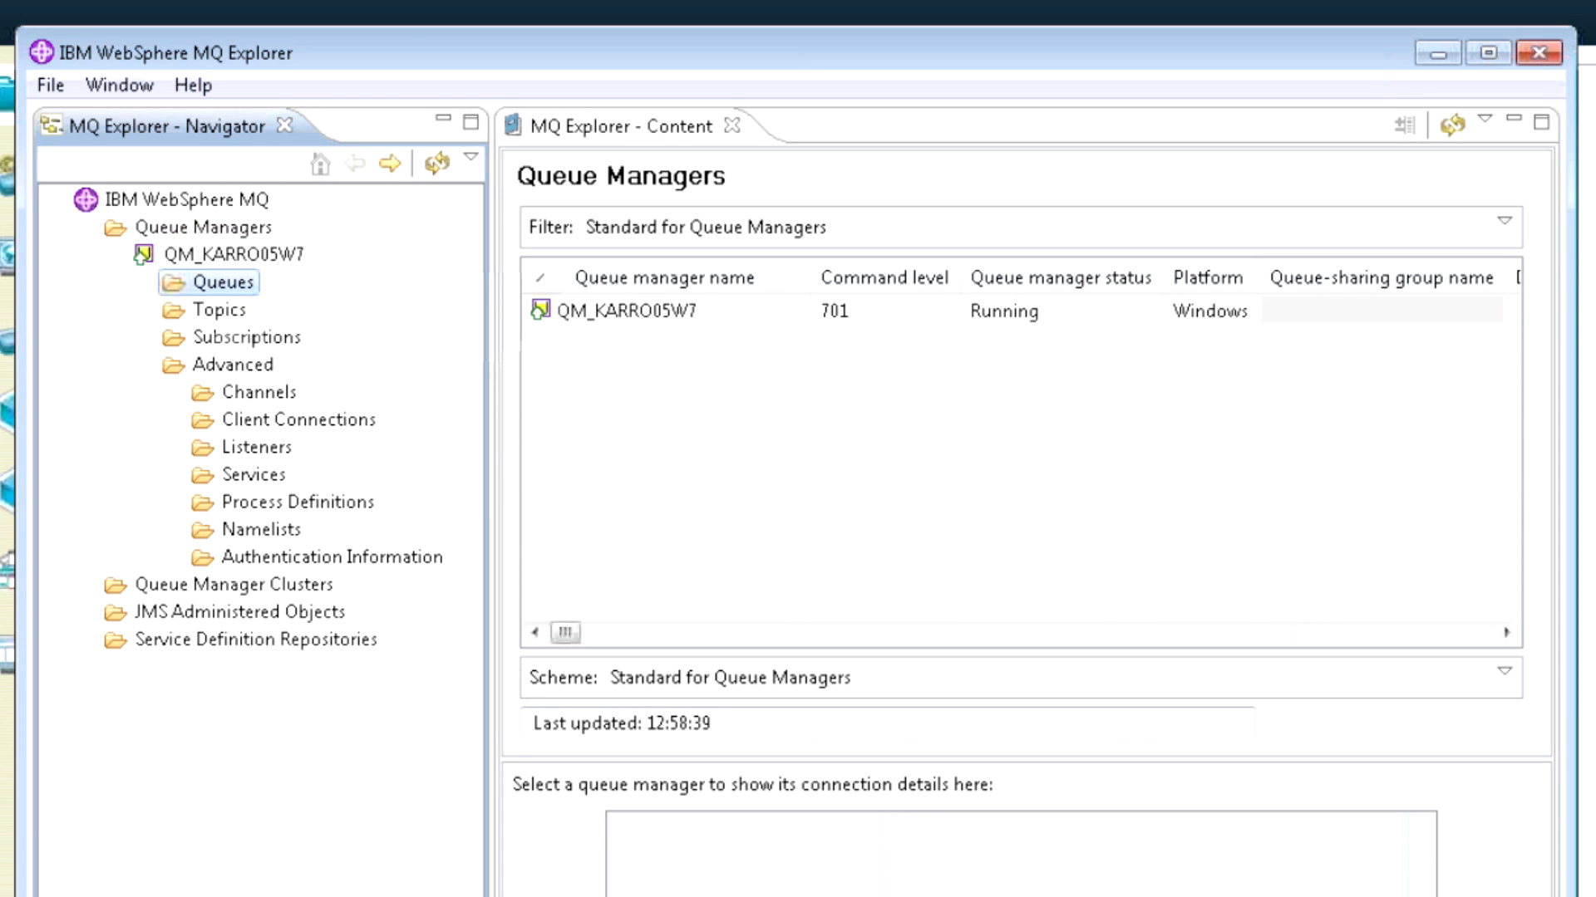
pyautogui.click(219, 283)
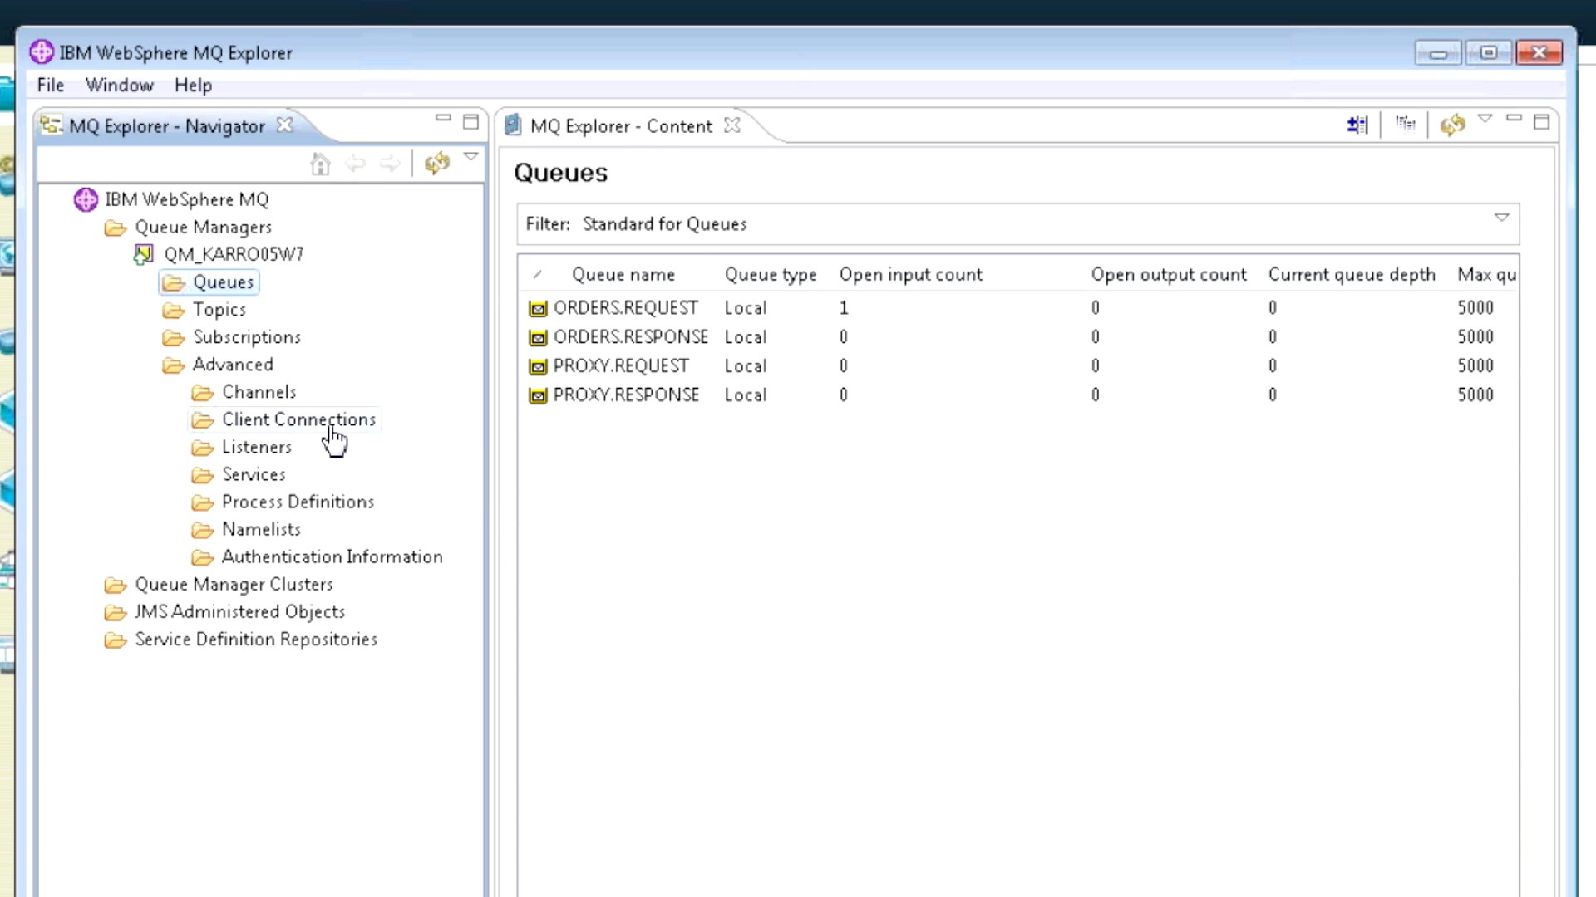
pyautogui.click(258, 392)
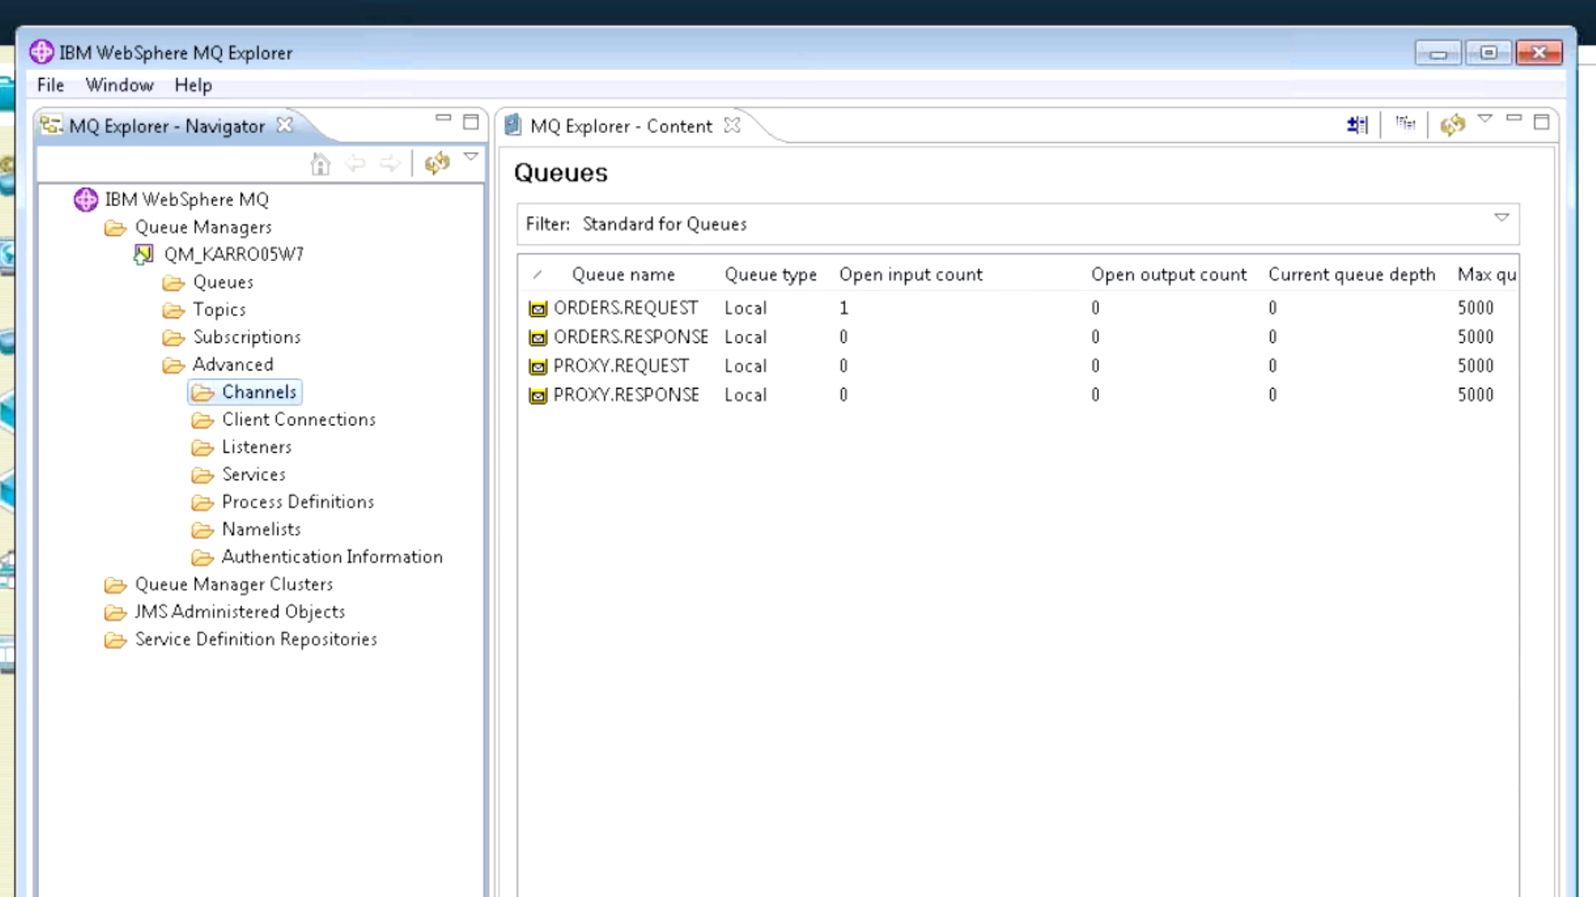
pyautogui.click(255, 391)
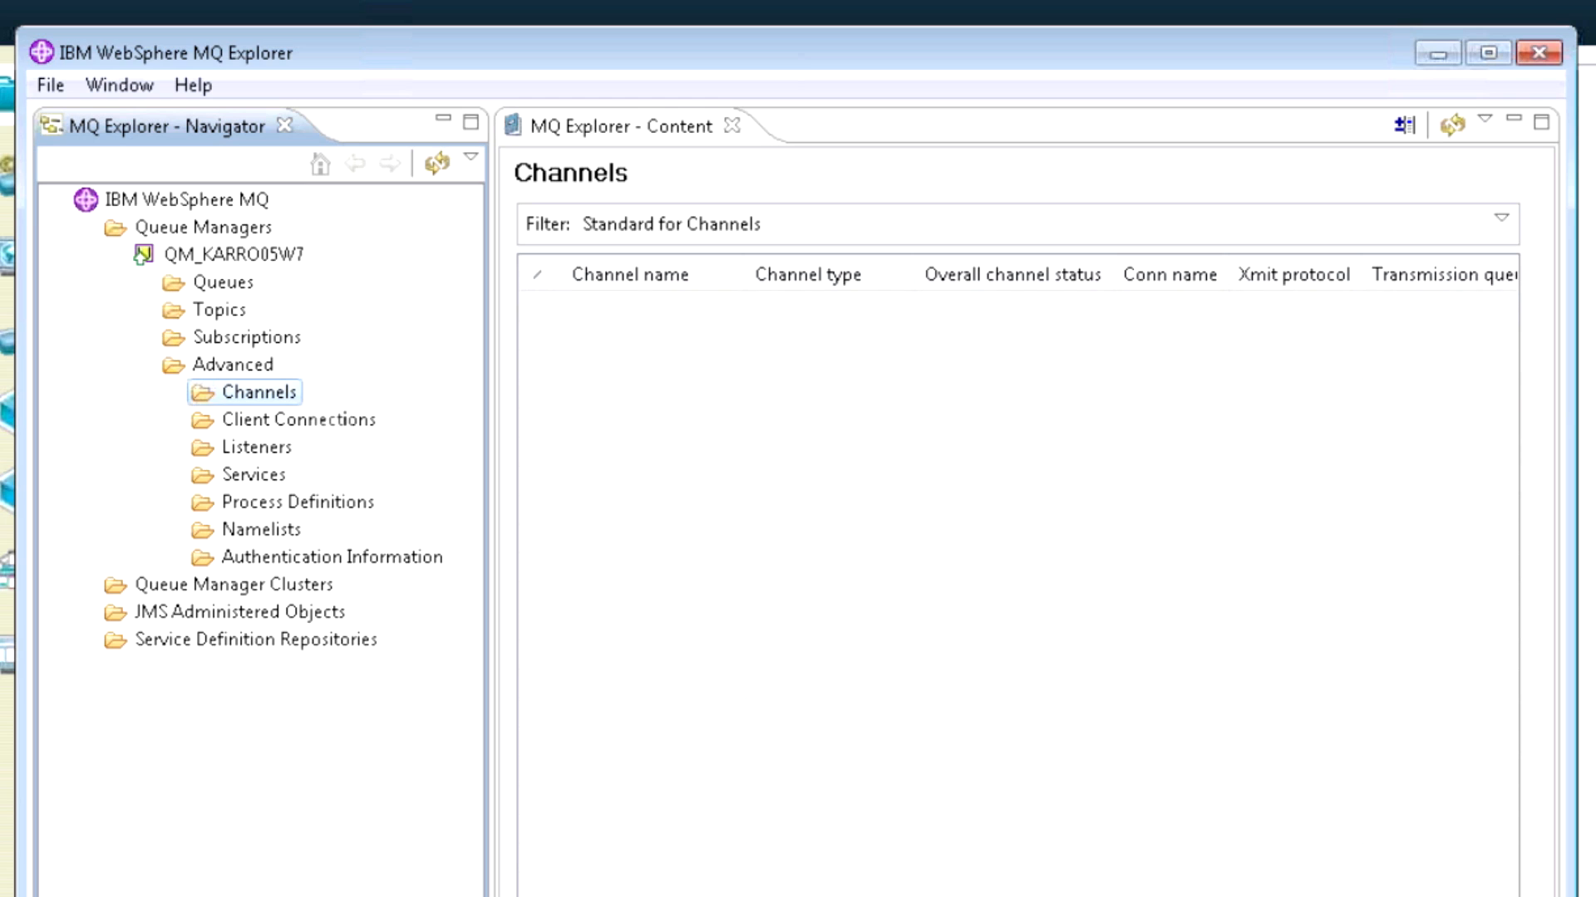
pyautogui.click(283, 419)
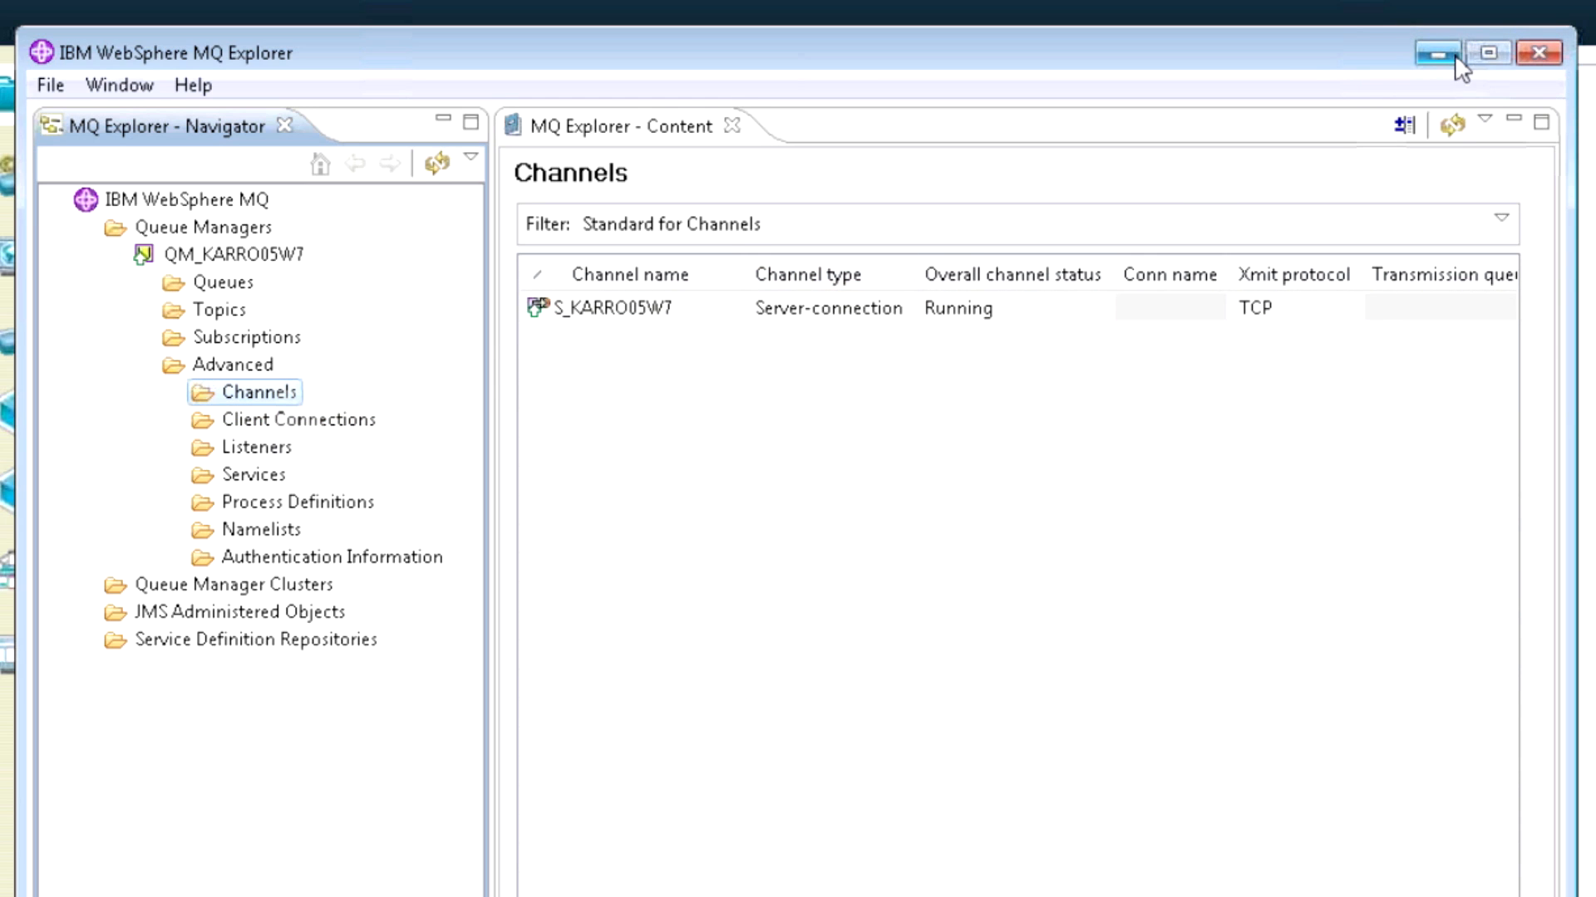
# Minimize MQ Explorer to bring DevTest Workstation to the front.
pyautogui.click(1432, 52)
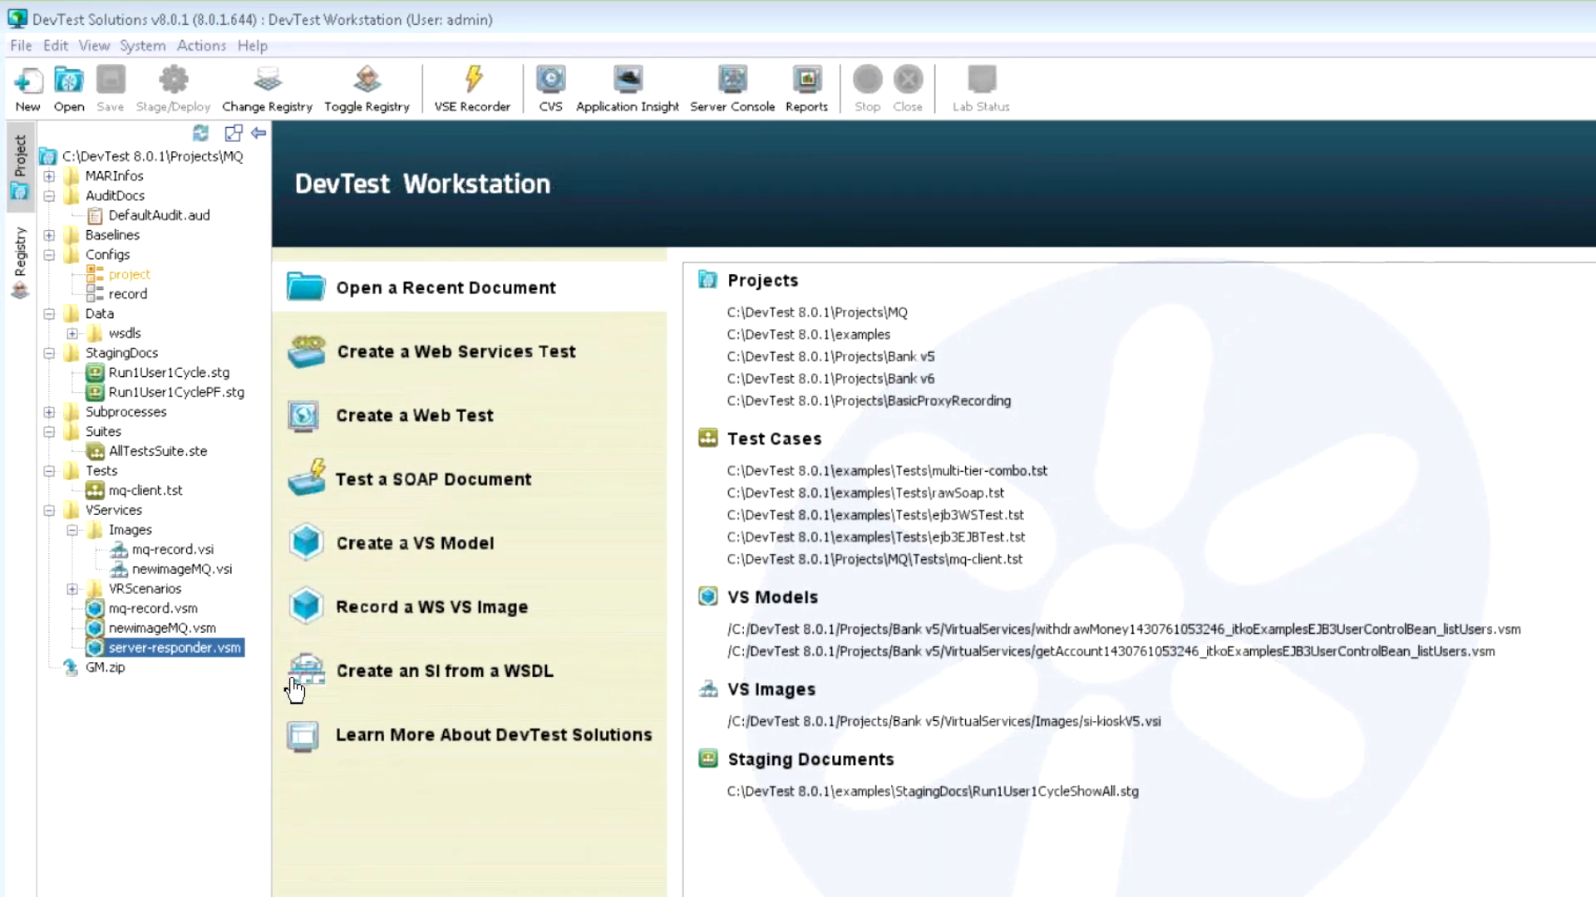
pyautogui.moveTo(216, 699)
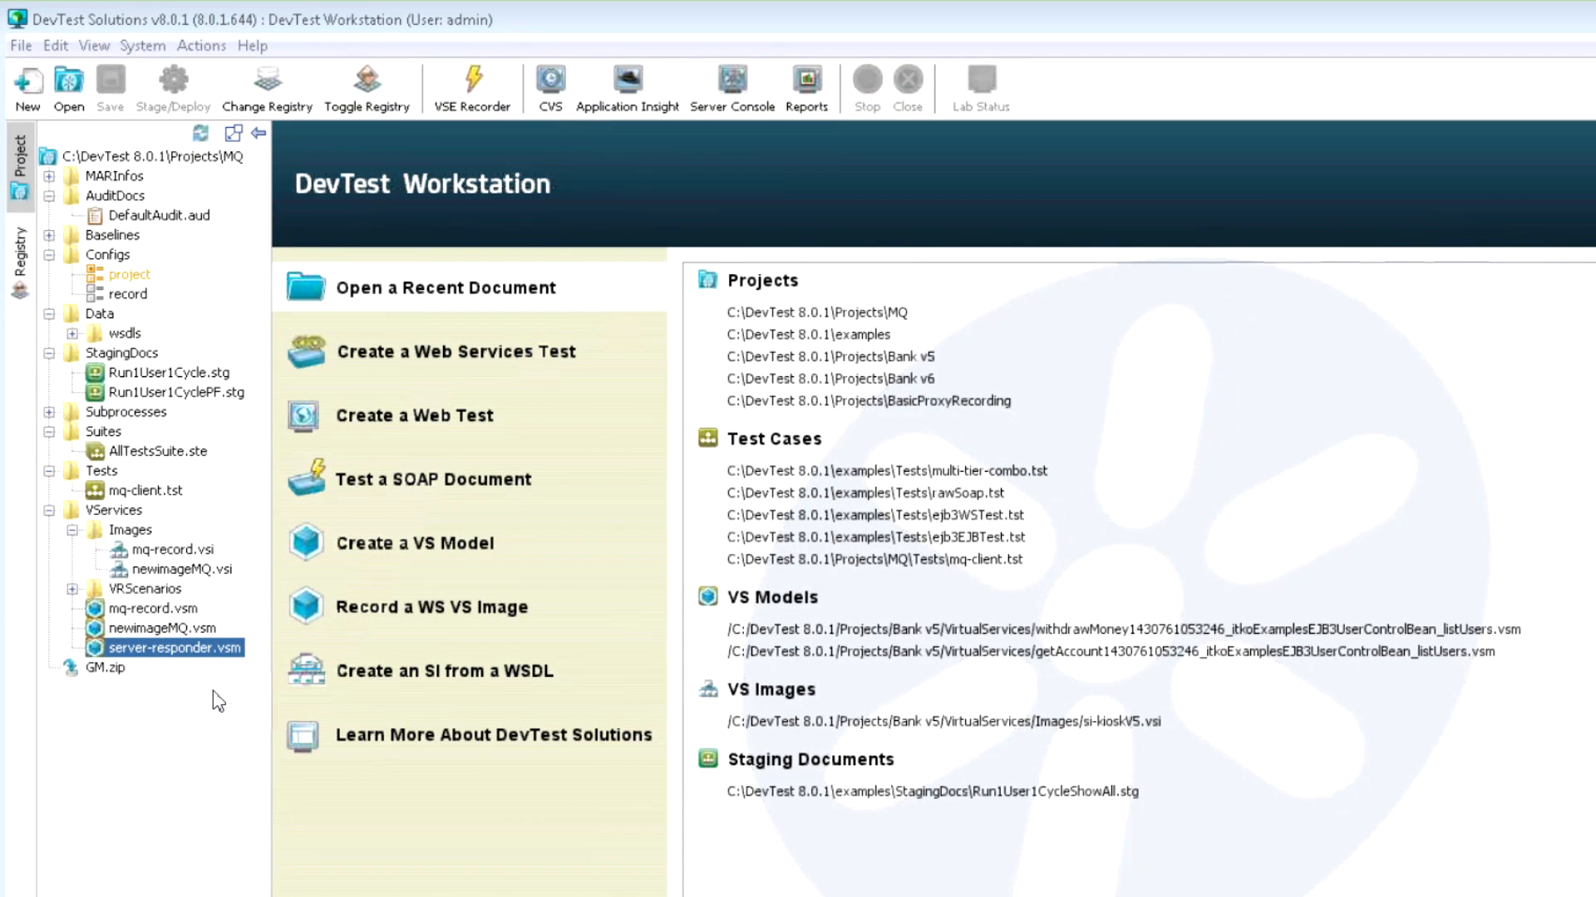
pyautogui.moveTo(190, 661)
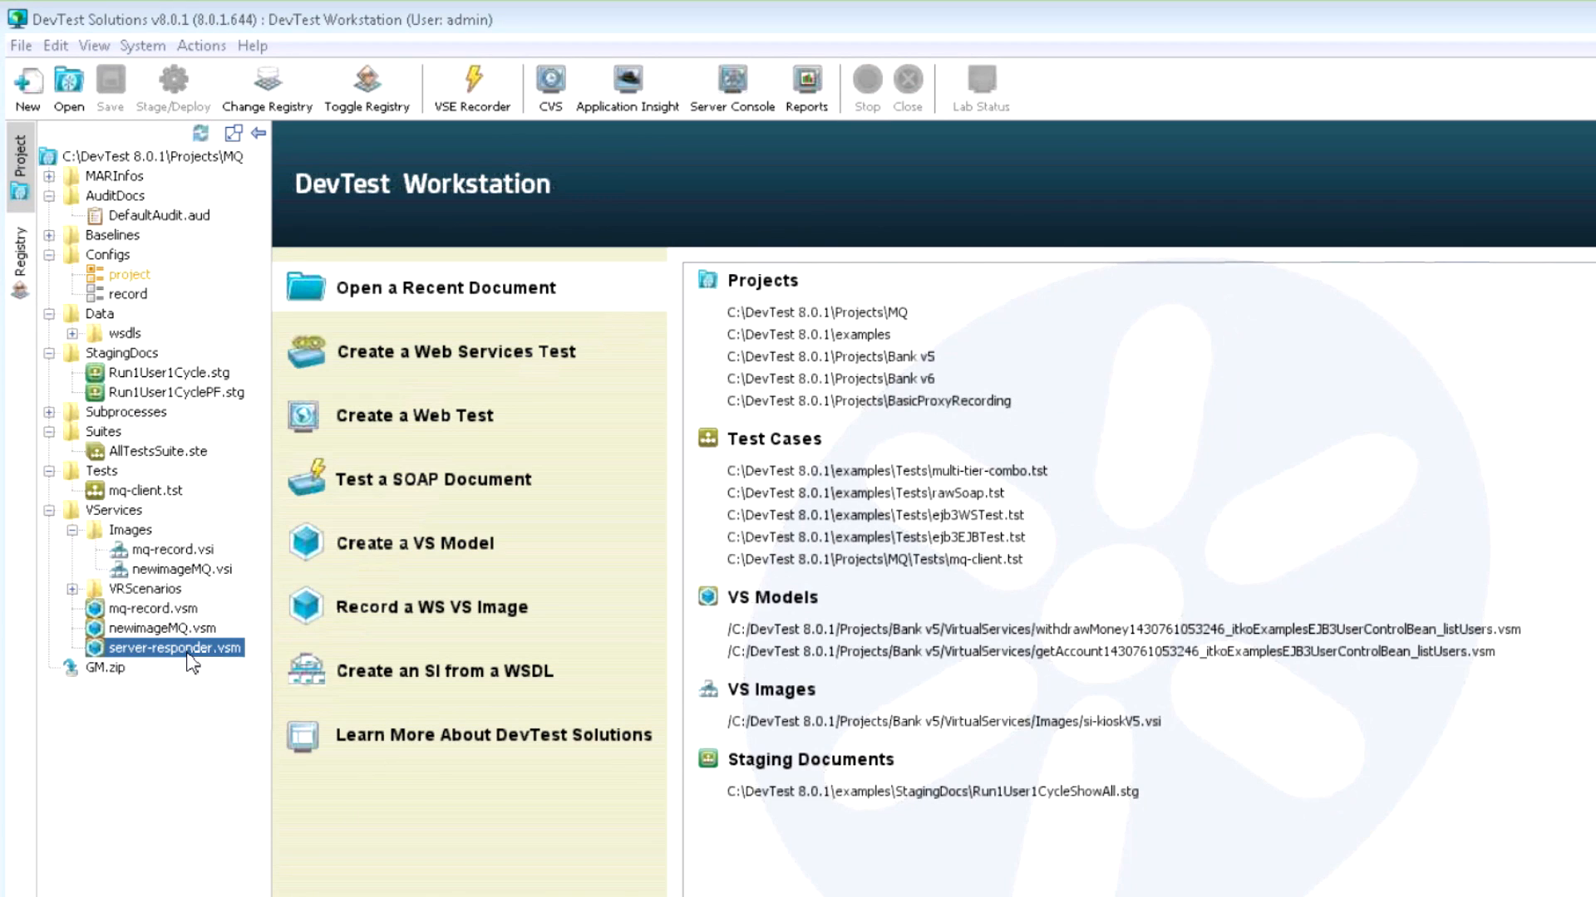
pyautogui.moveTo(189, 671)
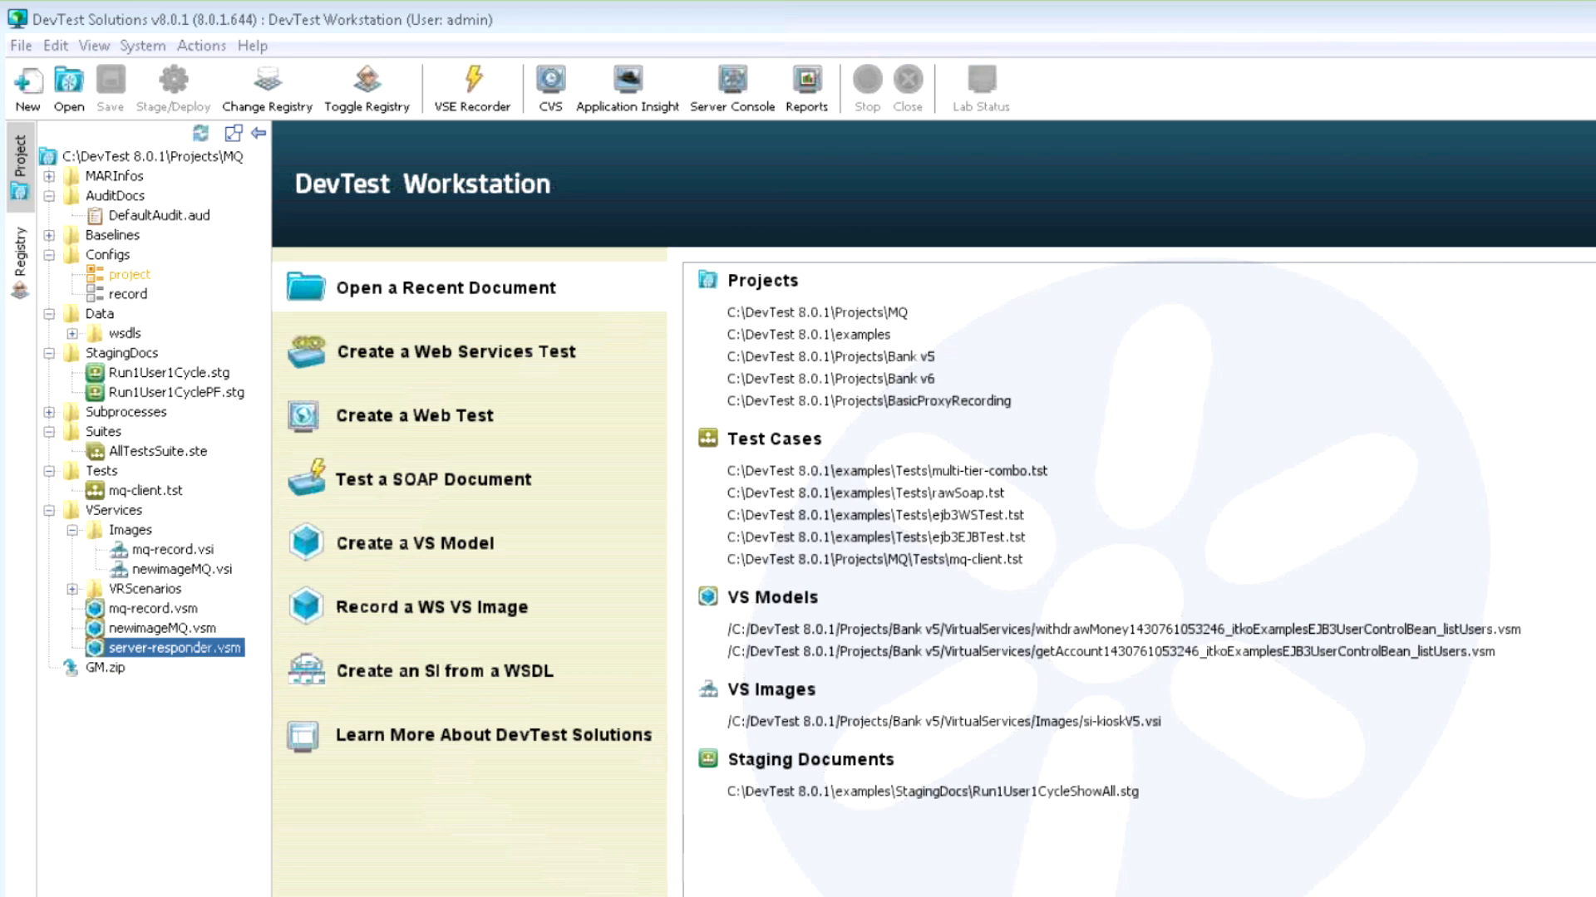
# View the VSE services list and select server-responder to see its details.
pyautogui.click(731, 76)
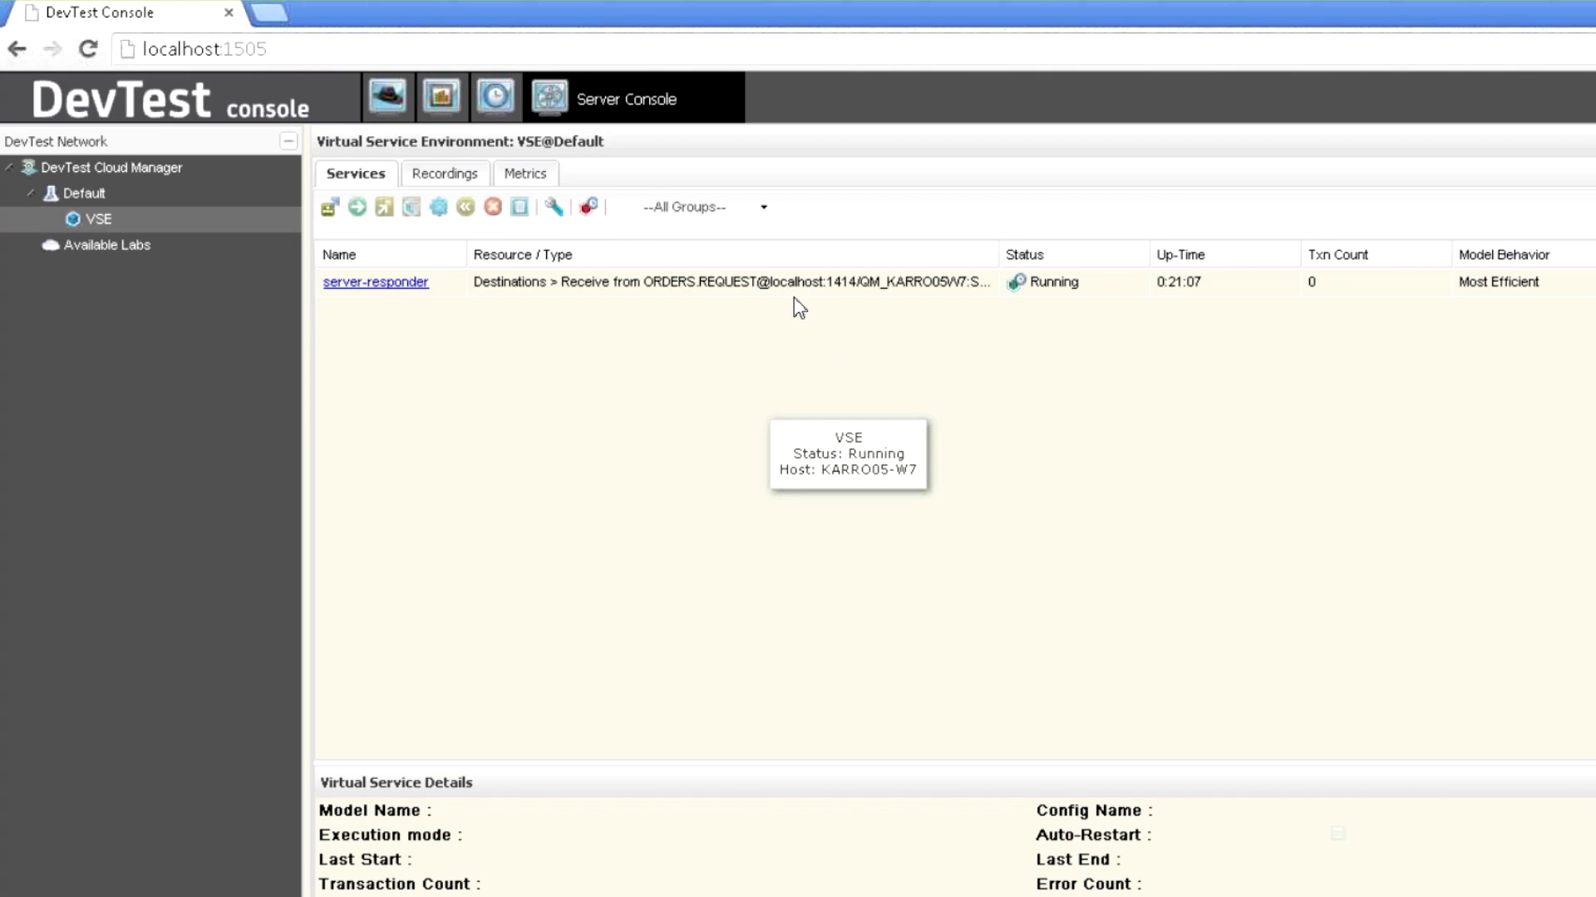
pyautogui.click(375, 282)
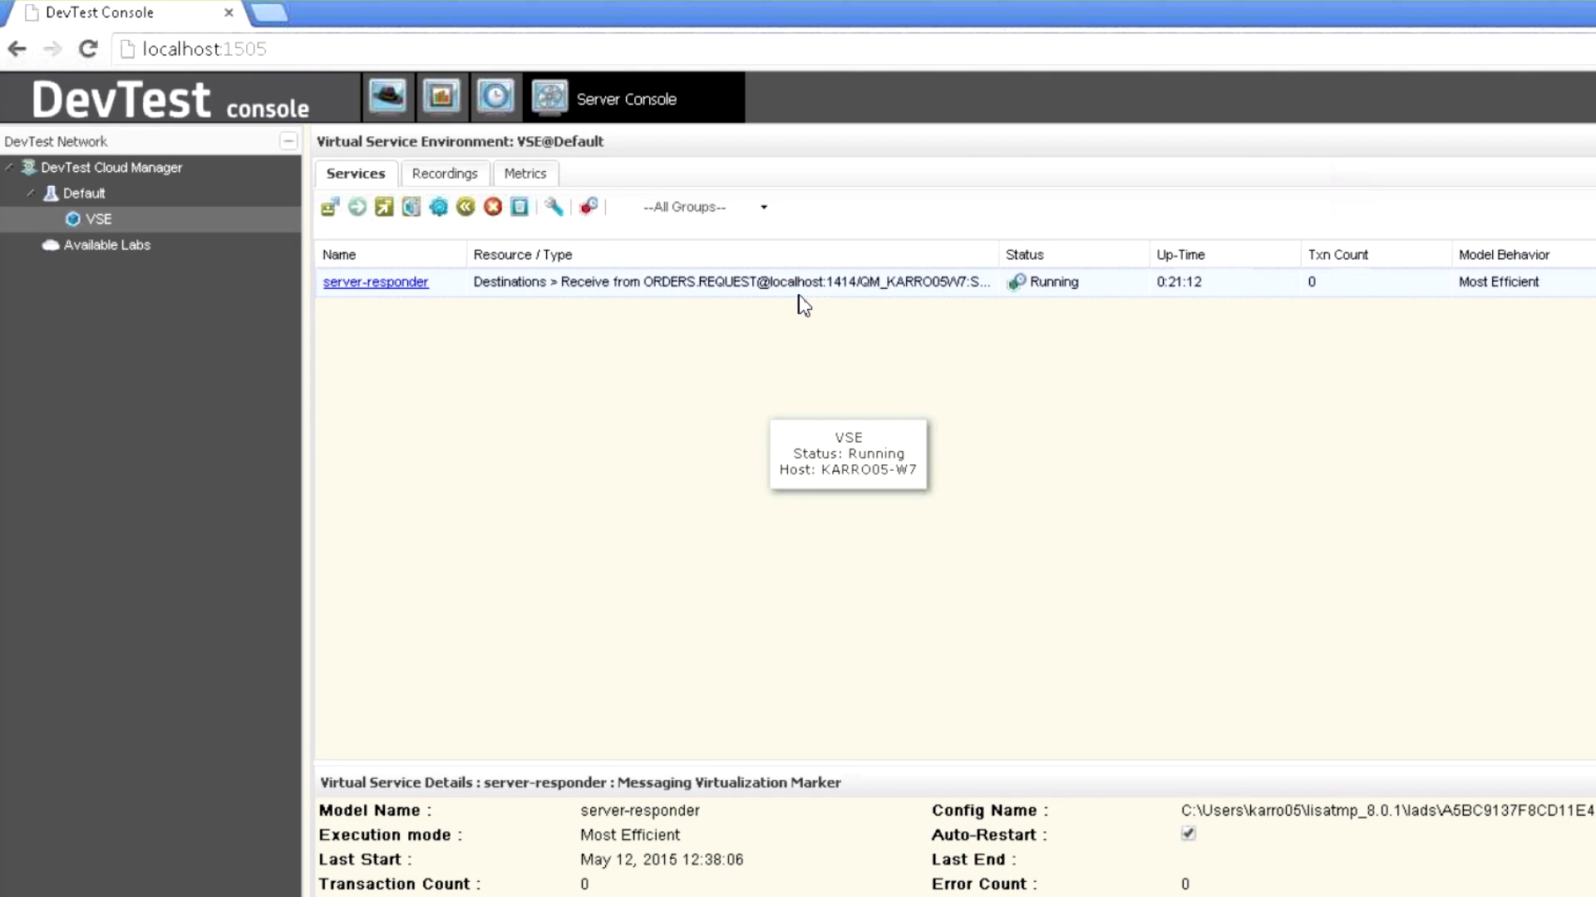
pyautogui.moveTo(1264, 297)
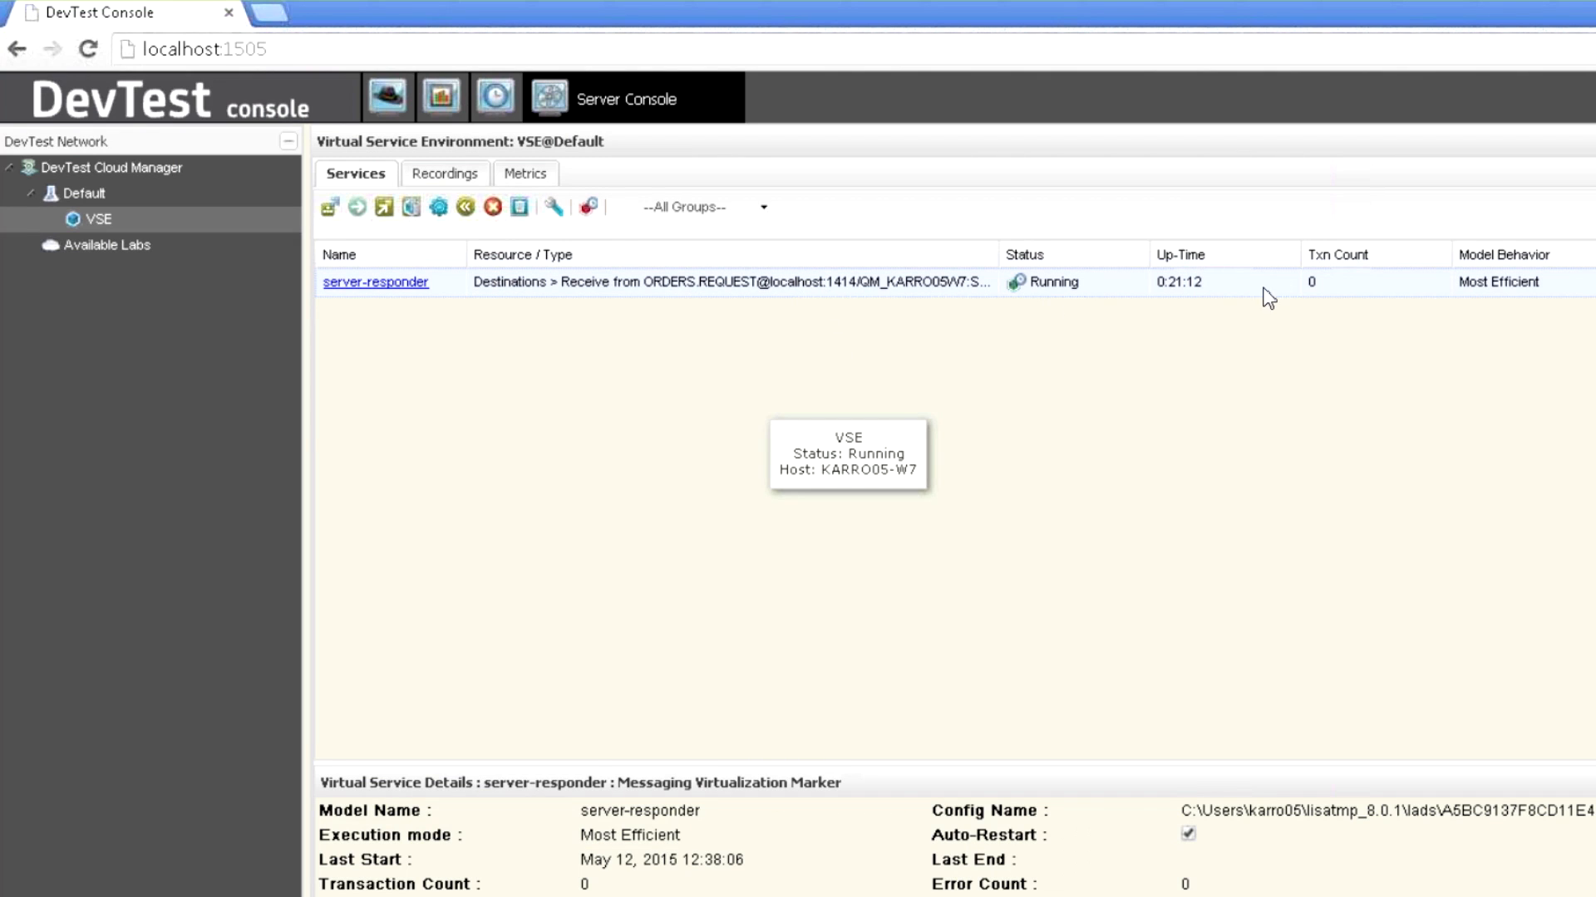
pyautogui.moveTo(1351, 301)
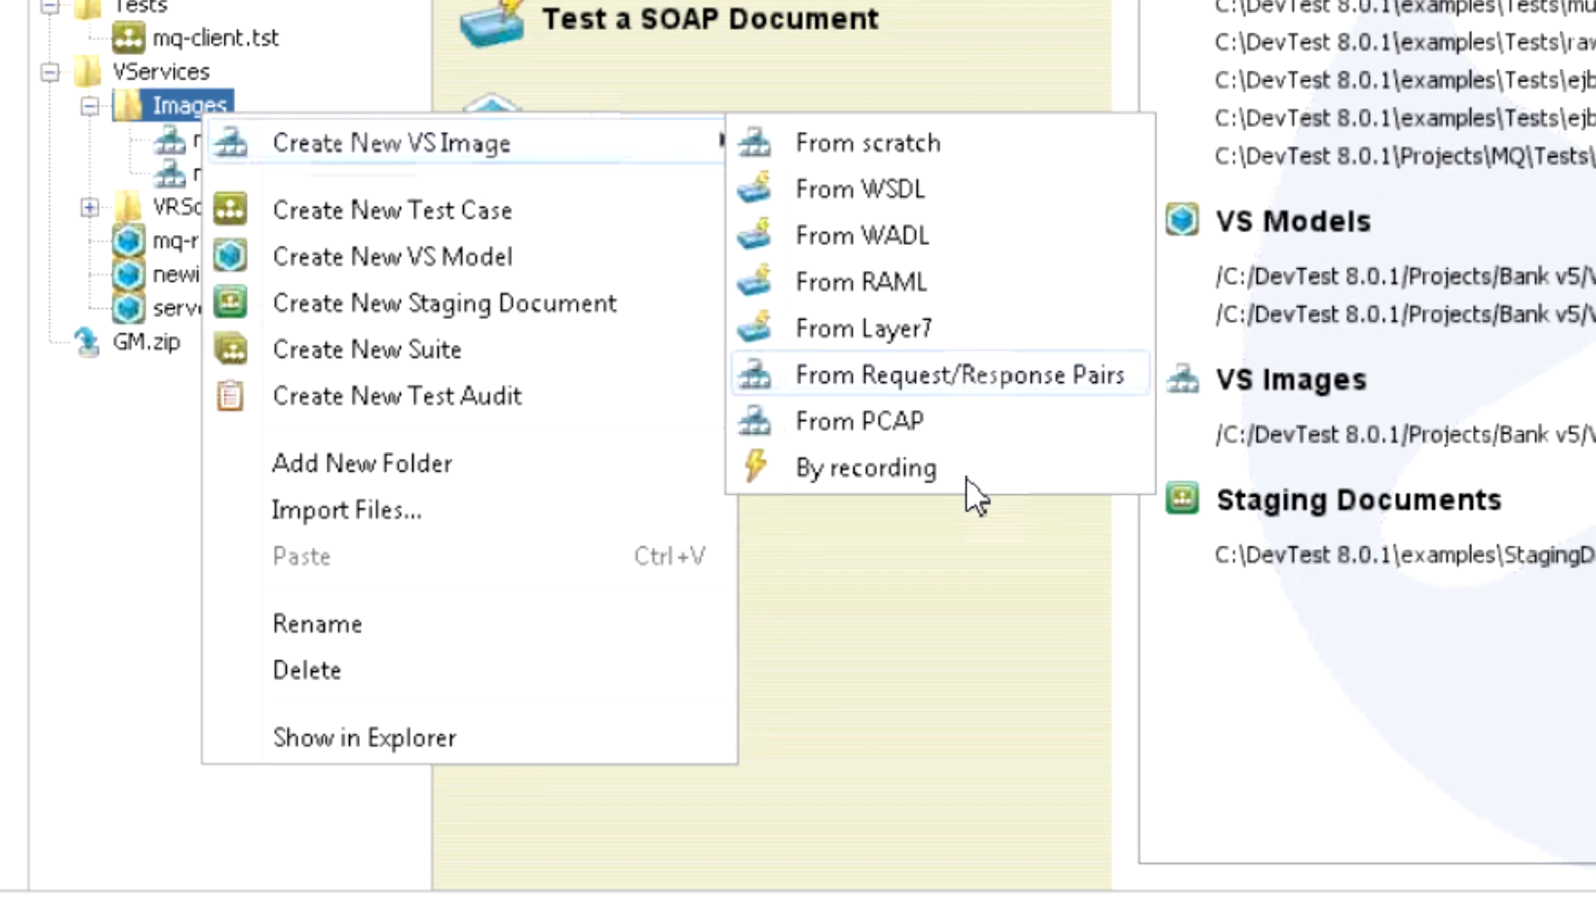
# Start a recording with IBM MQ Series transport and model file newimage.vsm.
pyautogui.click(866, 469)
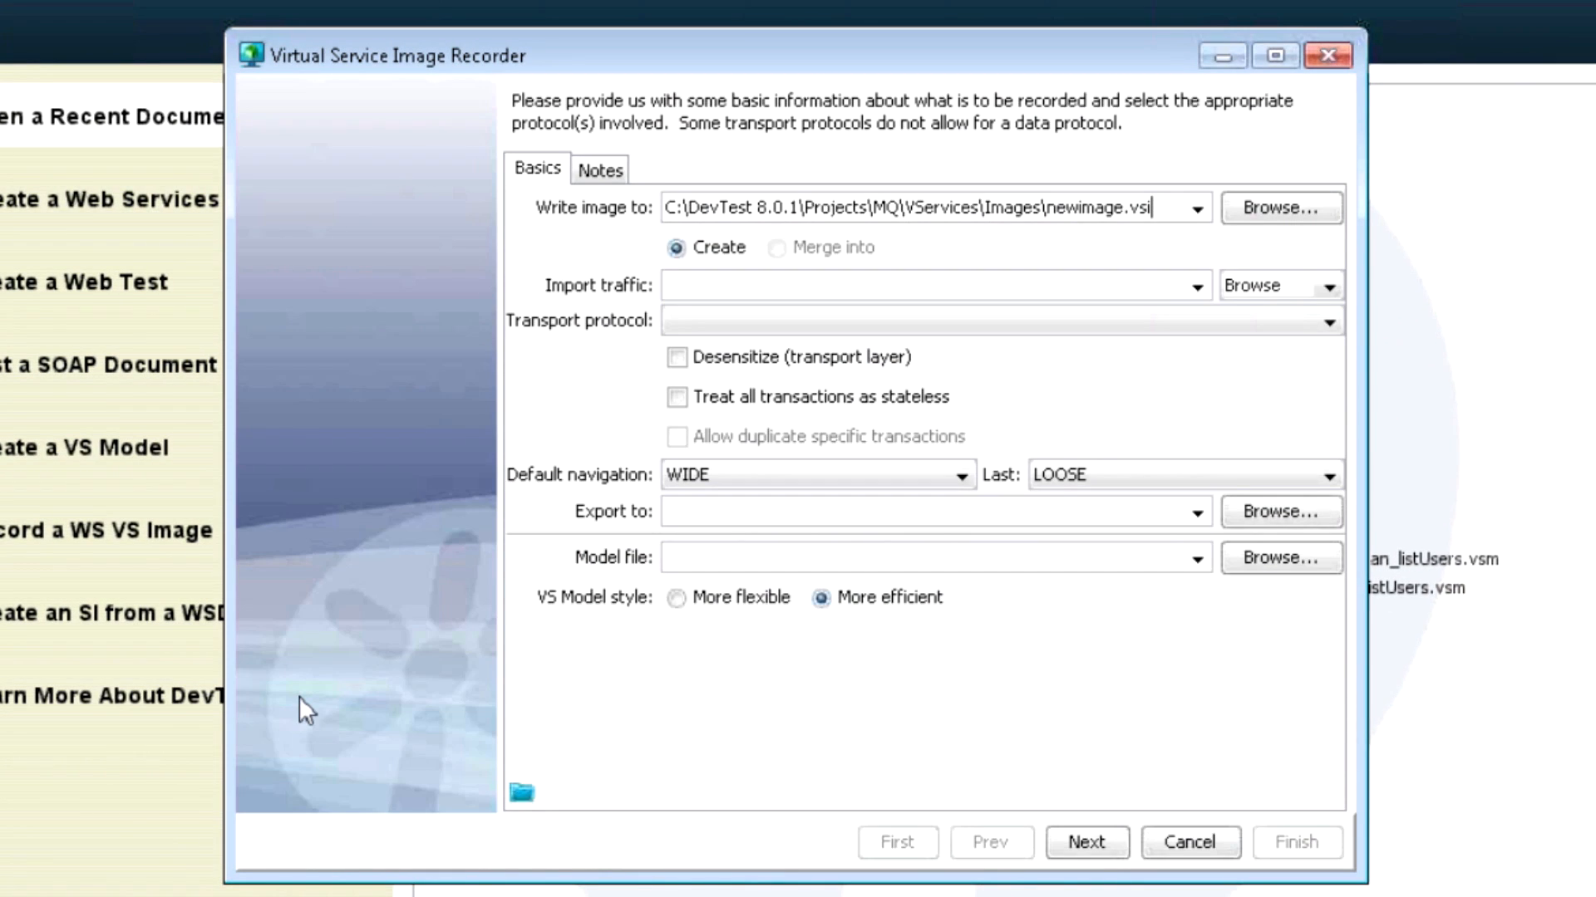
pyautogui.click(1327, 322)
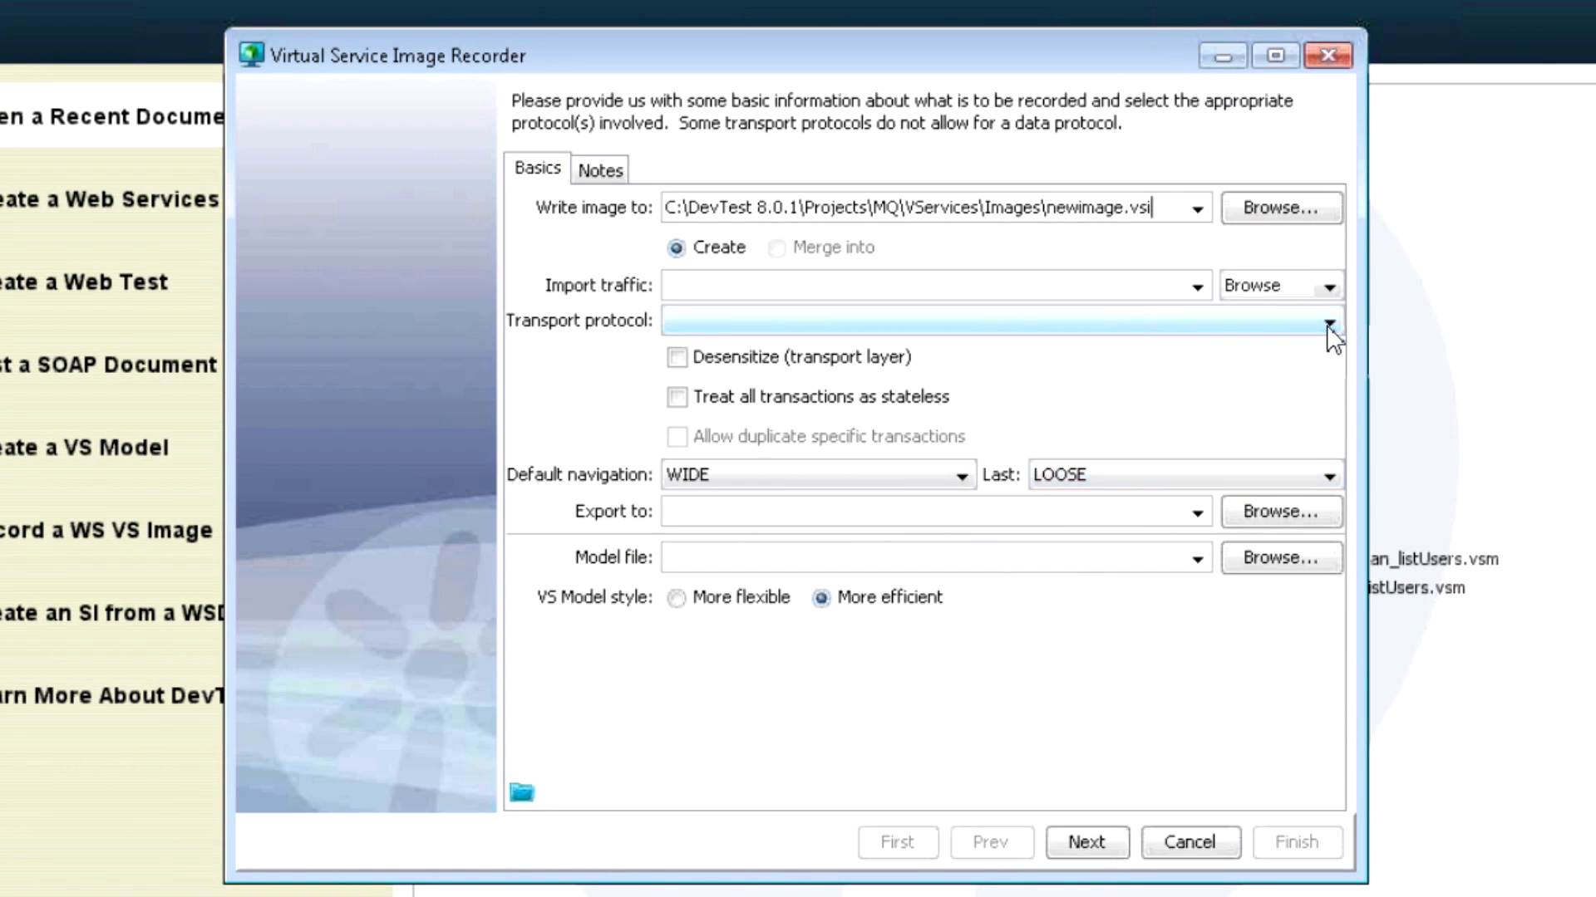
pyautogui.click(1327, 344)
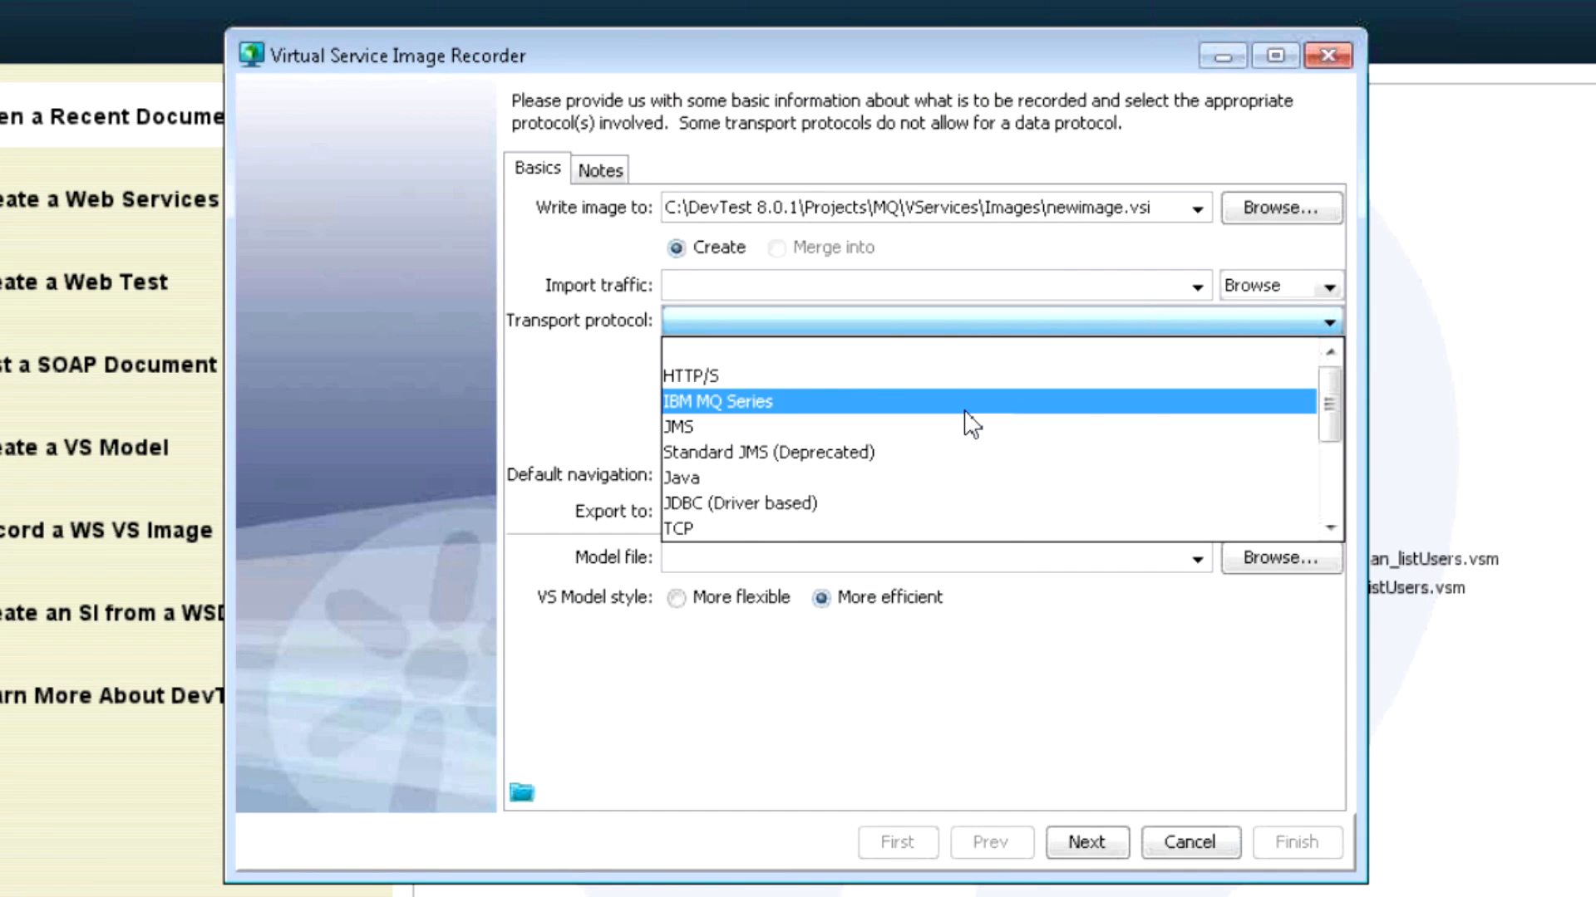
pyautogui.click(718, 401)
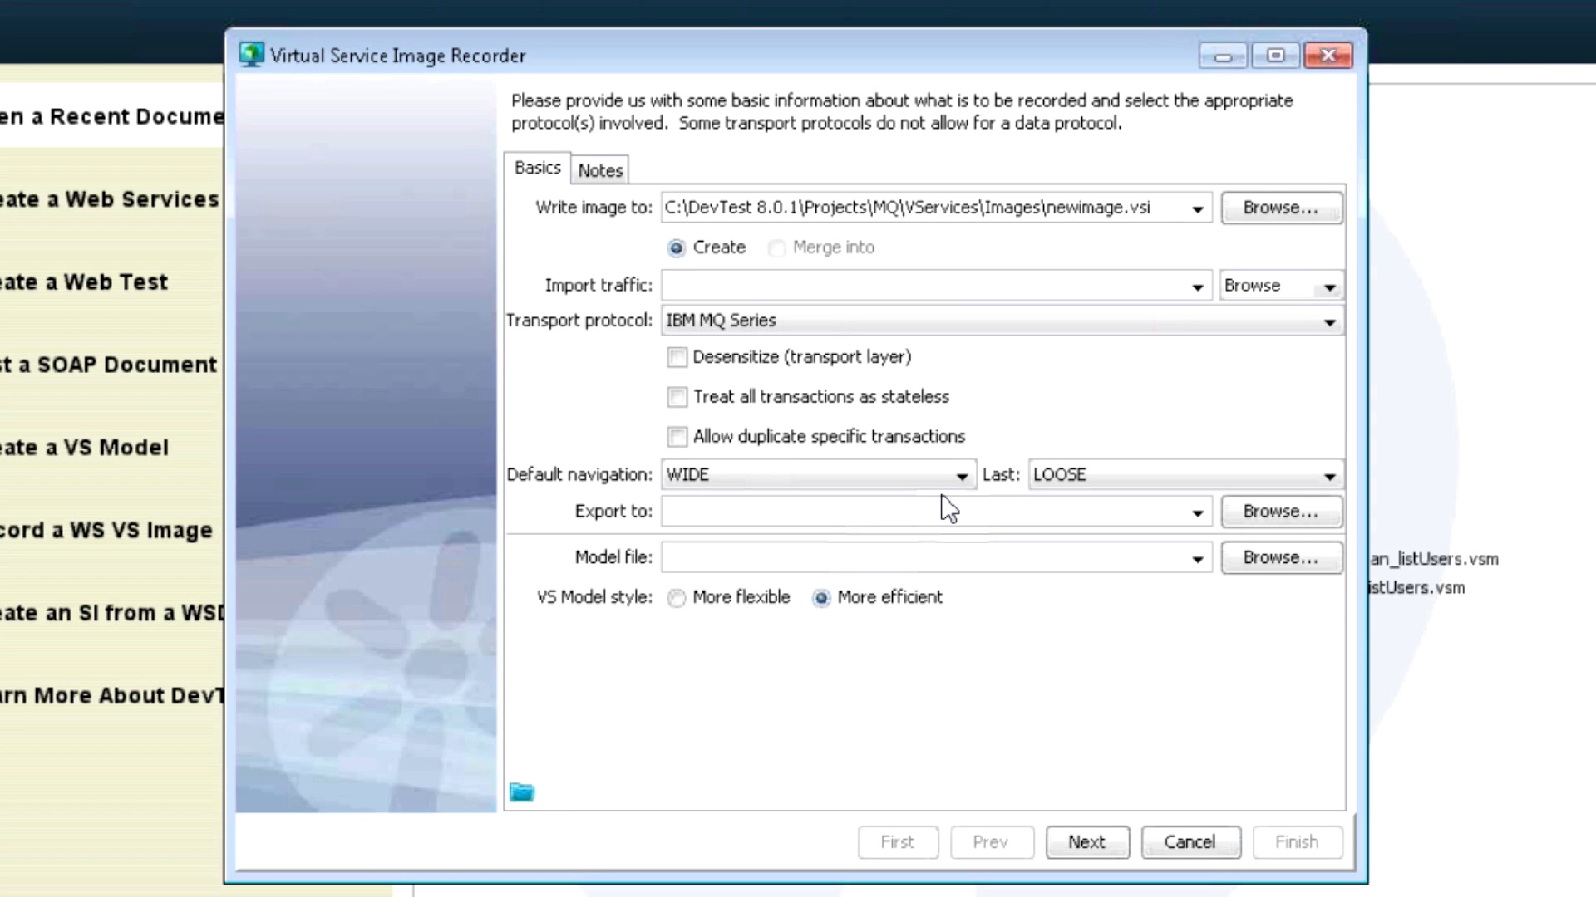
pyautogui.write('n')
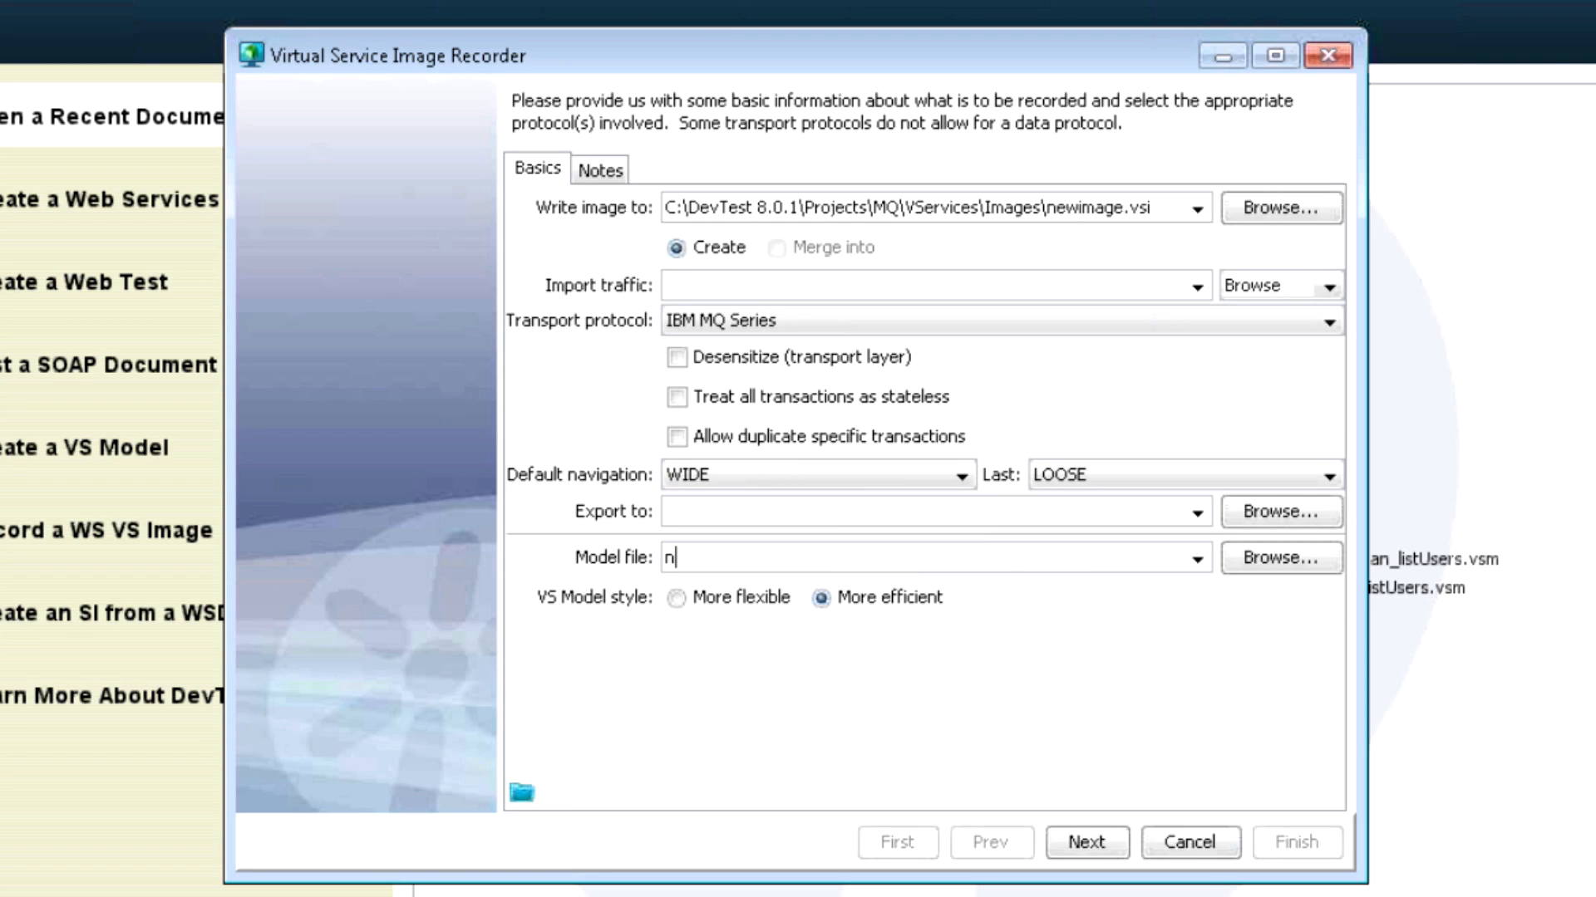
pyautogui.write('ewimage.')
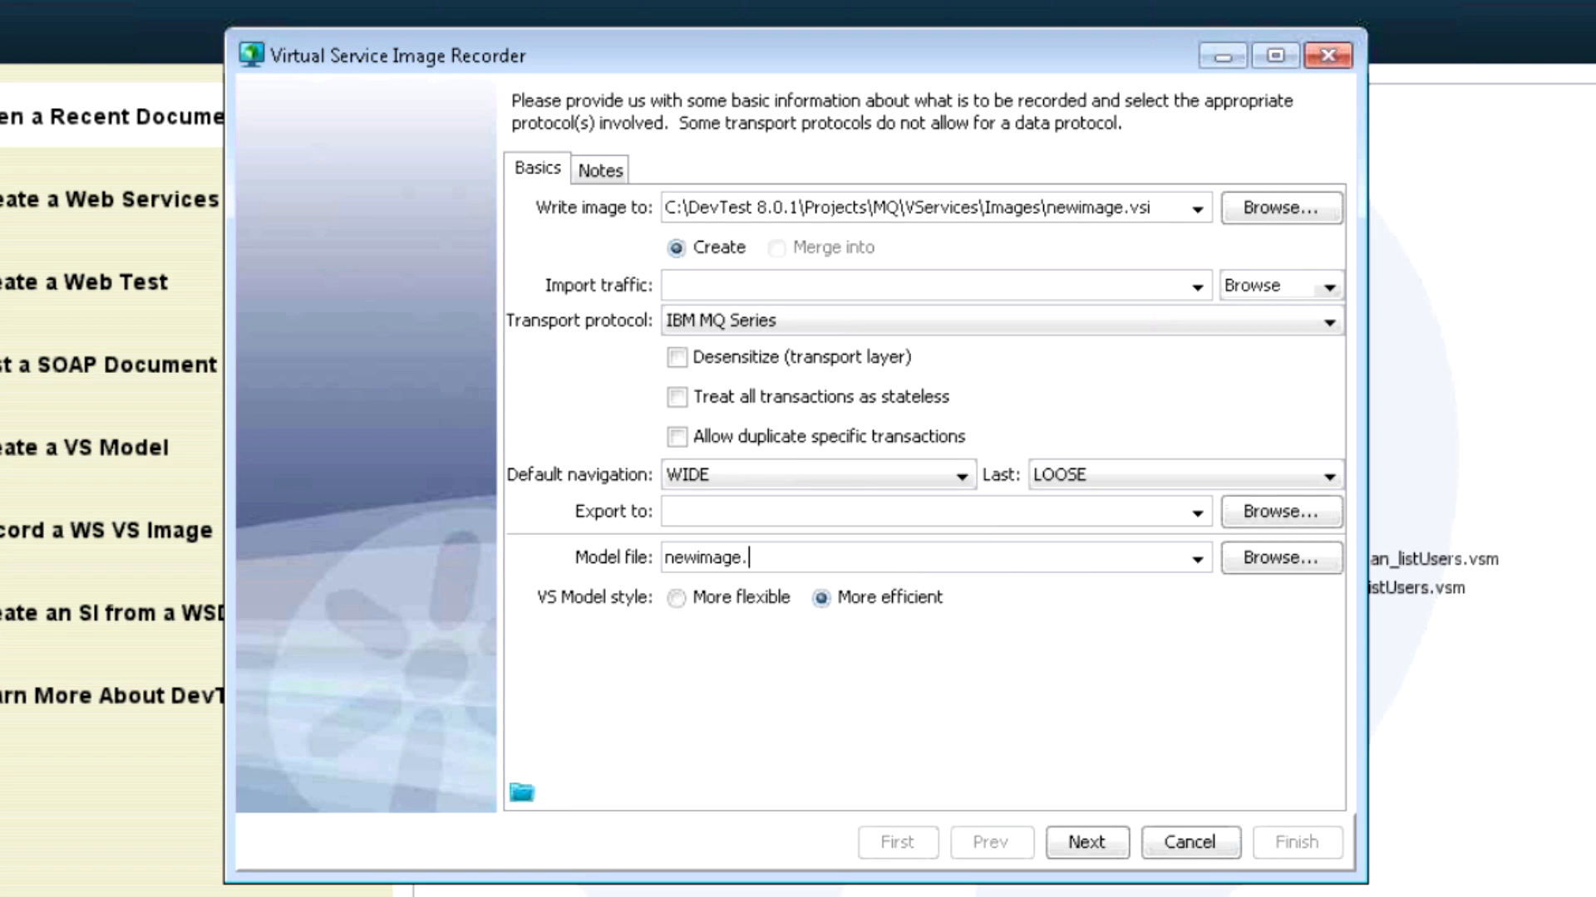
pyautogui.write('vsm')
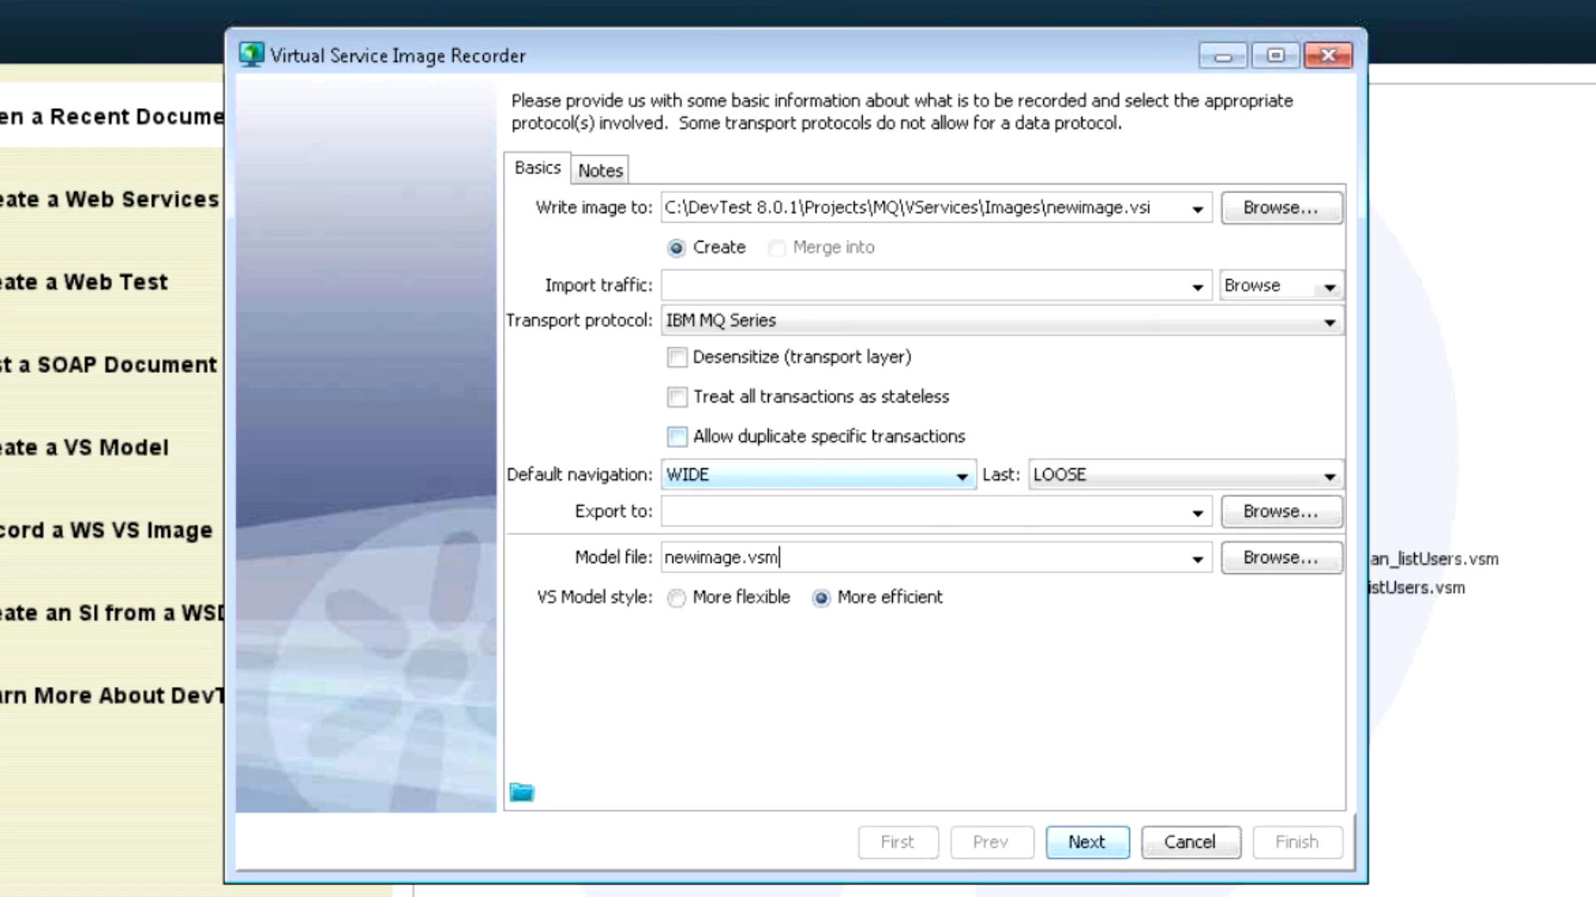
pyautogui.click(1087, 843)
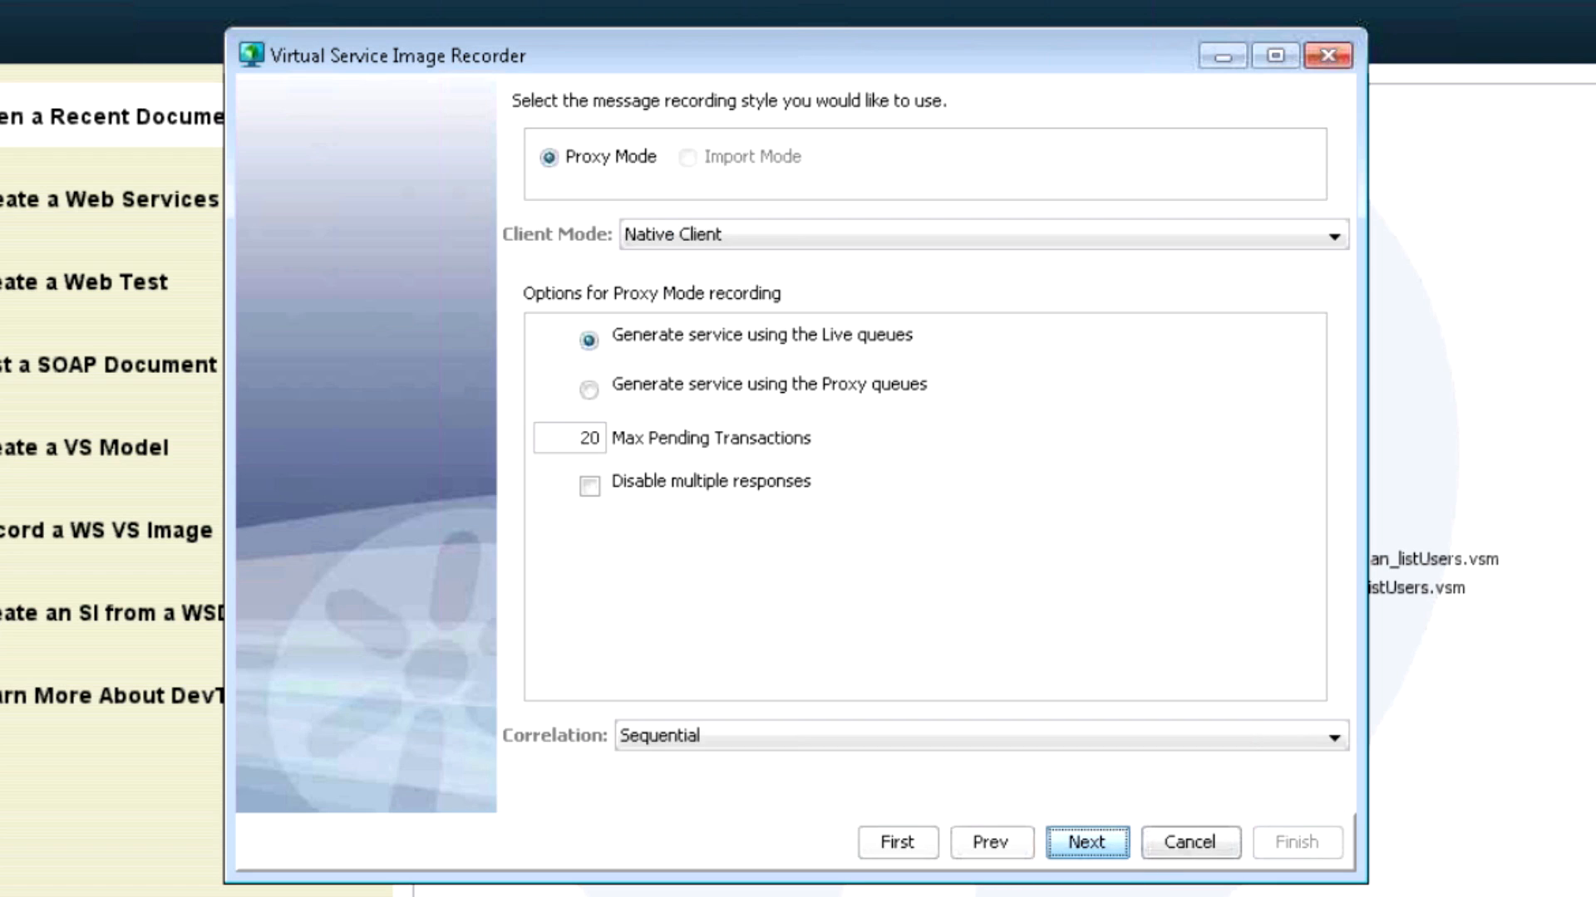
# Record via proxy queues with PRODREQUESTQUEUE live and PROXYREQUESTQUEUE proxy request queues.
pyautogui.click(588, 392)
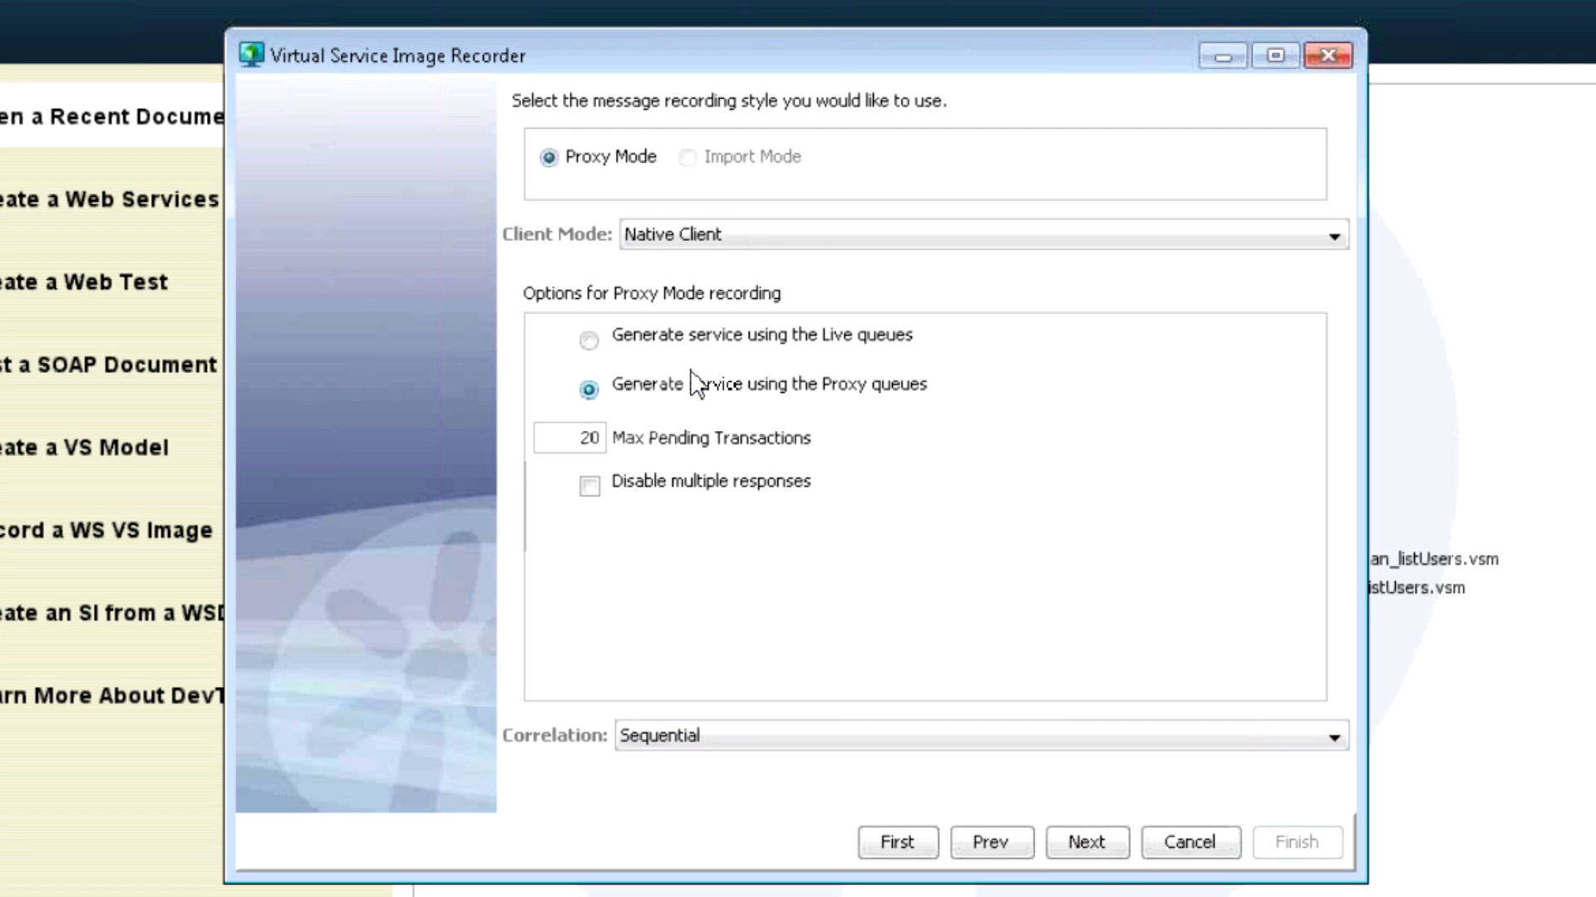
pyautogui.moveTo(906, 419)
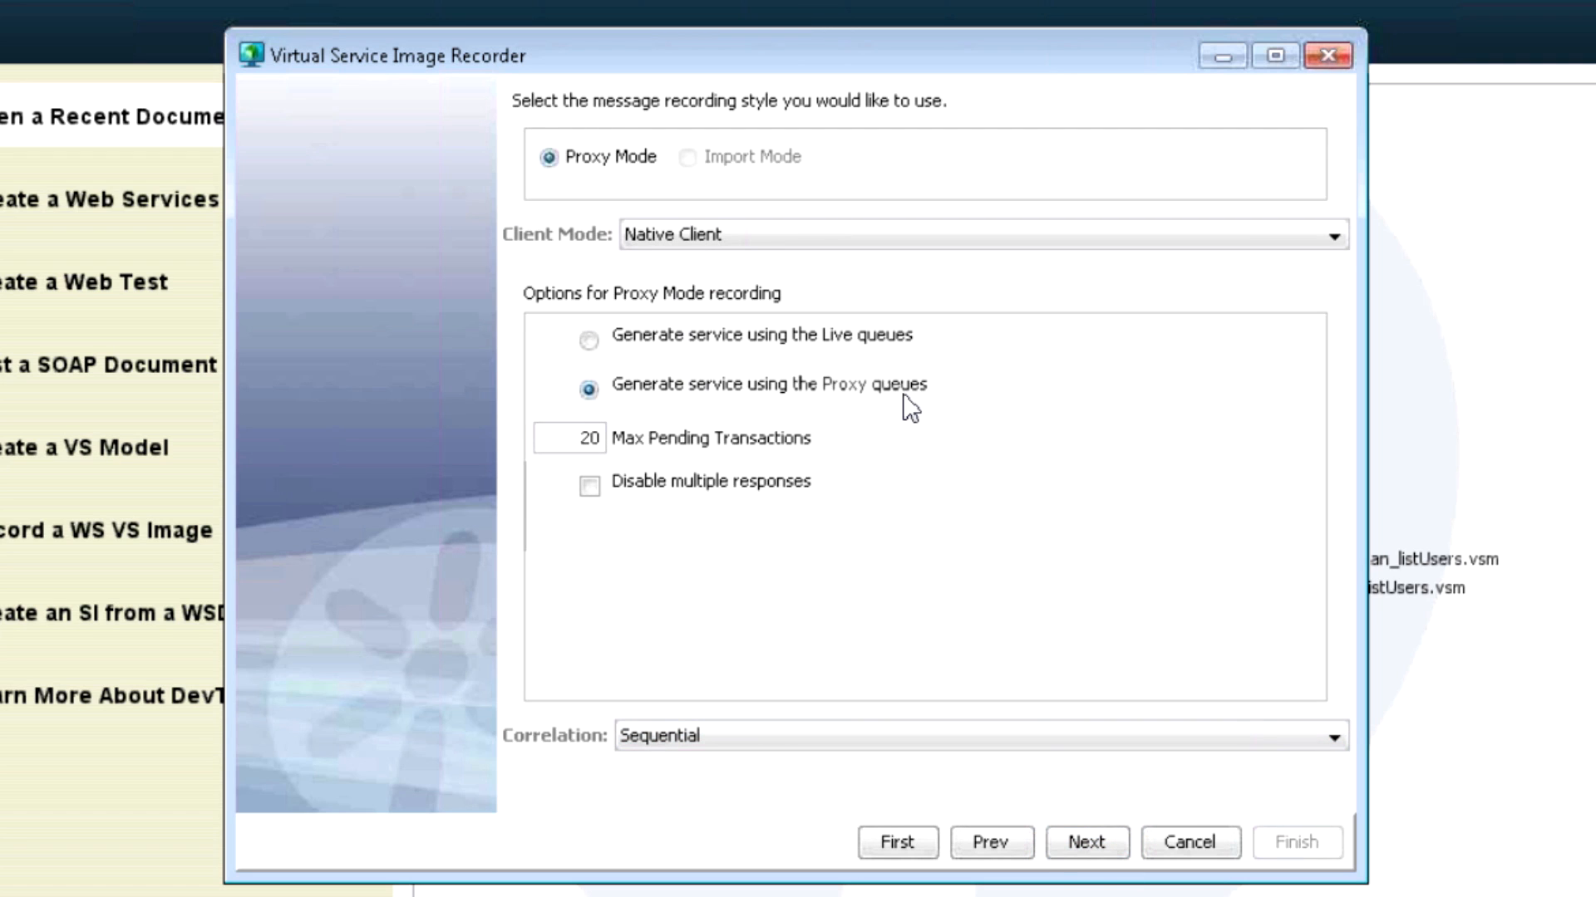
pyautogui.moveTo(709, 797)
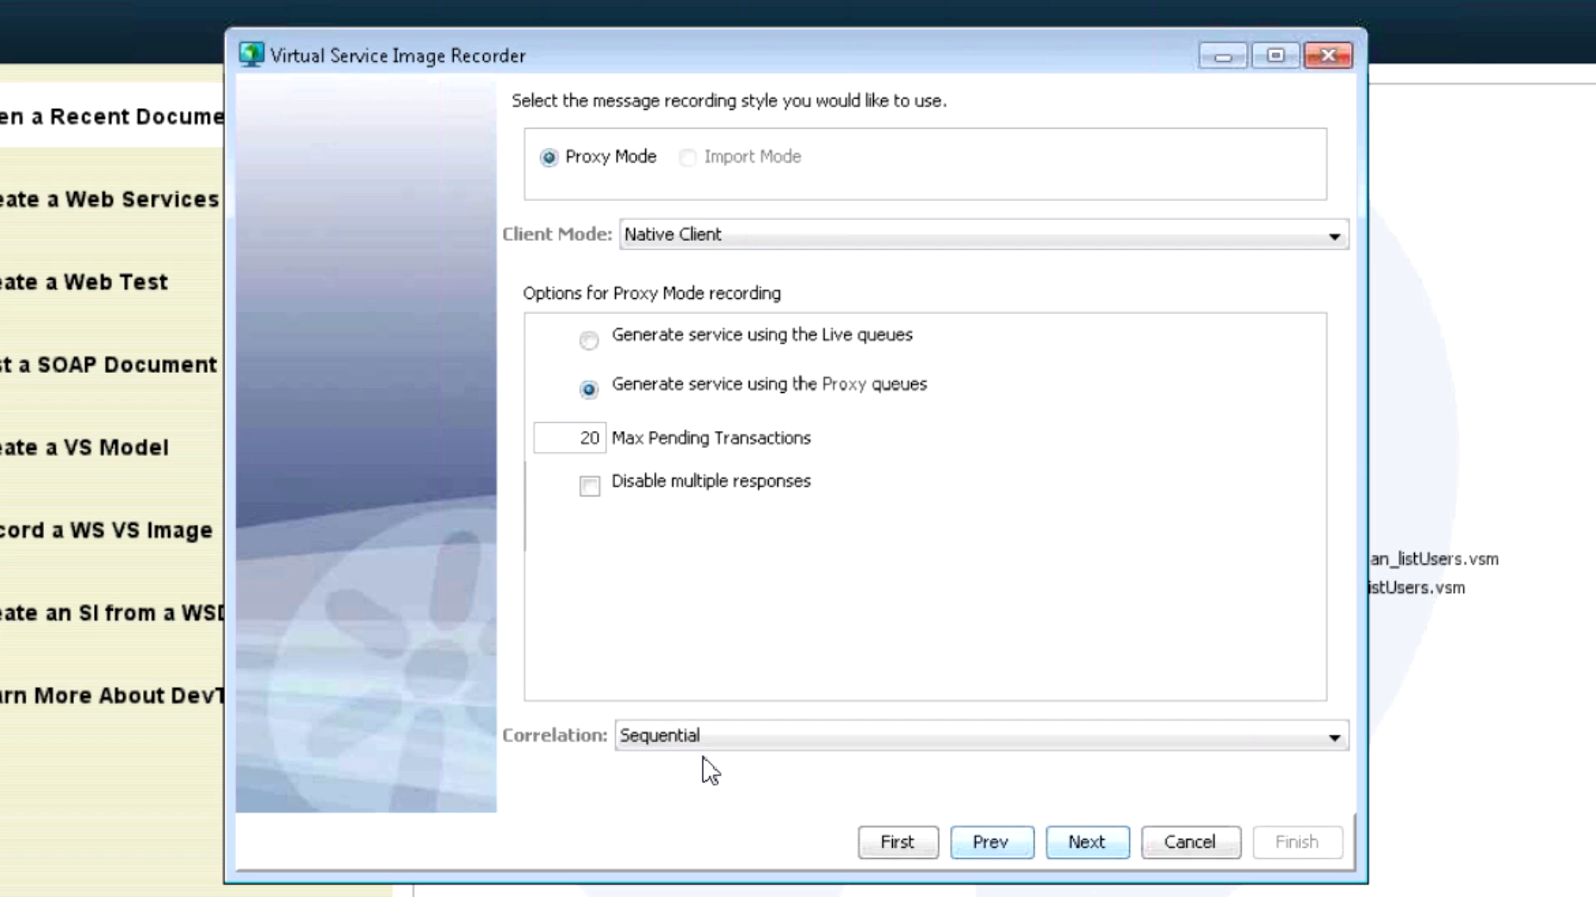
pyautogui.click(1087, 865)
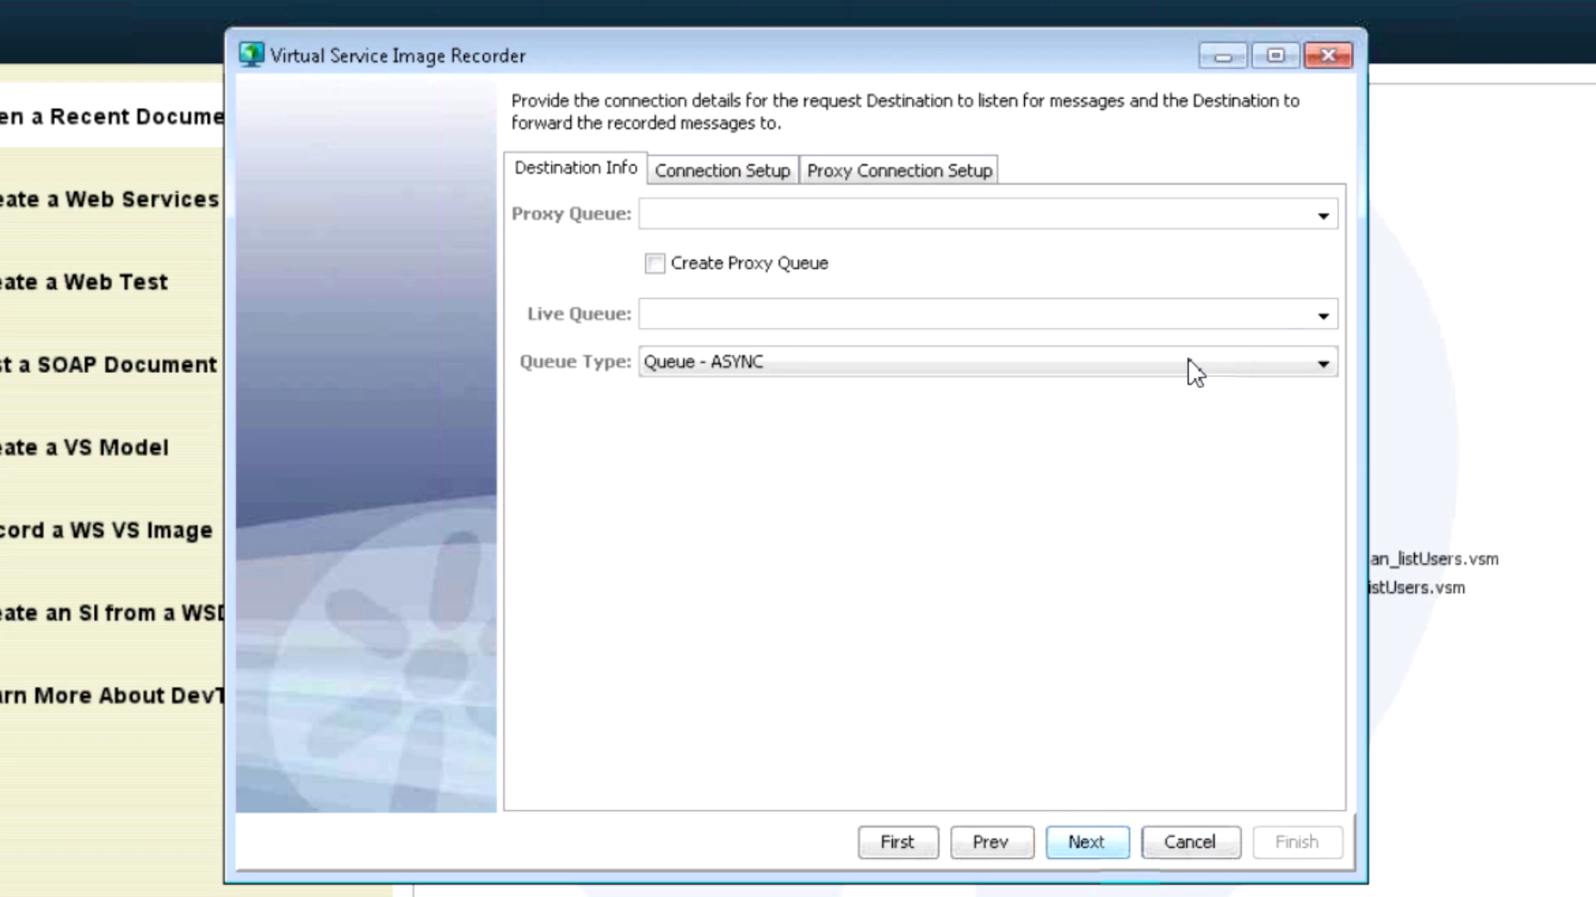
pyautogui.click(1322, 315)
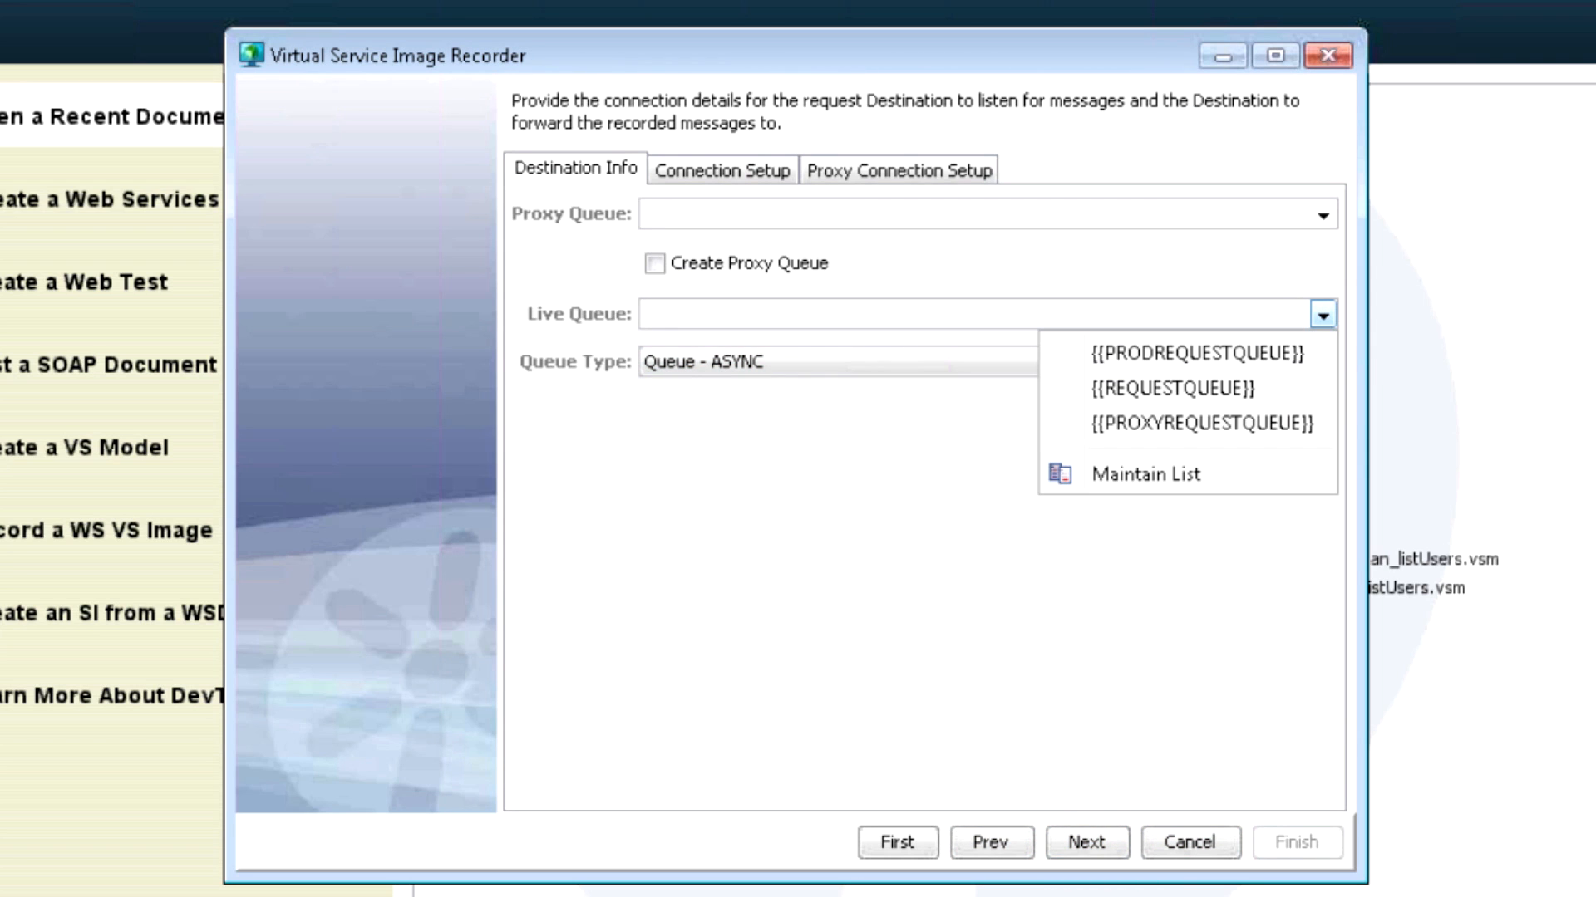
pyautogui.moveTo(1339, 338)
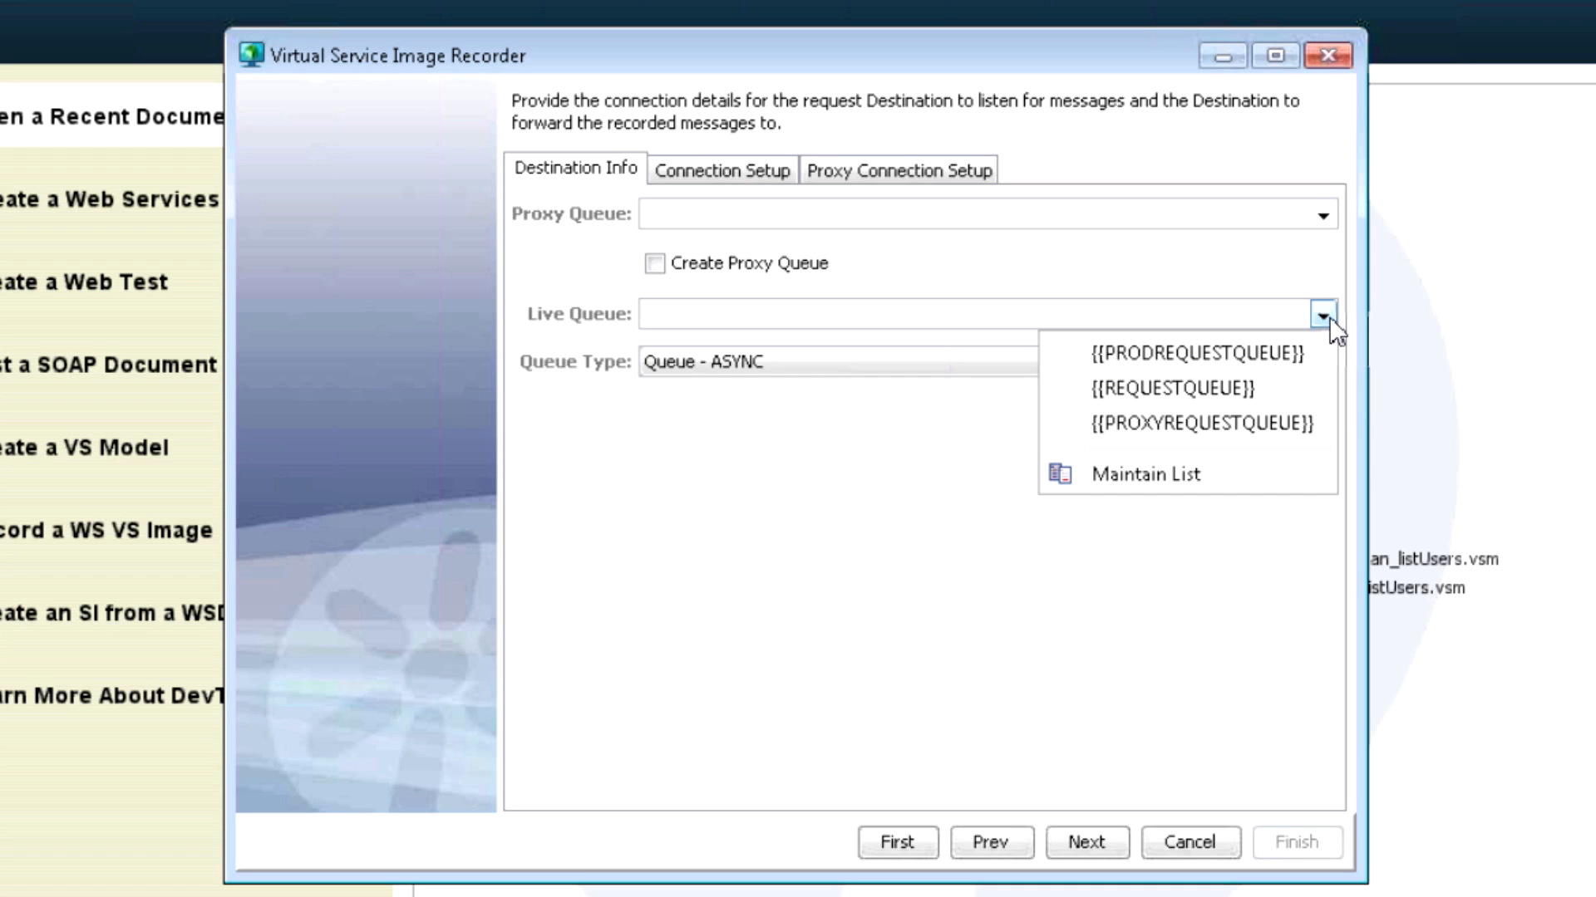
pyautogui.click(1197, 354)
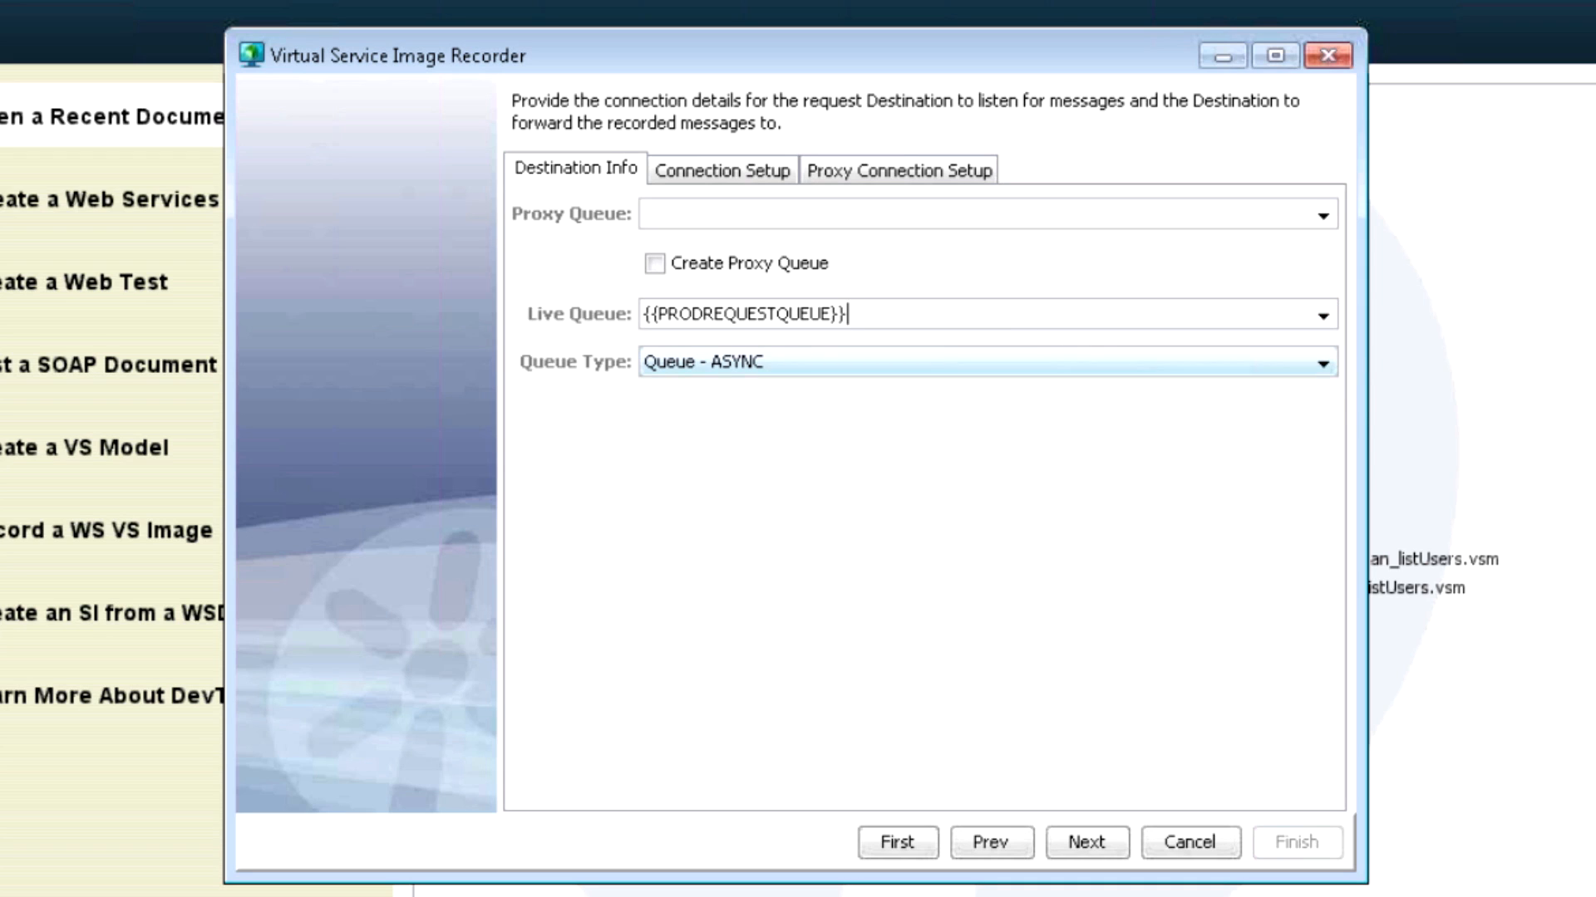
pyautogui.click(1319, 215)
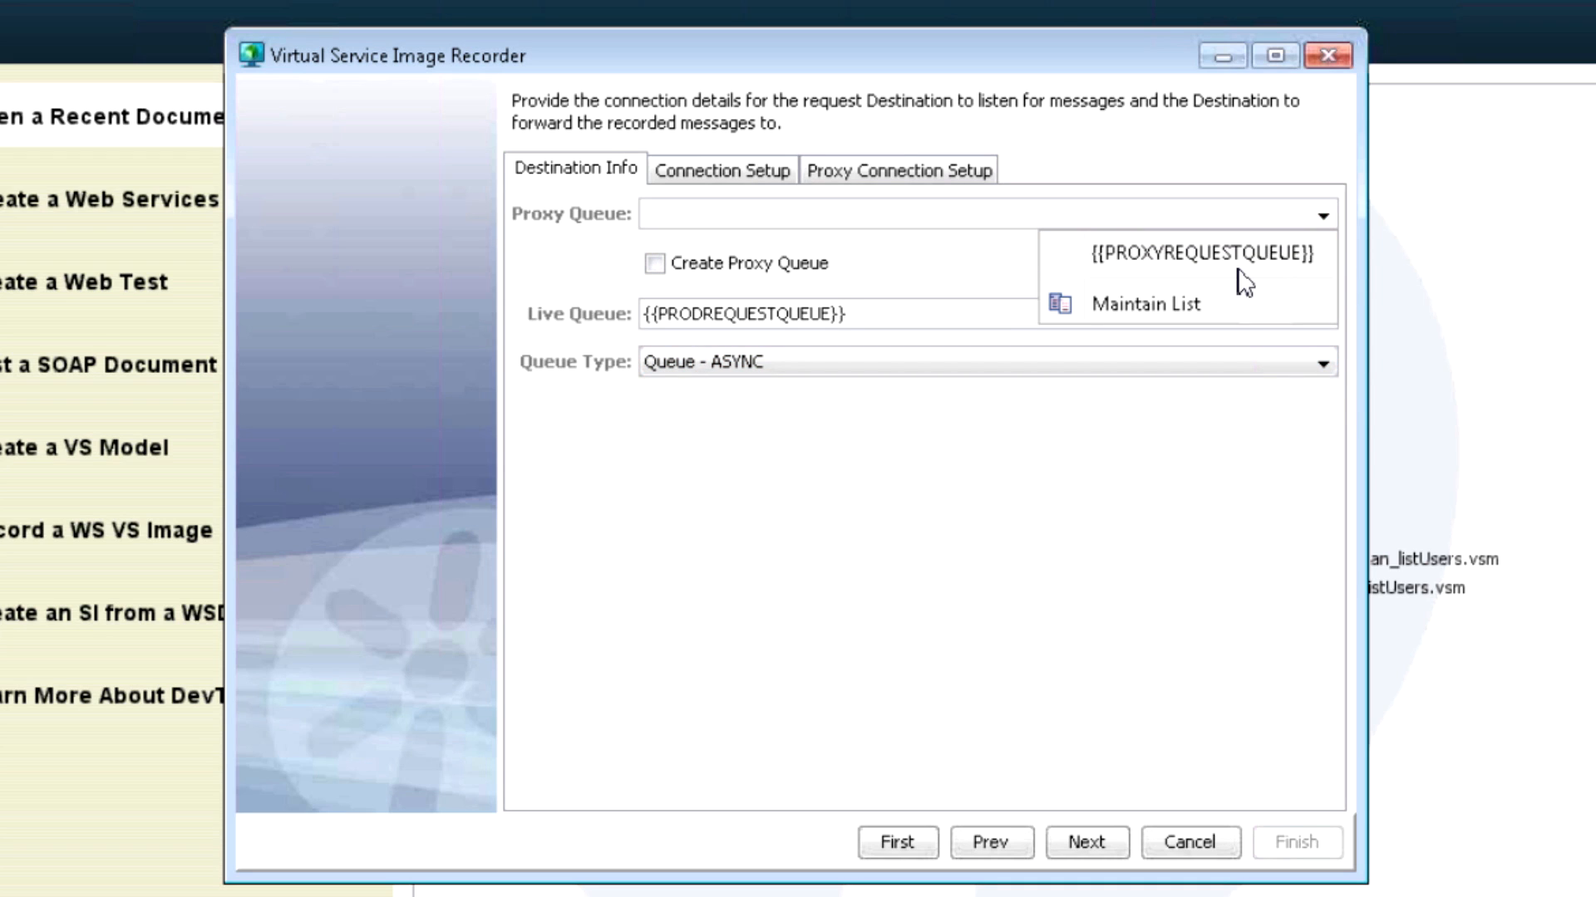
pyautogui.click(1200, 253)
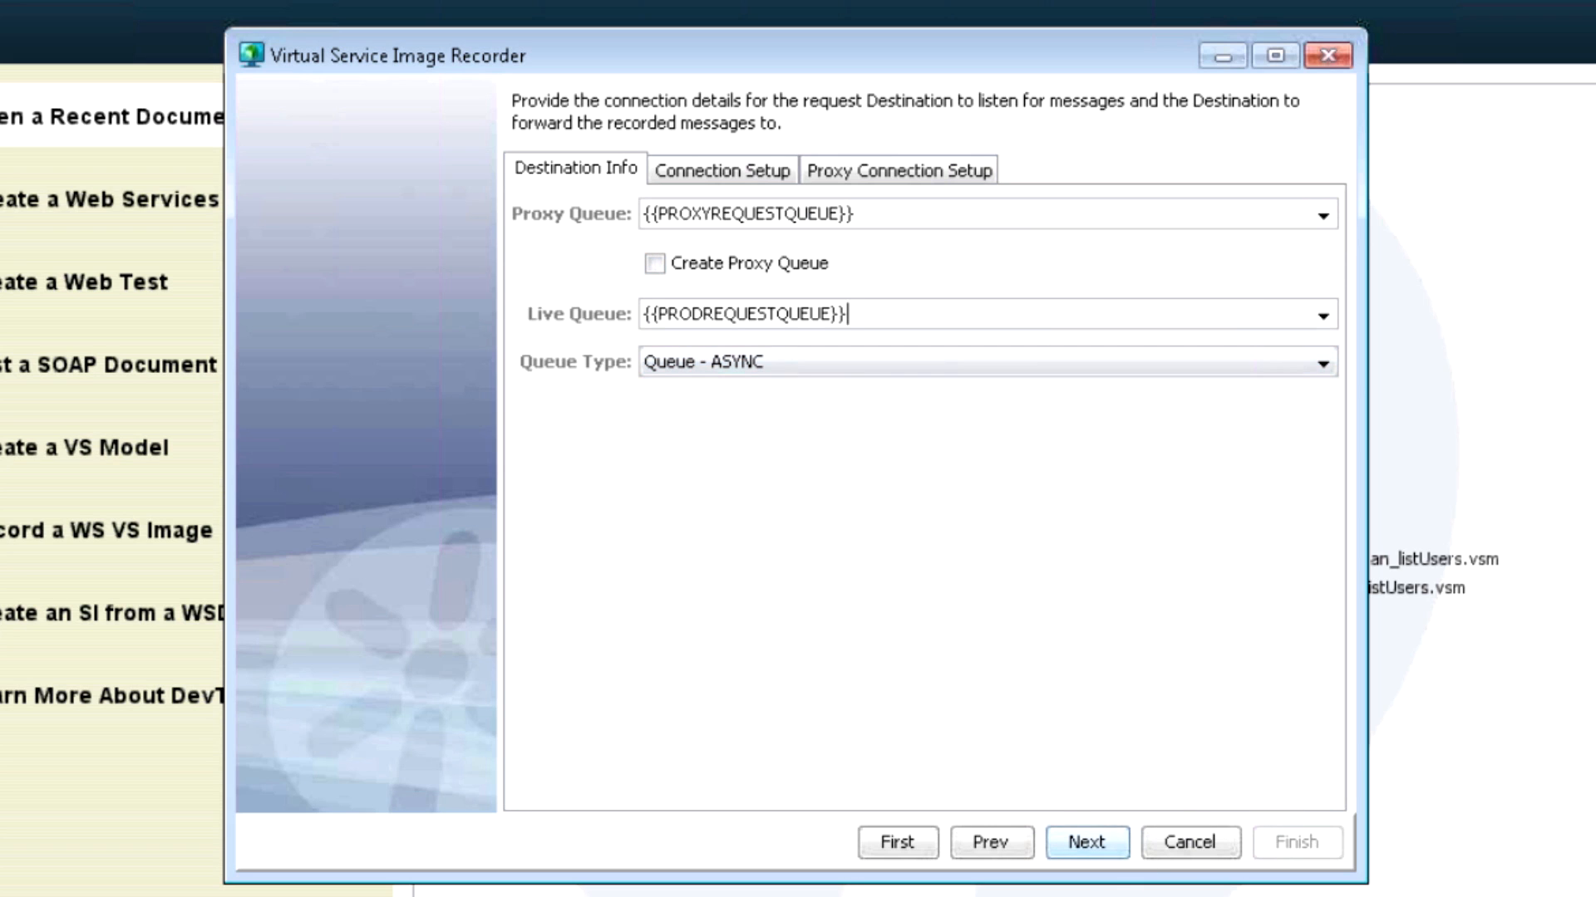
# Add PRODRESPONSEQUEUE as the live response queue destination and continue.
pyautogui.click(1088, 866)
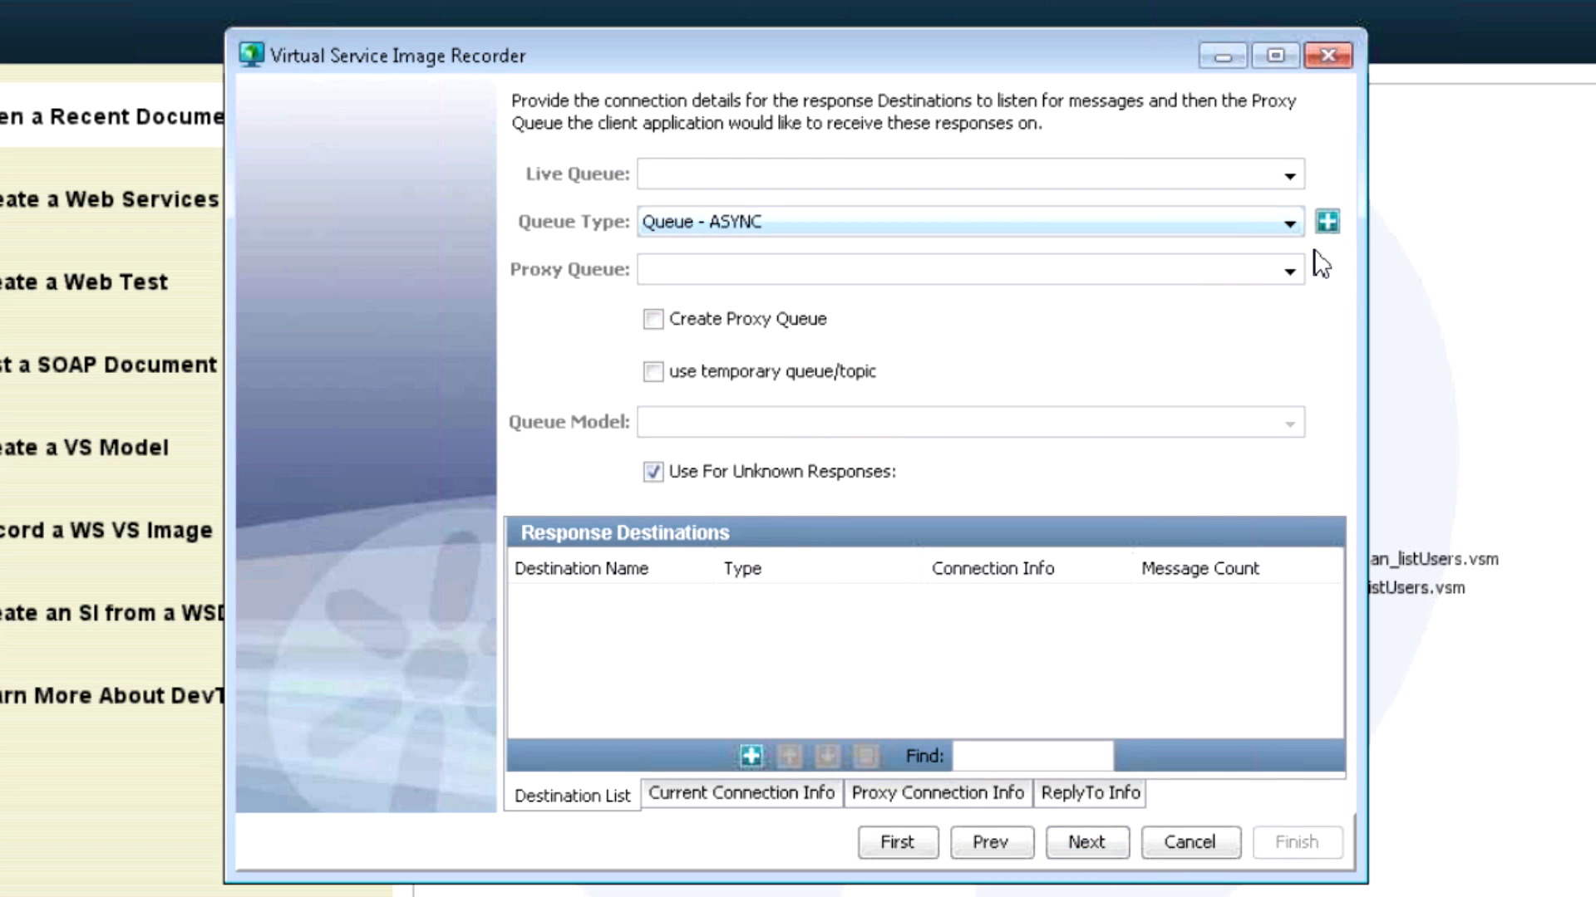
pyautogui.click(1289, 271)
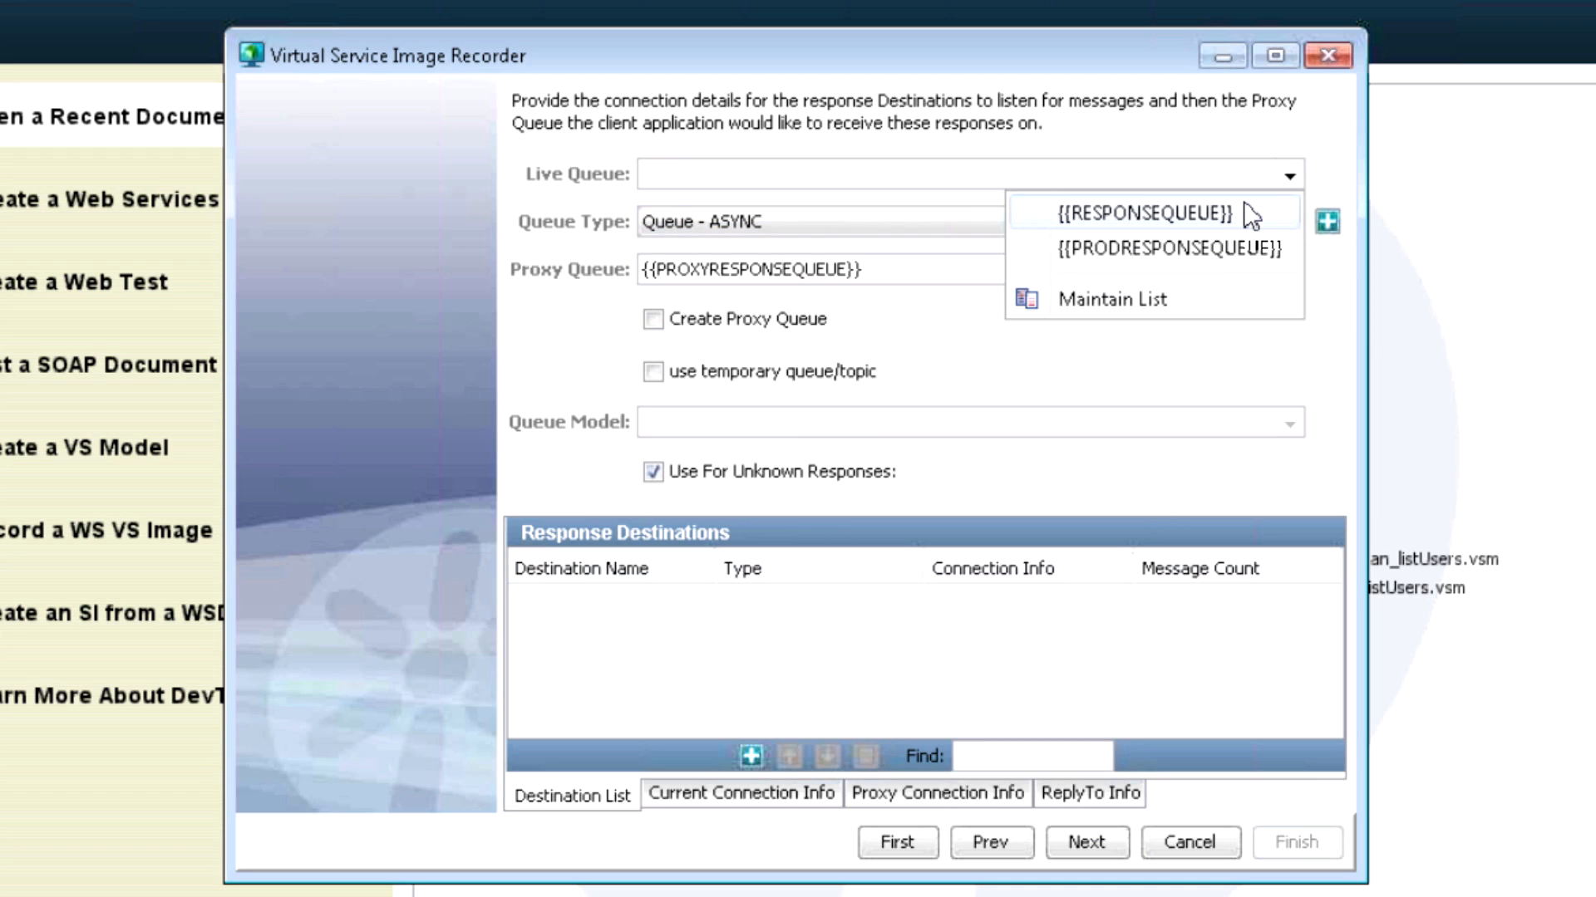
pyautogui.click(1171, 249)
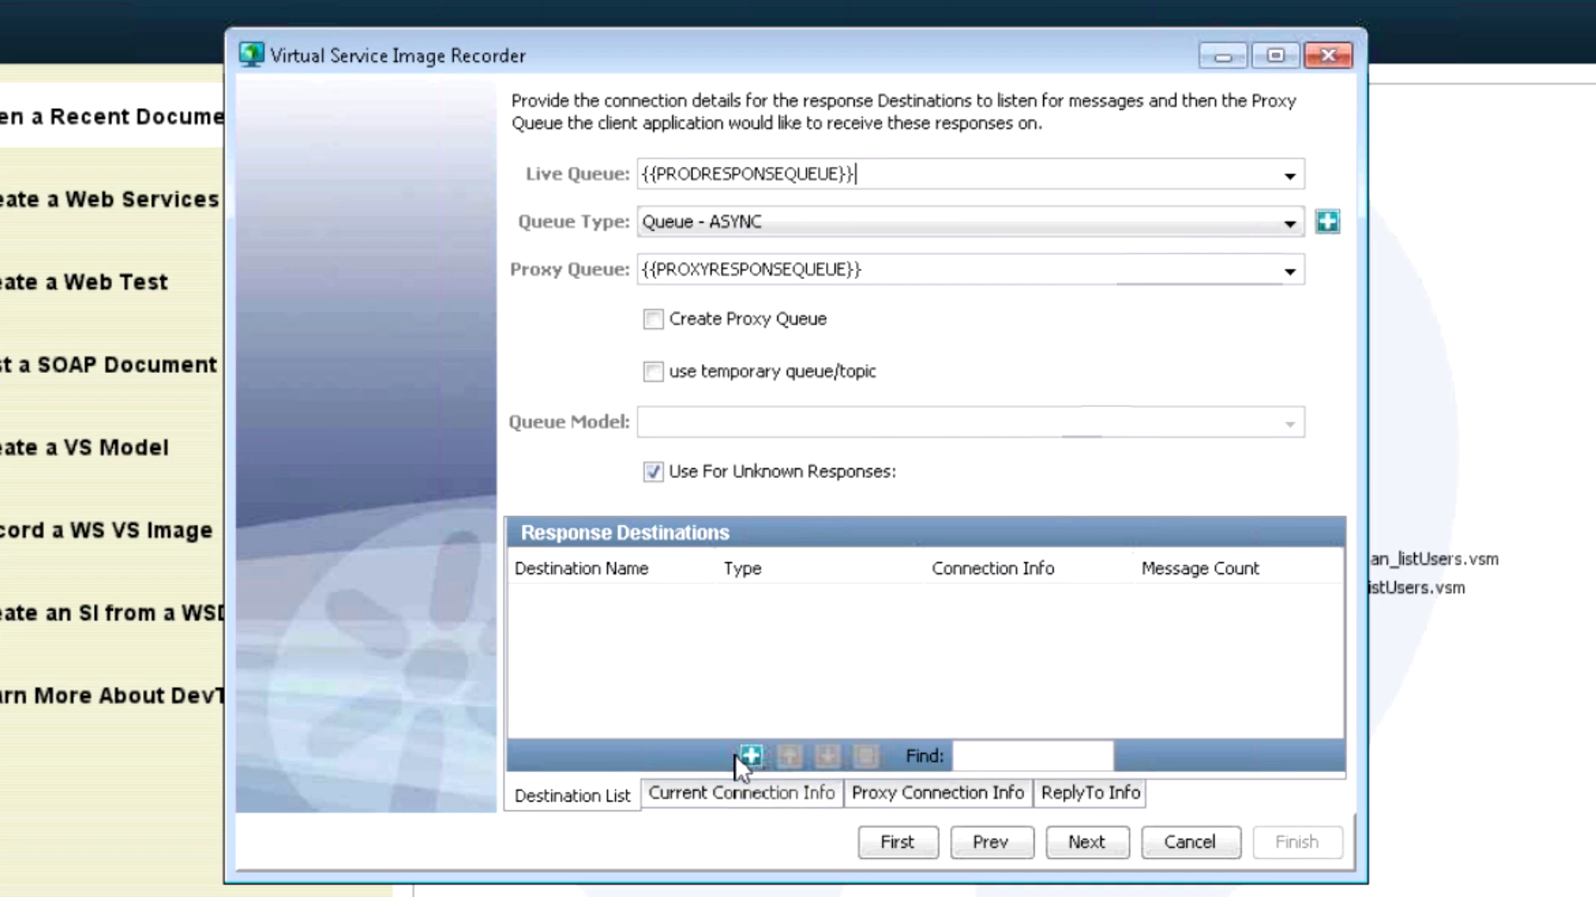
pyautogui.click(751, 756)
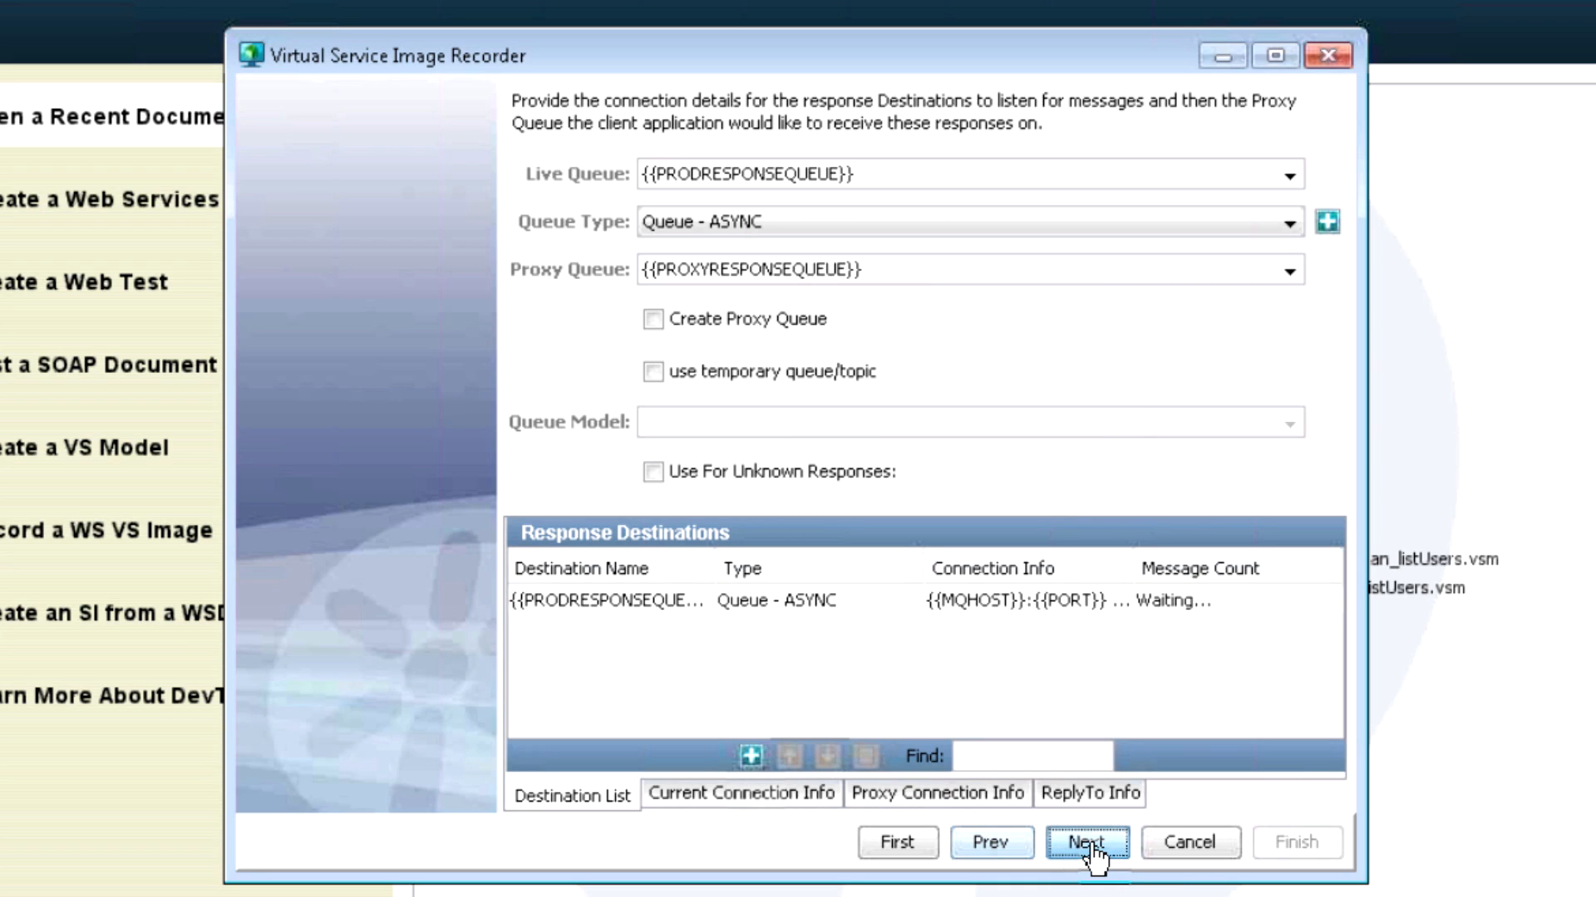
pyautogui.moveTo(1105, 893)
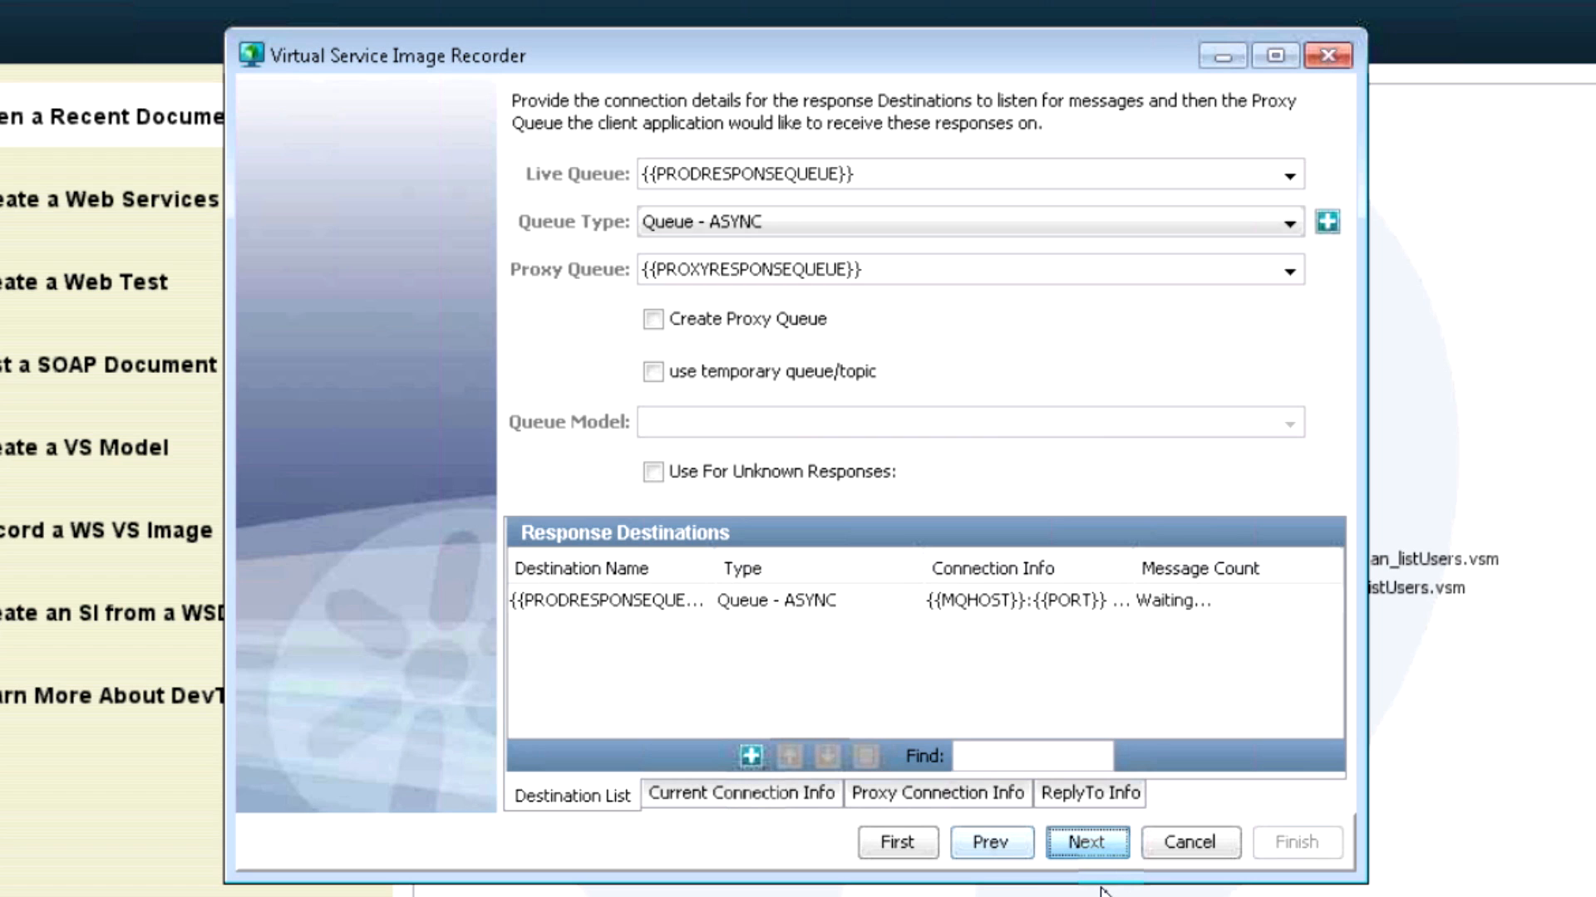
pyautogui.click(1086, 843)
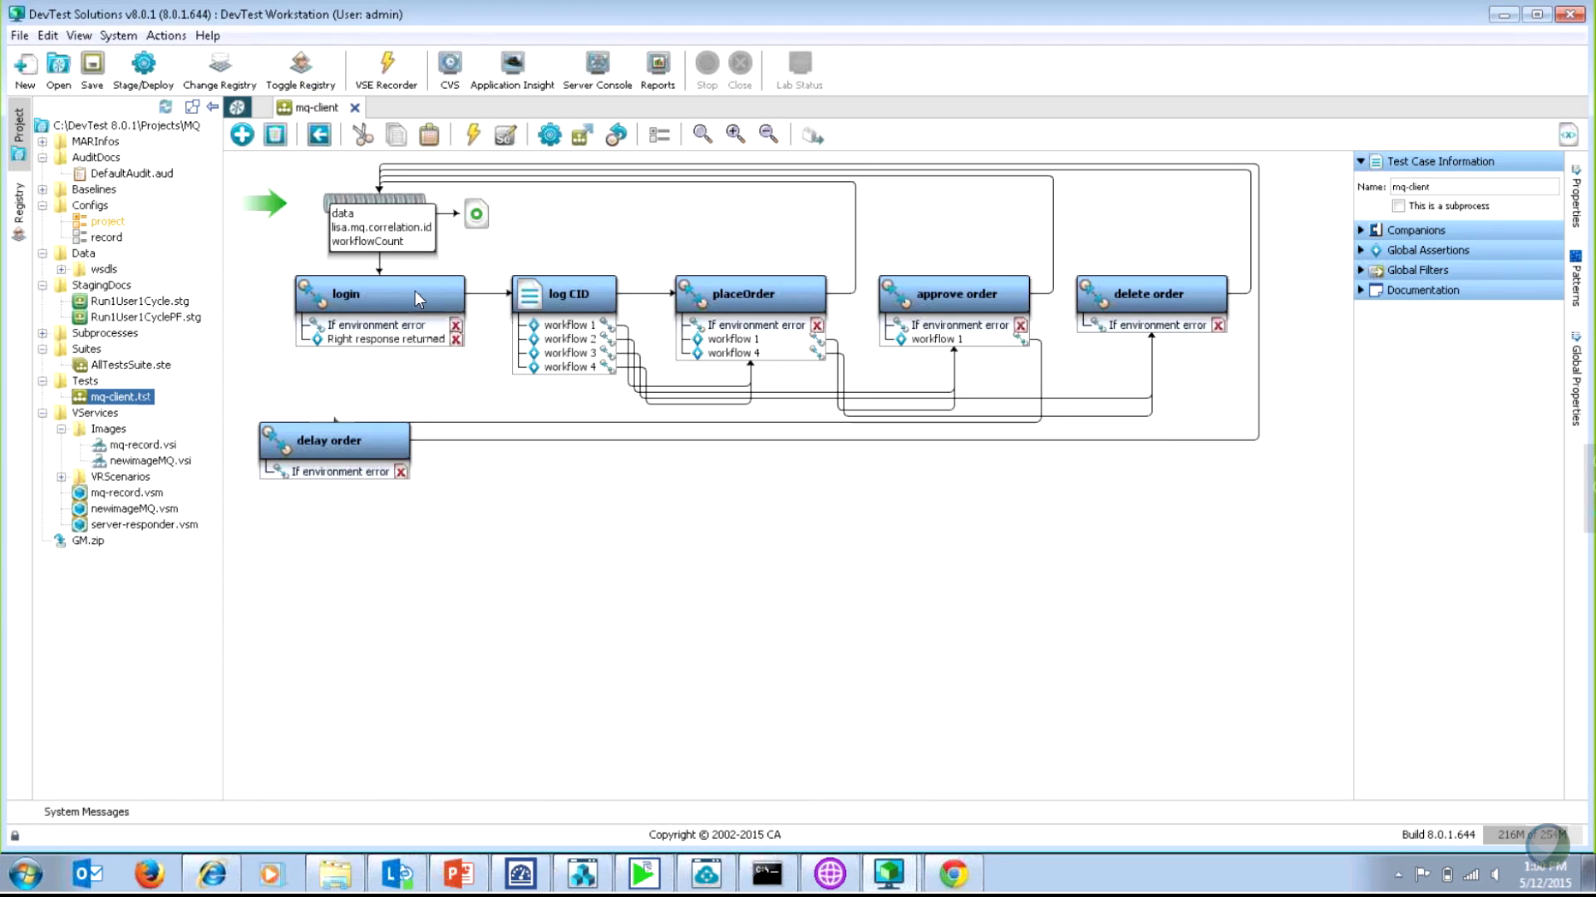
# Set the login, approve order and delete order steps to PROXYRESPONSEQUEUE/PROXYREQUESTQUEUE.
pyautogui.doubleClick(380, 295)
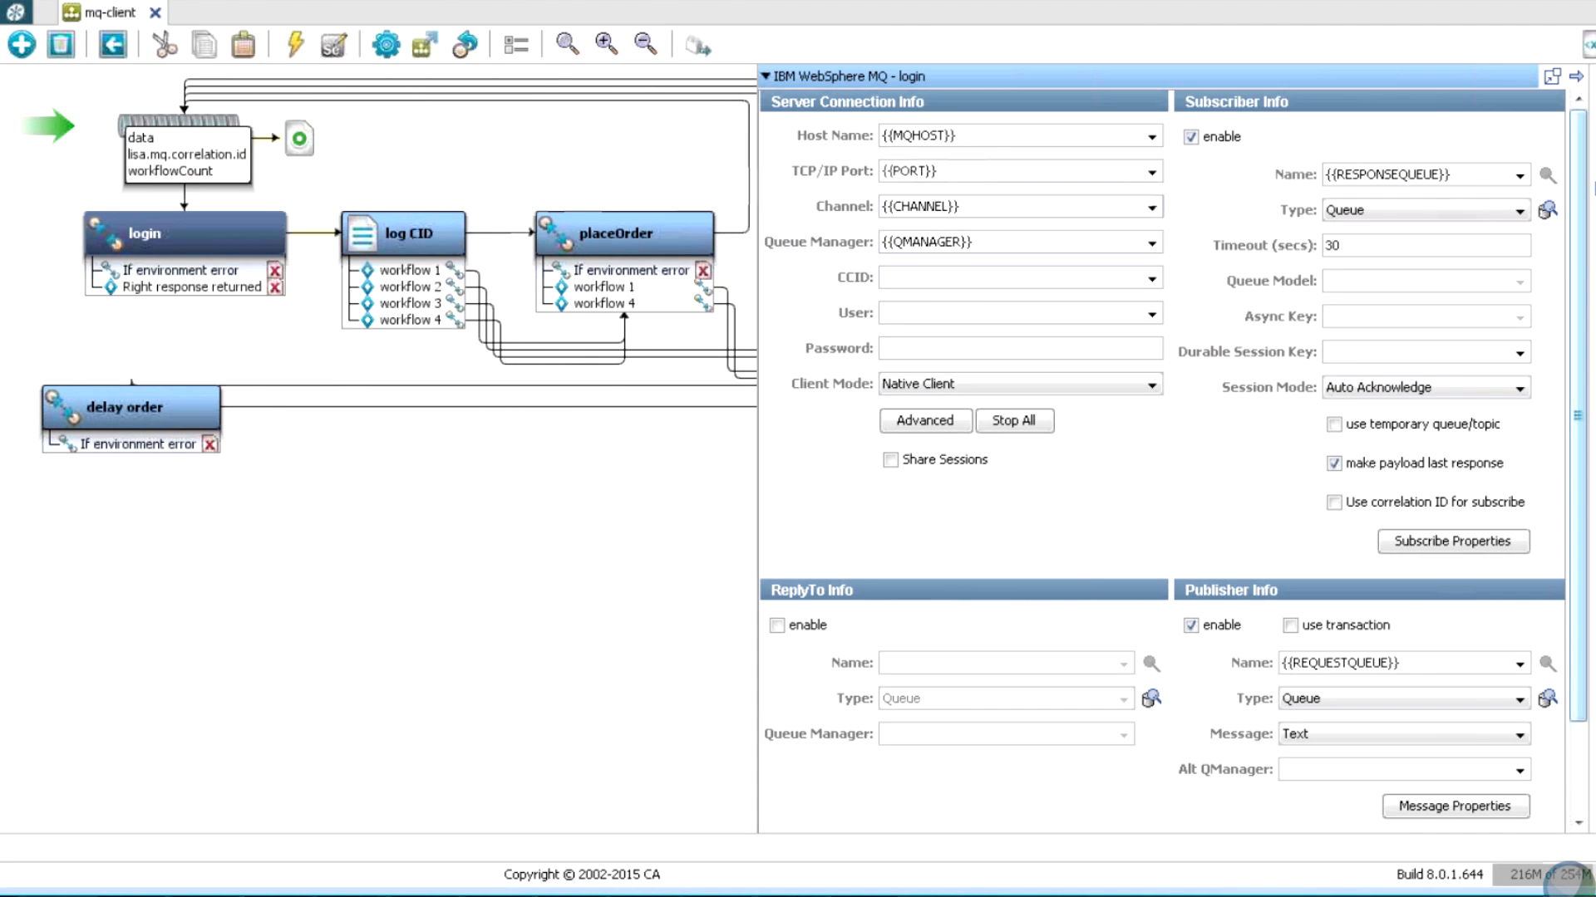
pyautogui.moveTo(1495, 640)
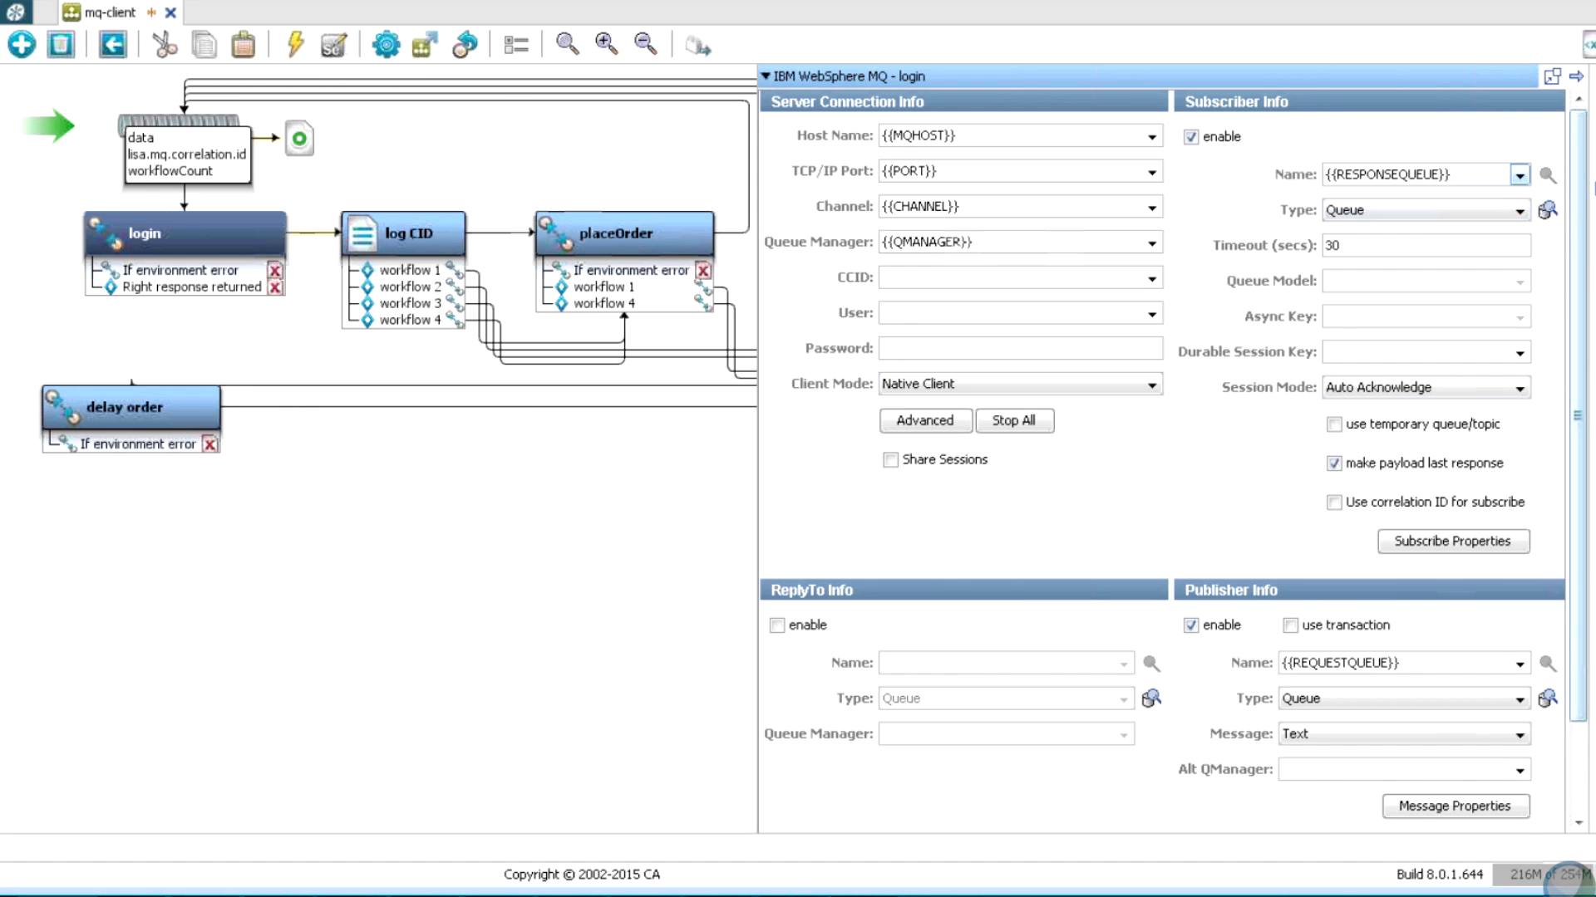
pyautogui.click(1517, 174)
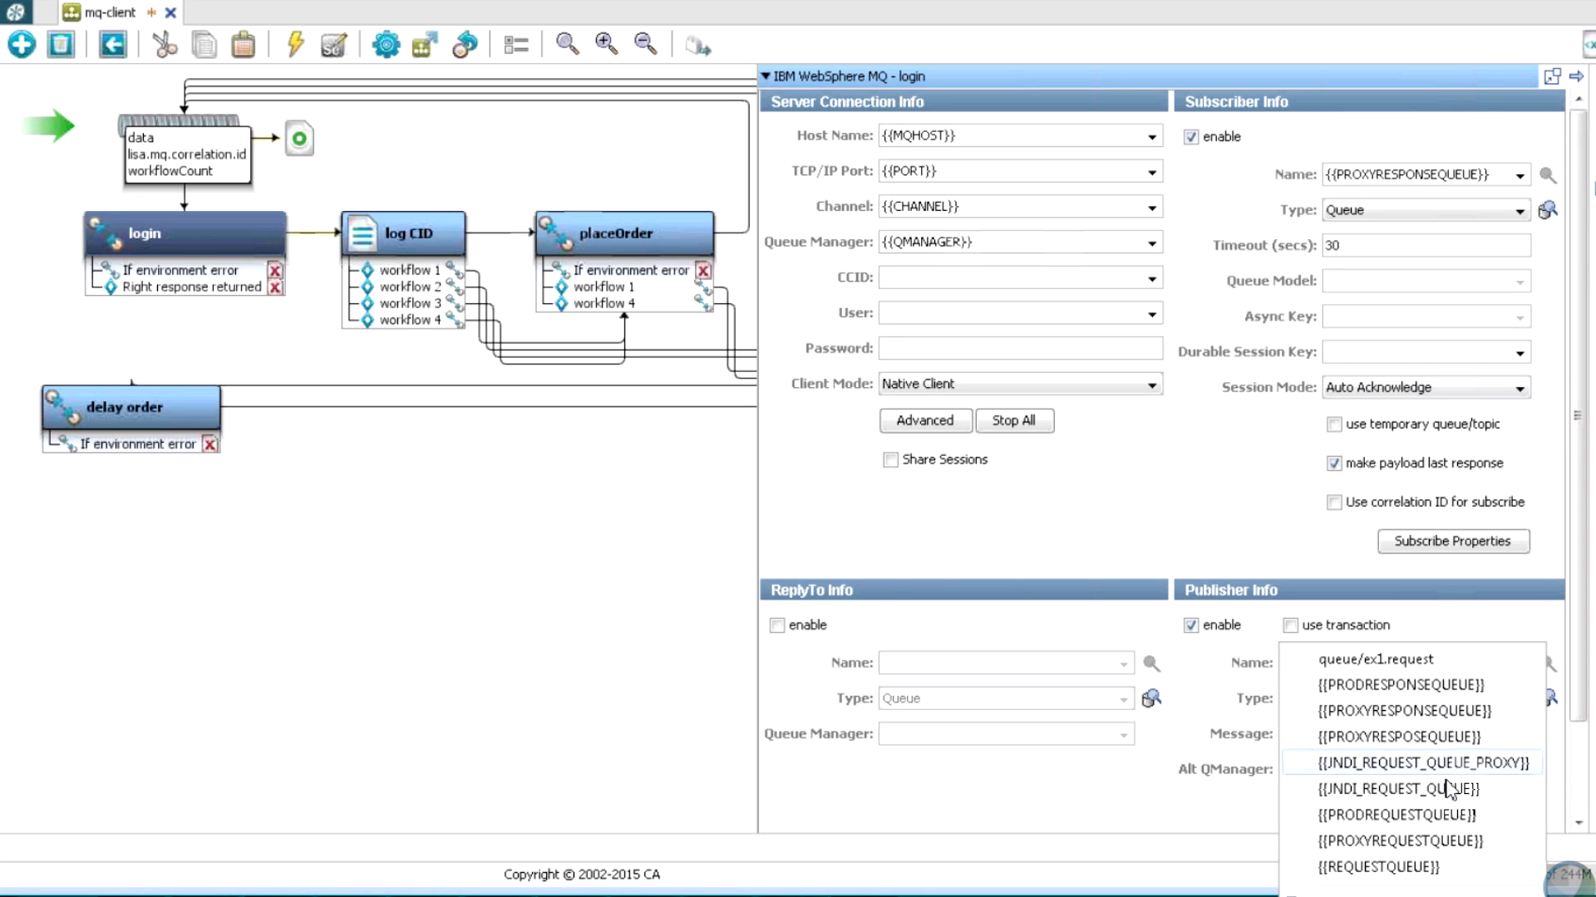
pyautogui.click(1398, 838)
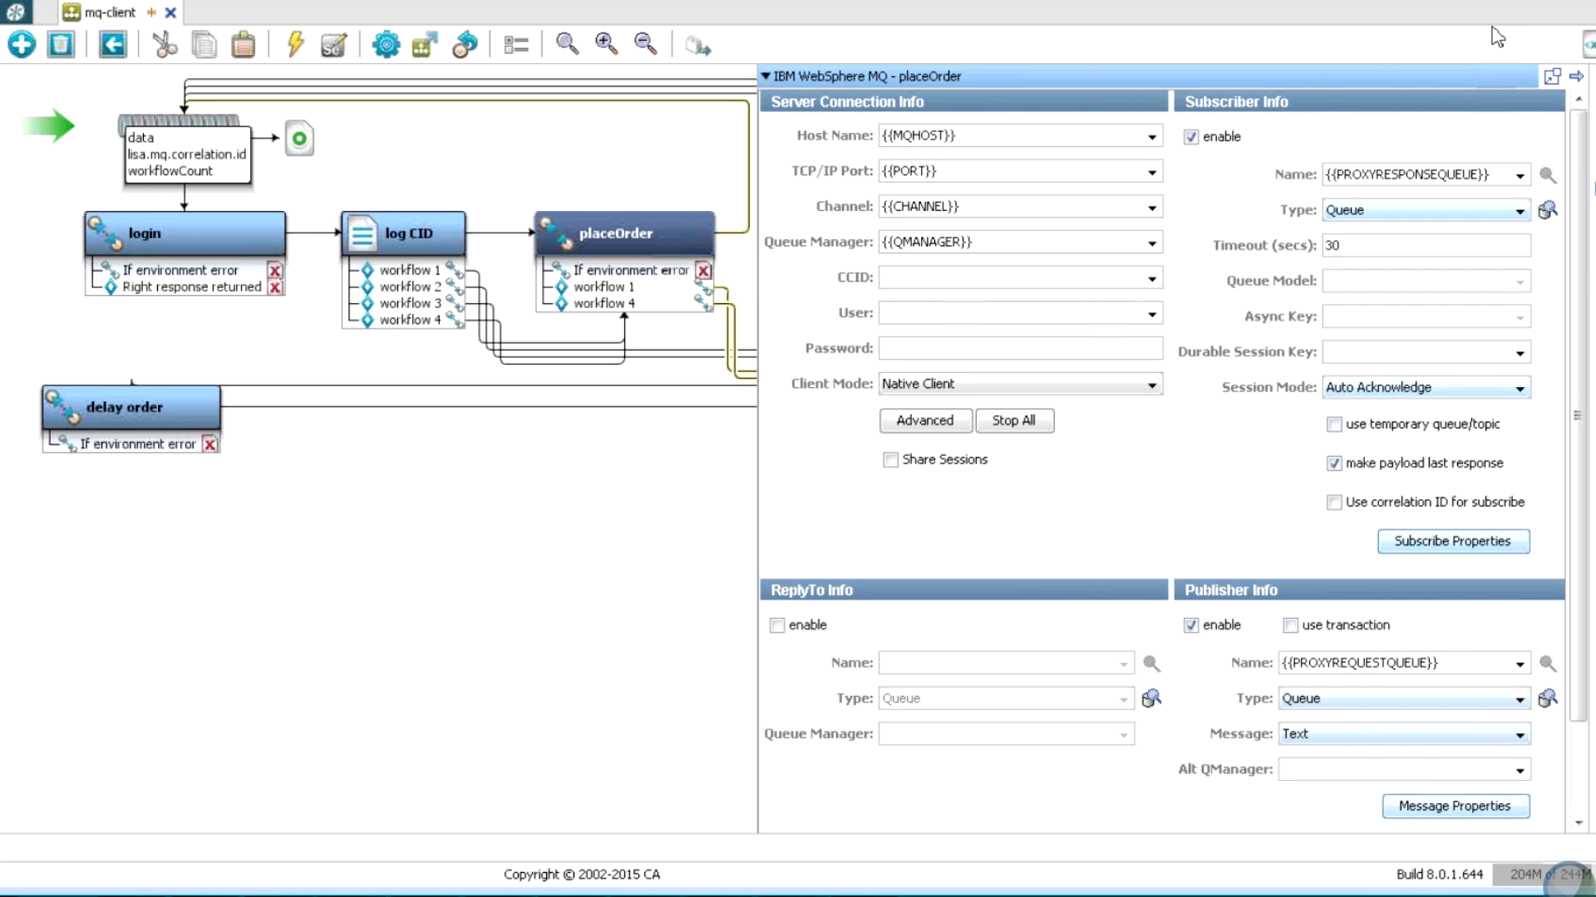
pyautogui.click(867, 233)
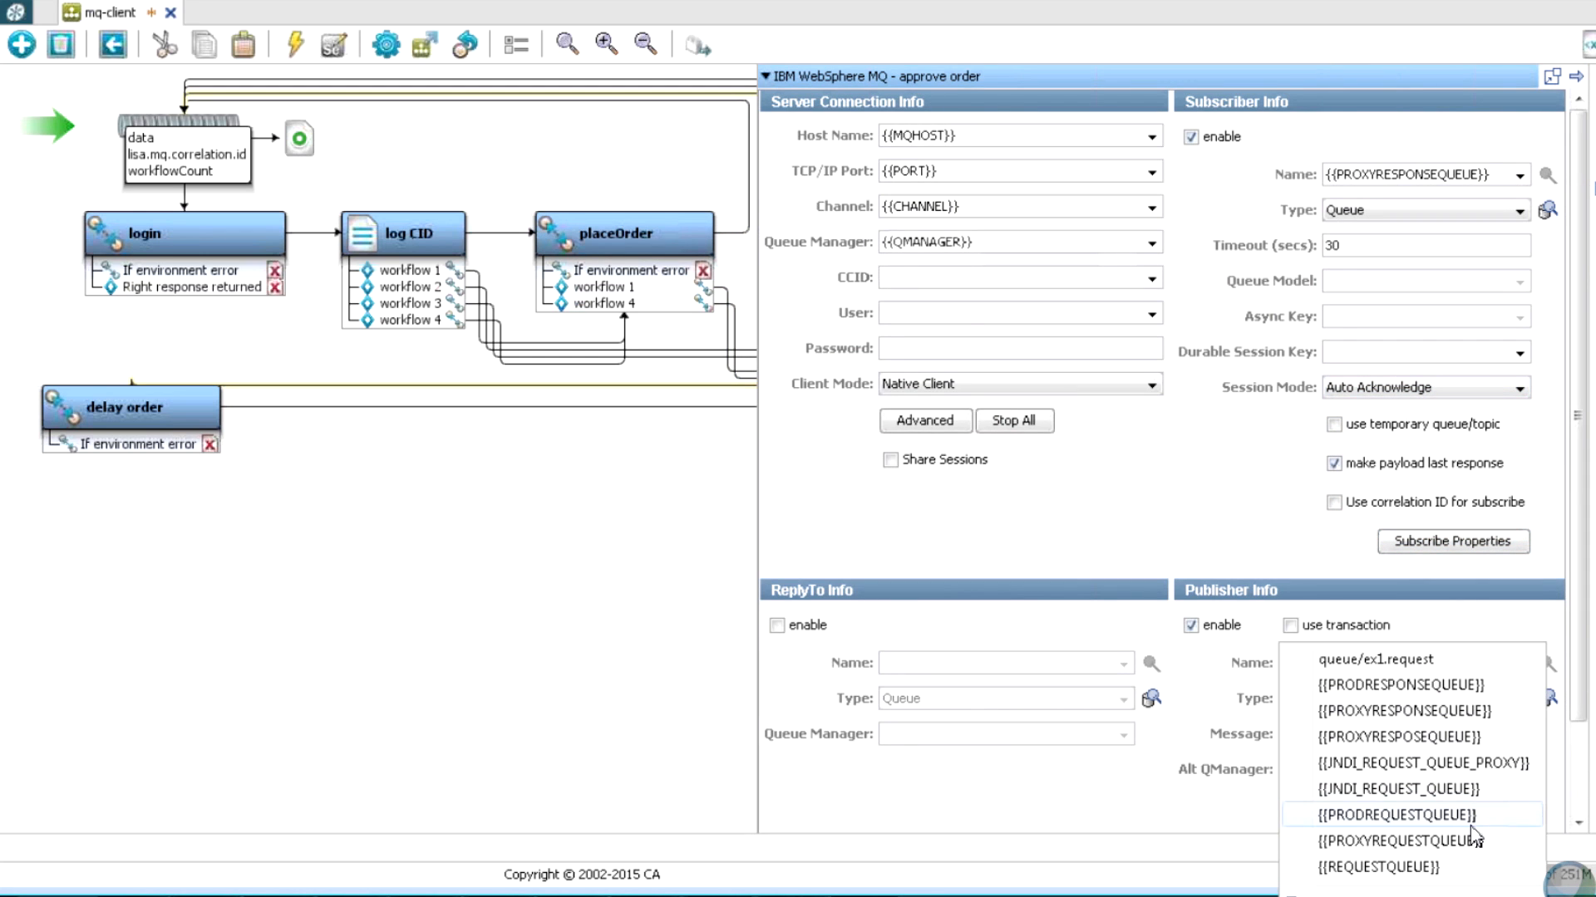
pyautogui.click(1396, 840)
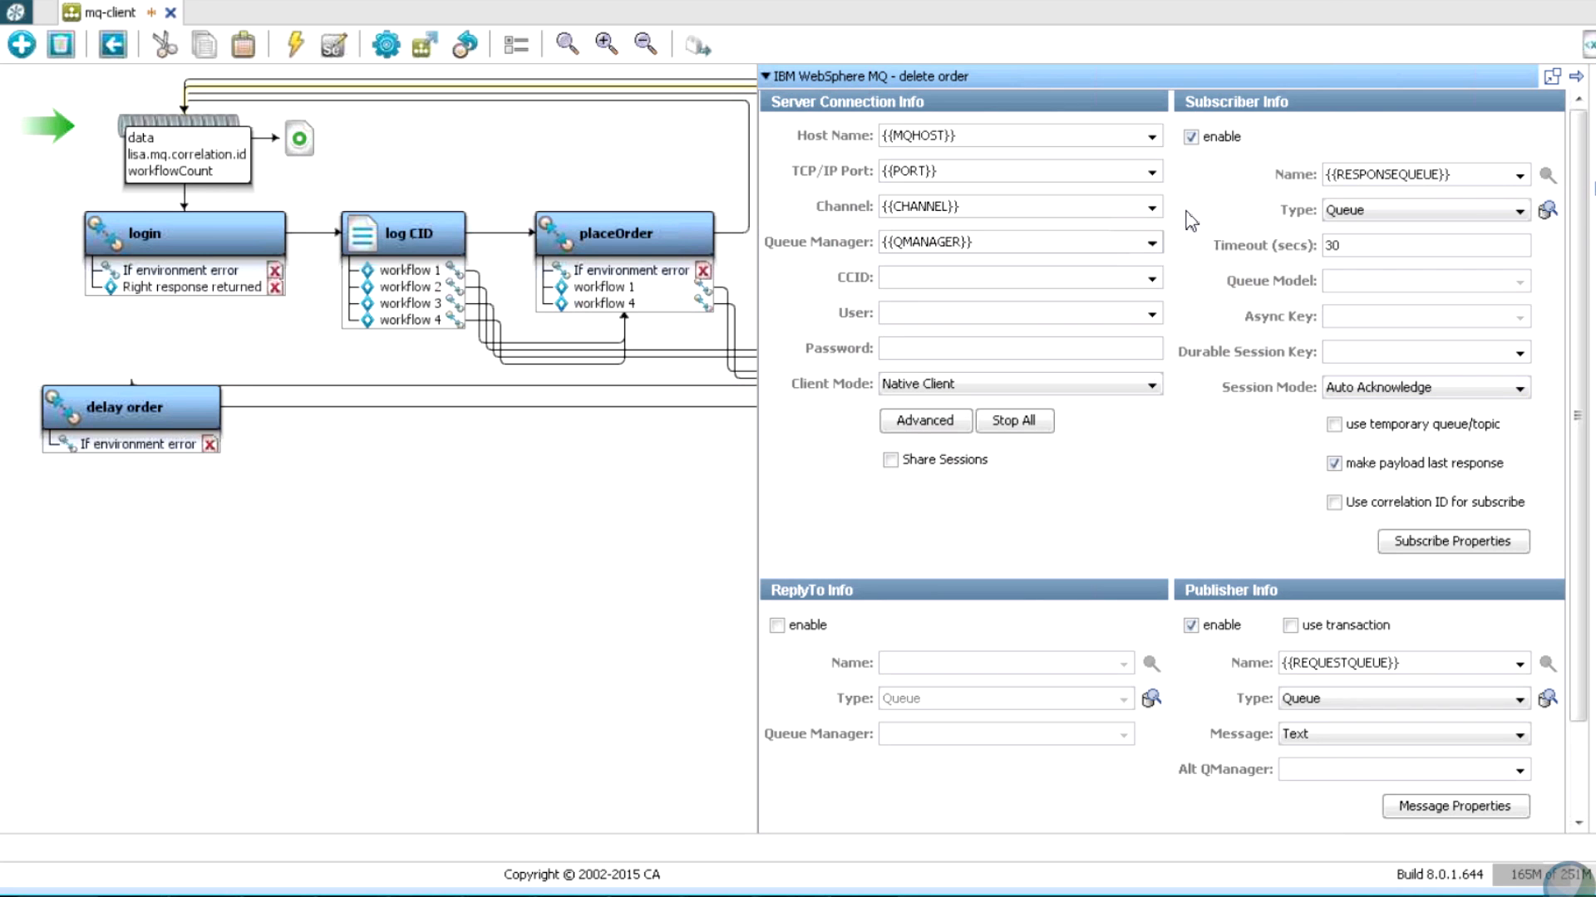
pyautogui.click(1520, 174)
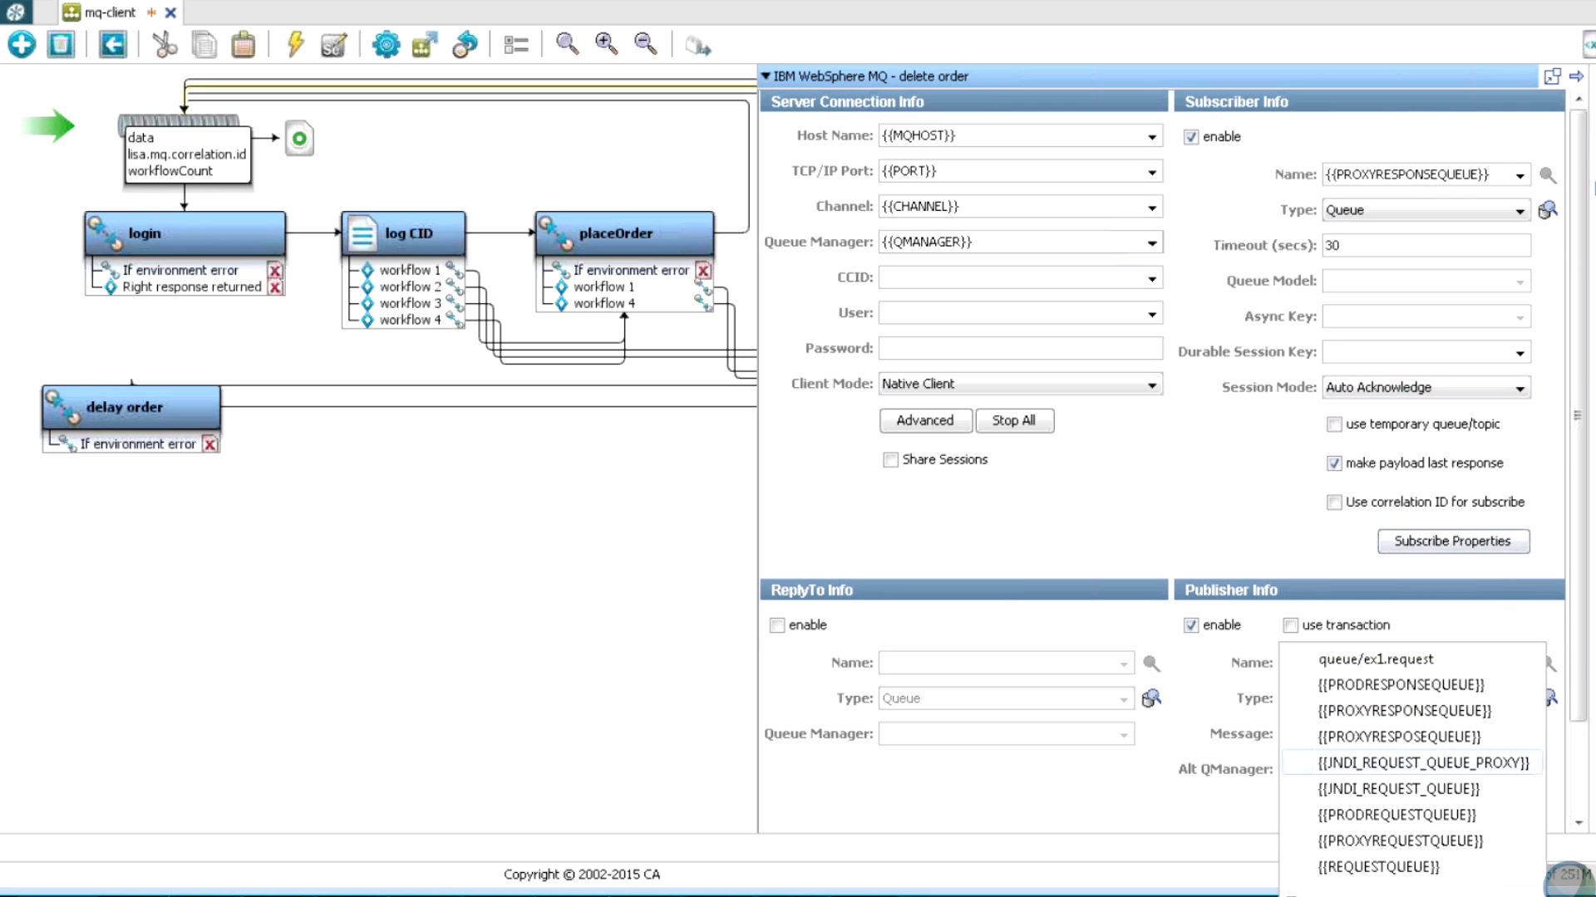
pyautogui.click(1401, 838)
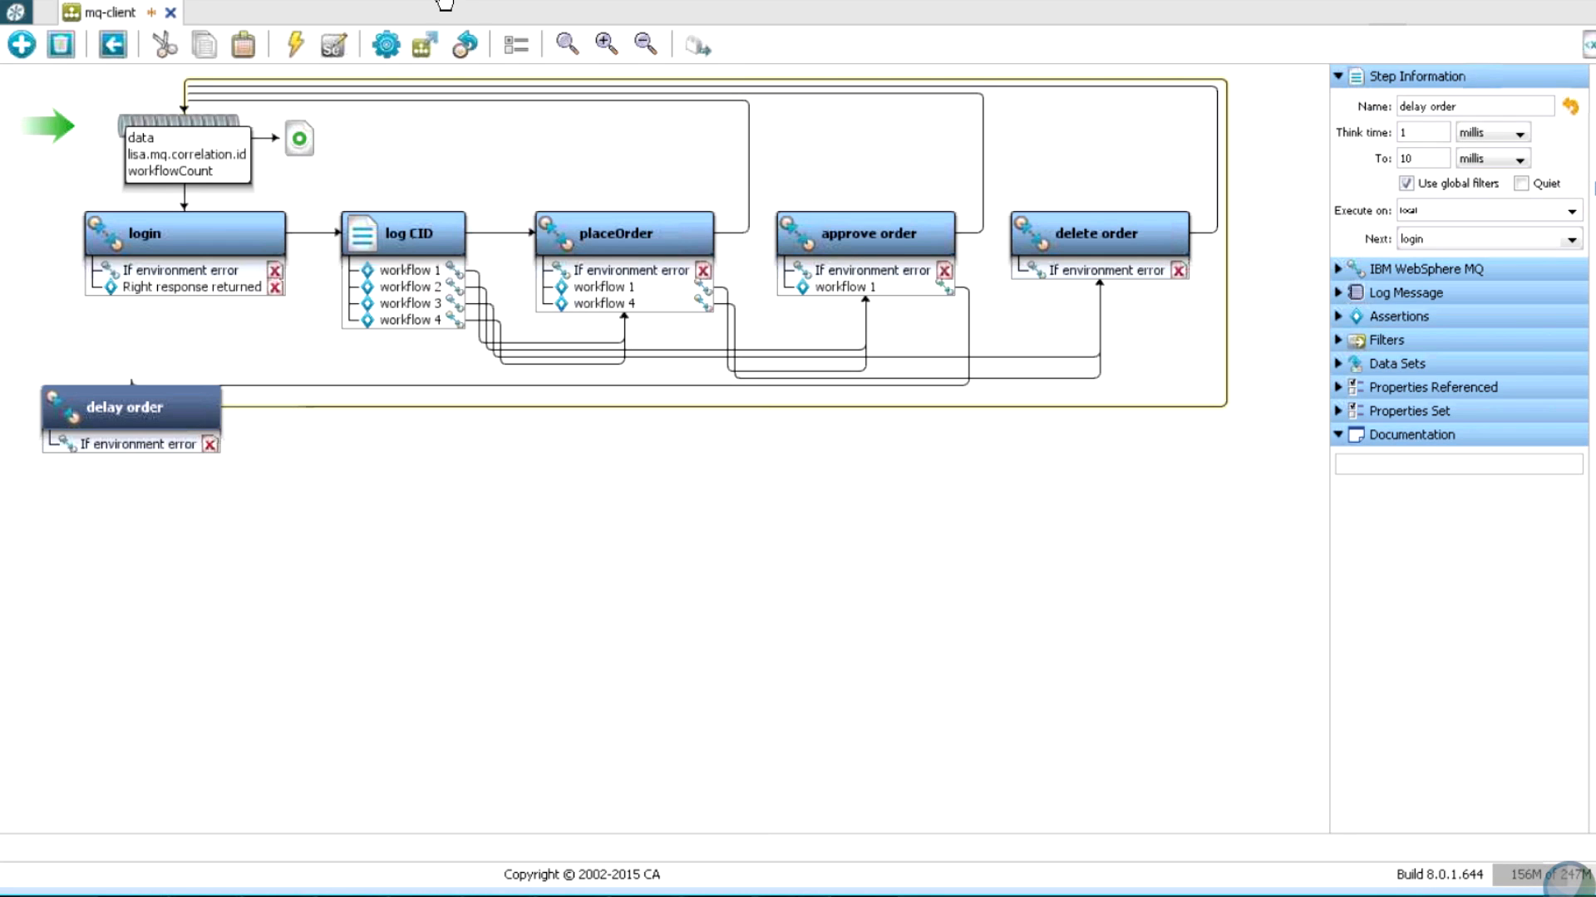
# Run the mq-client test interactively to the end and dismiss the completion message.
pyautogui.click(381, 46)
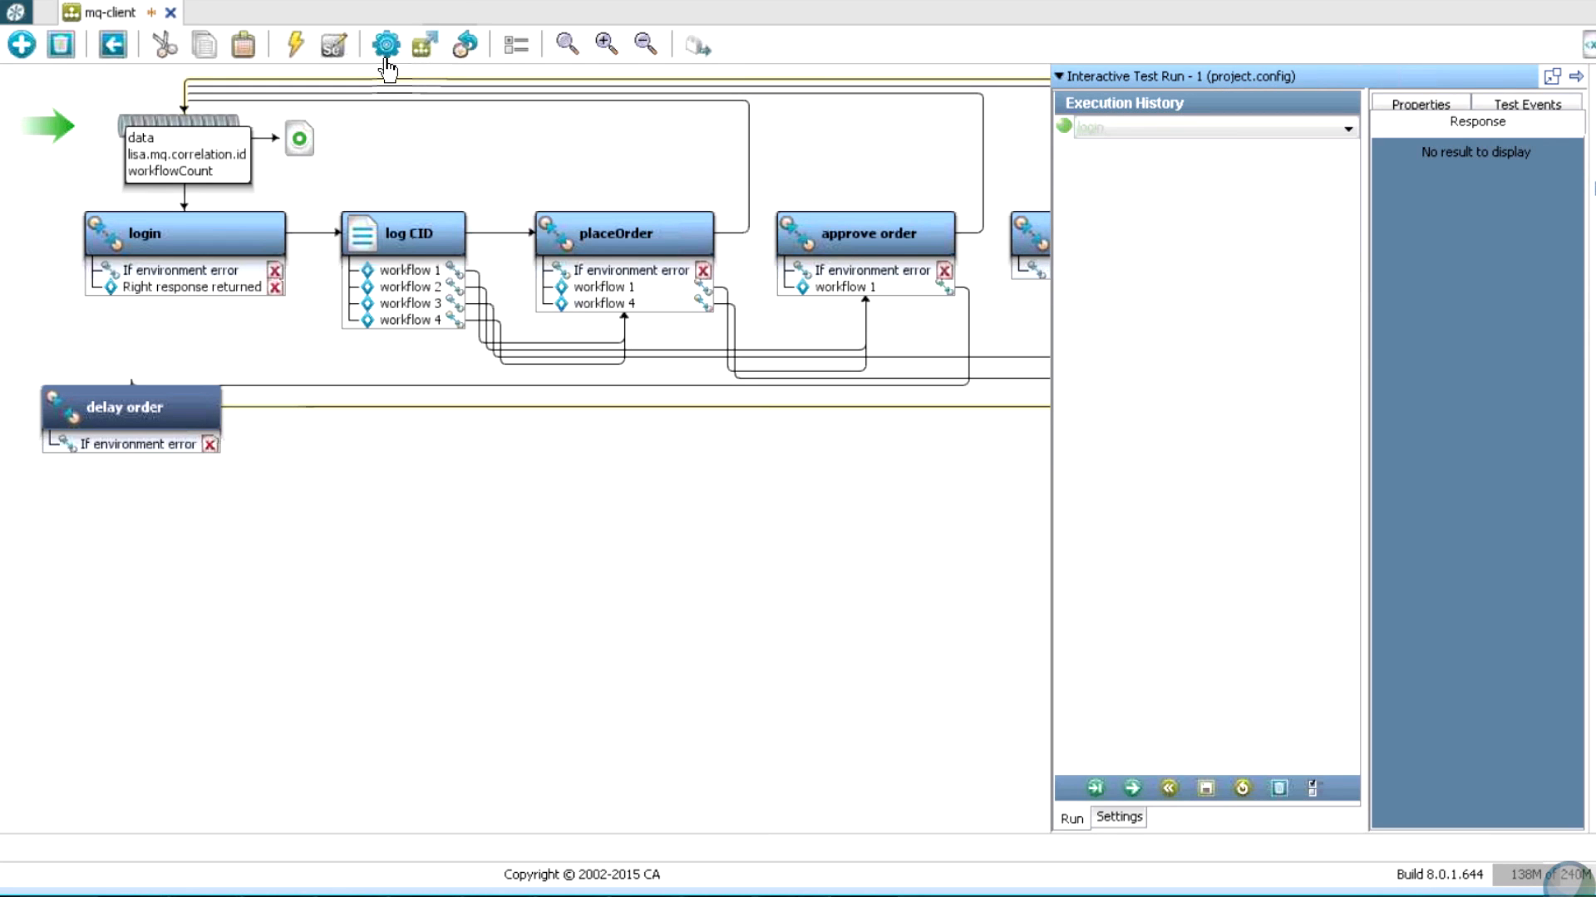
pyautogui.click(1128, 810)
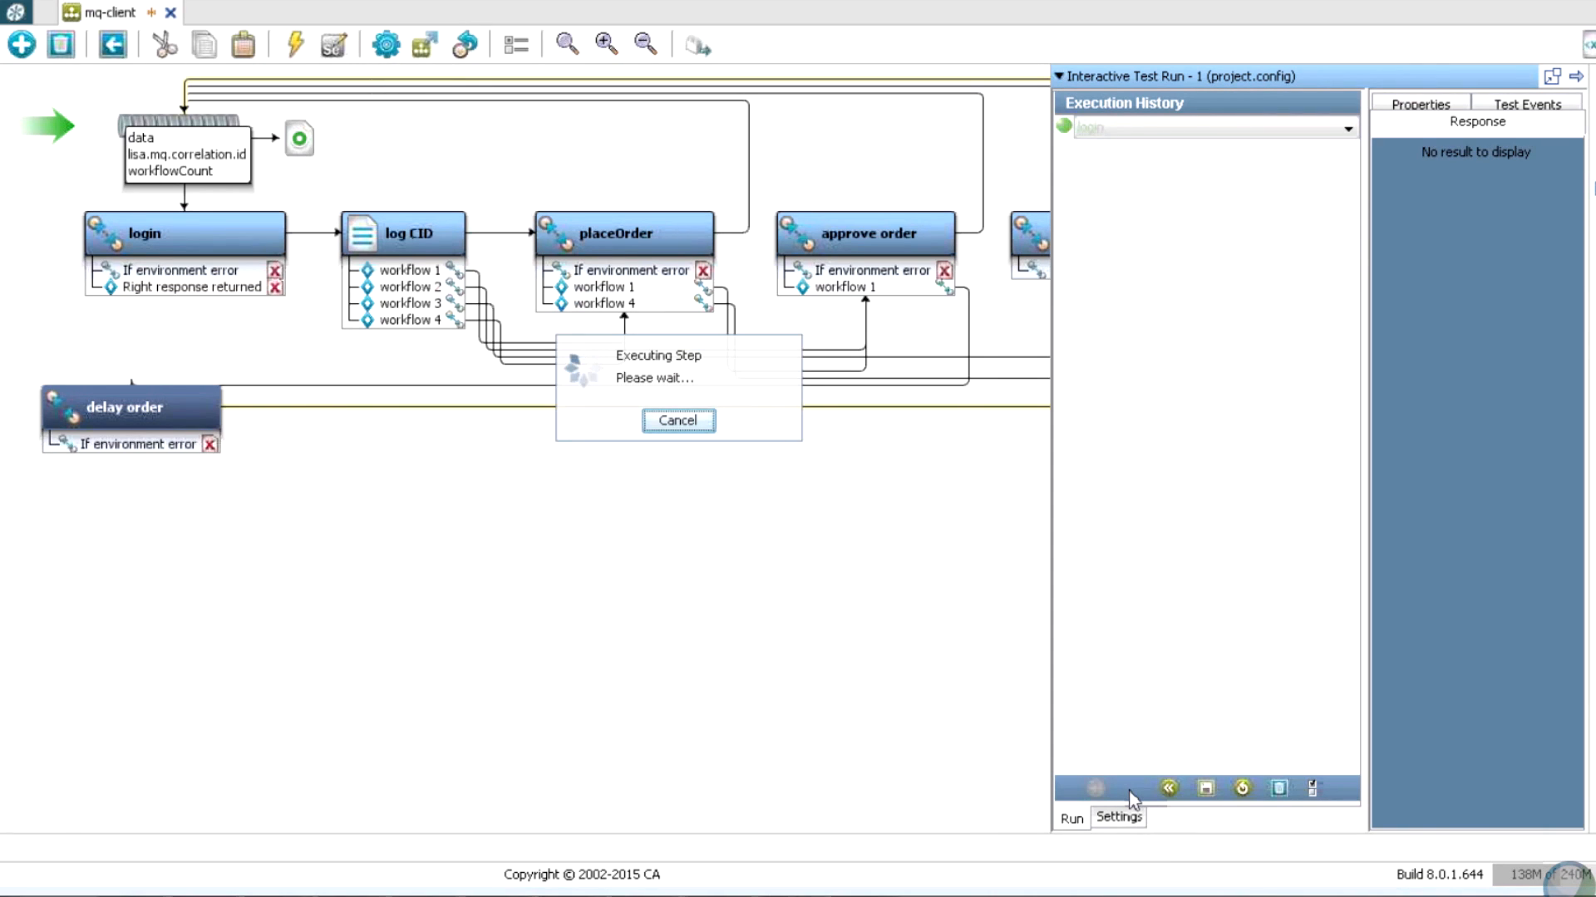
pyautogui.click(678, 420)
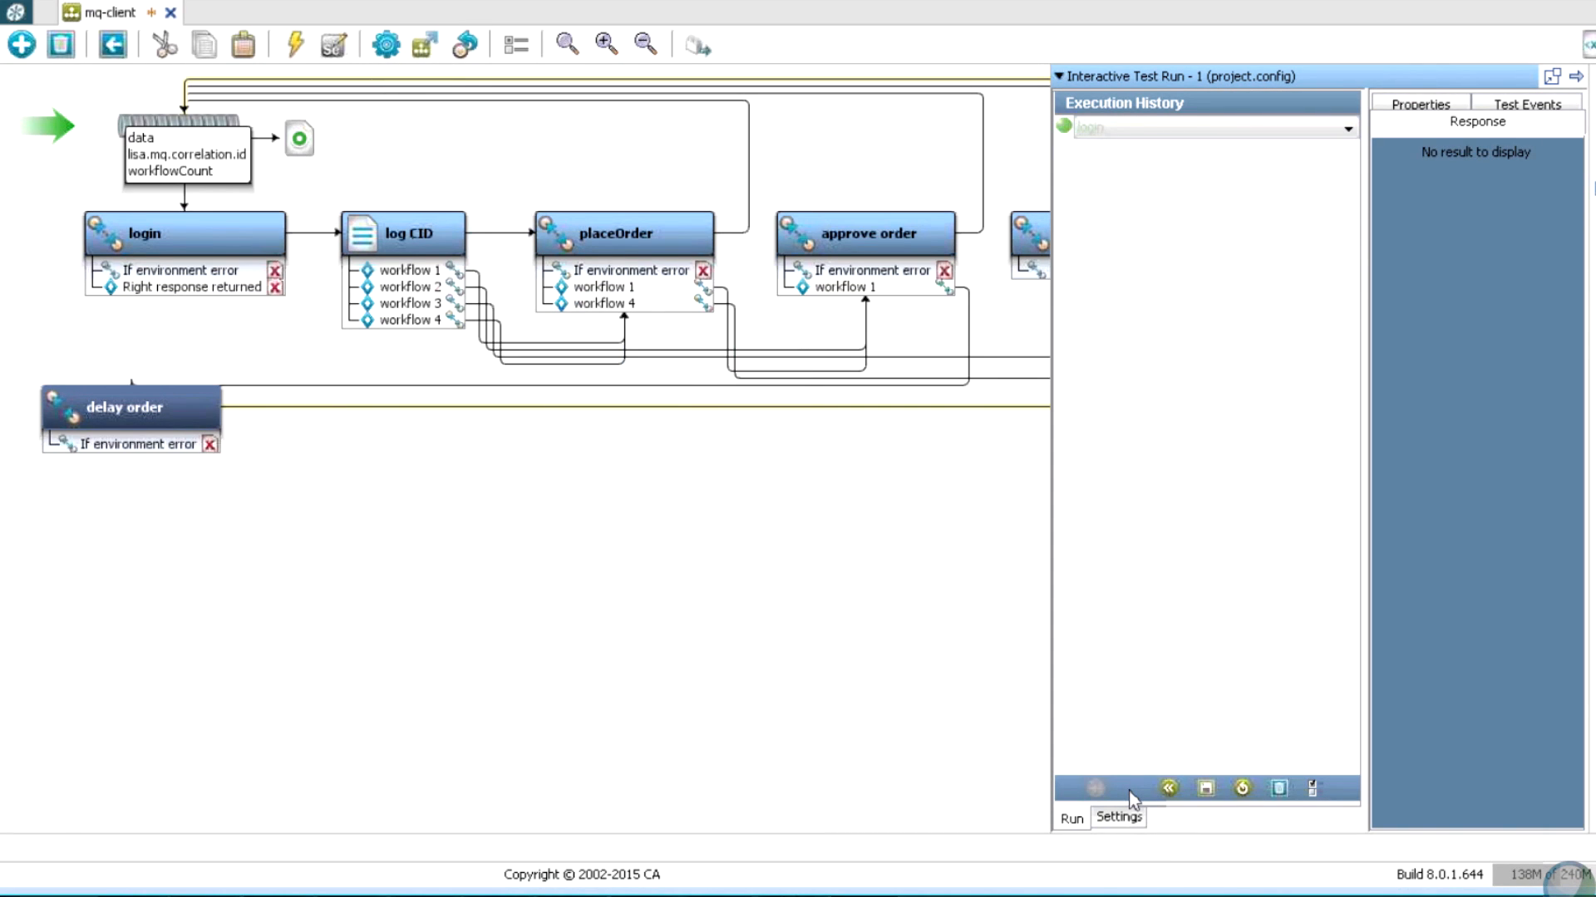
pyautogui.click(1093, 788)
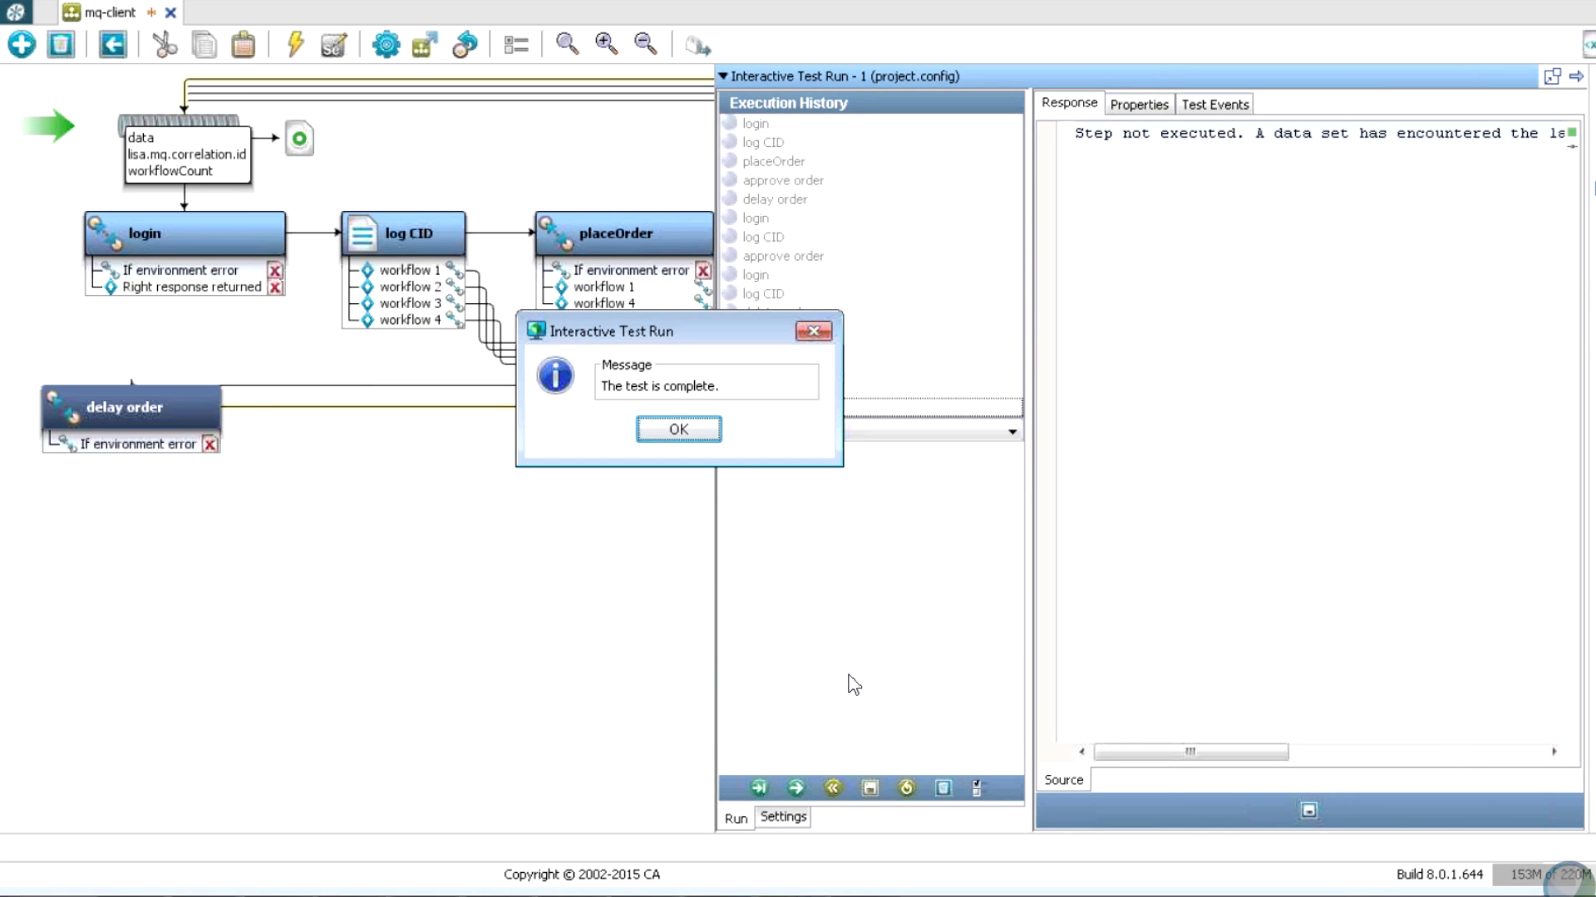
pyautogui.click(678, 429)
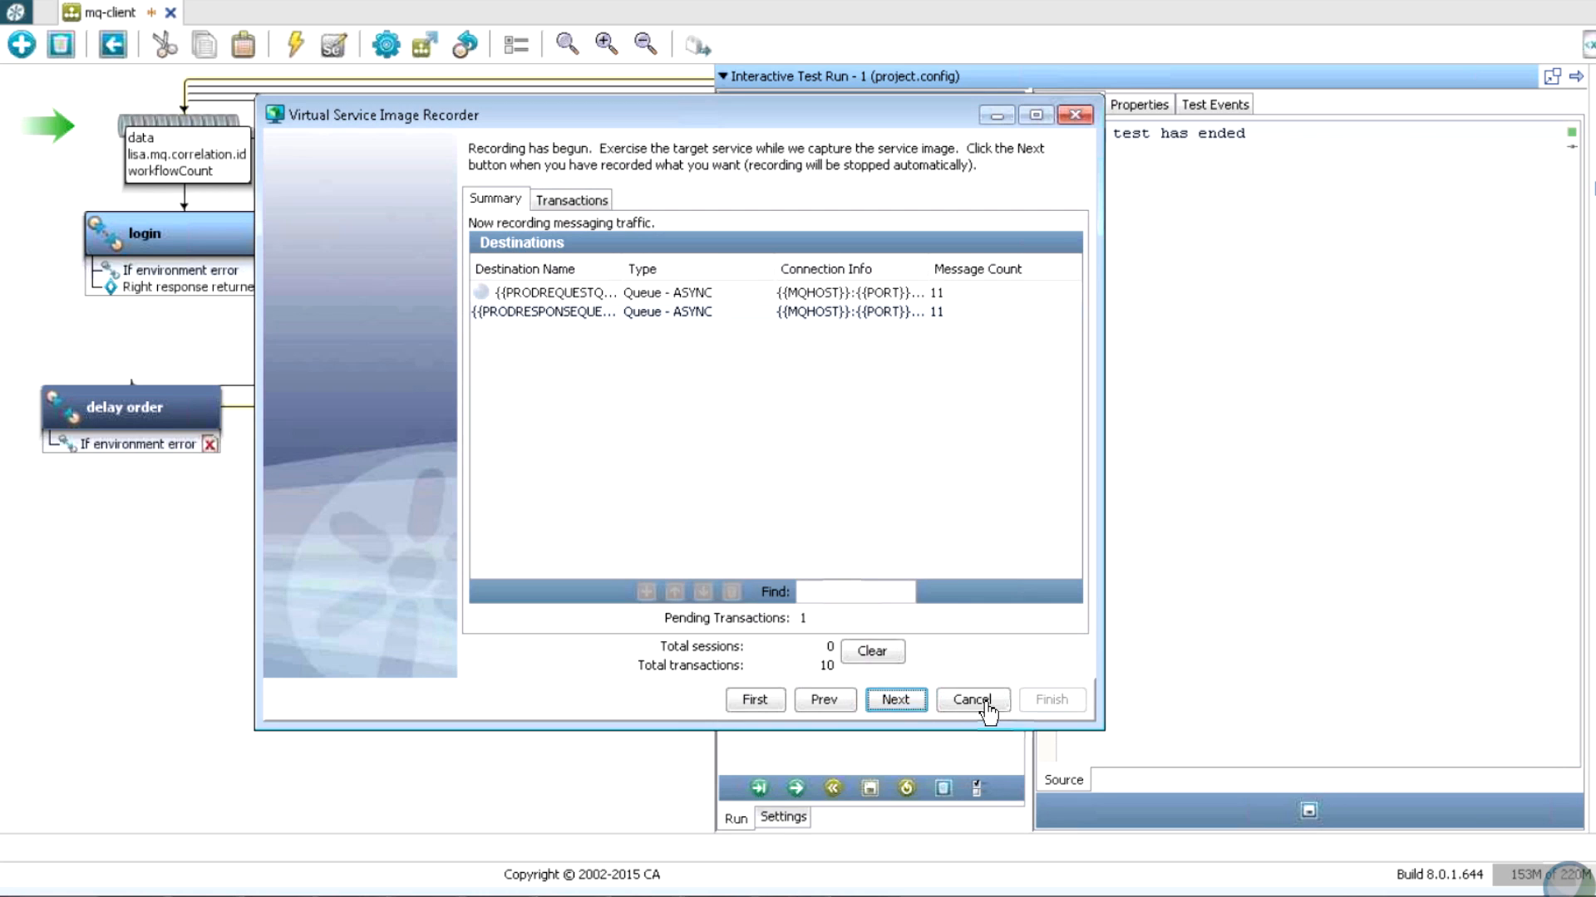
# Stop recording and add the XML Data Protocol on the request side.
pyautogui.click(895, 700)
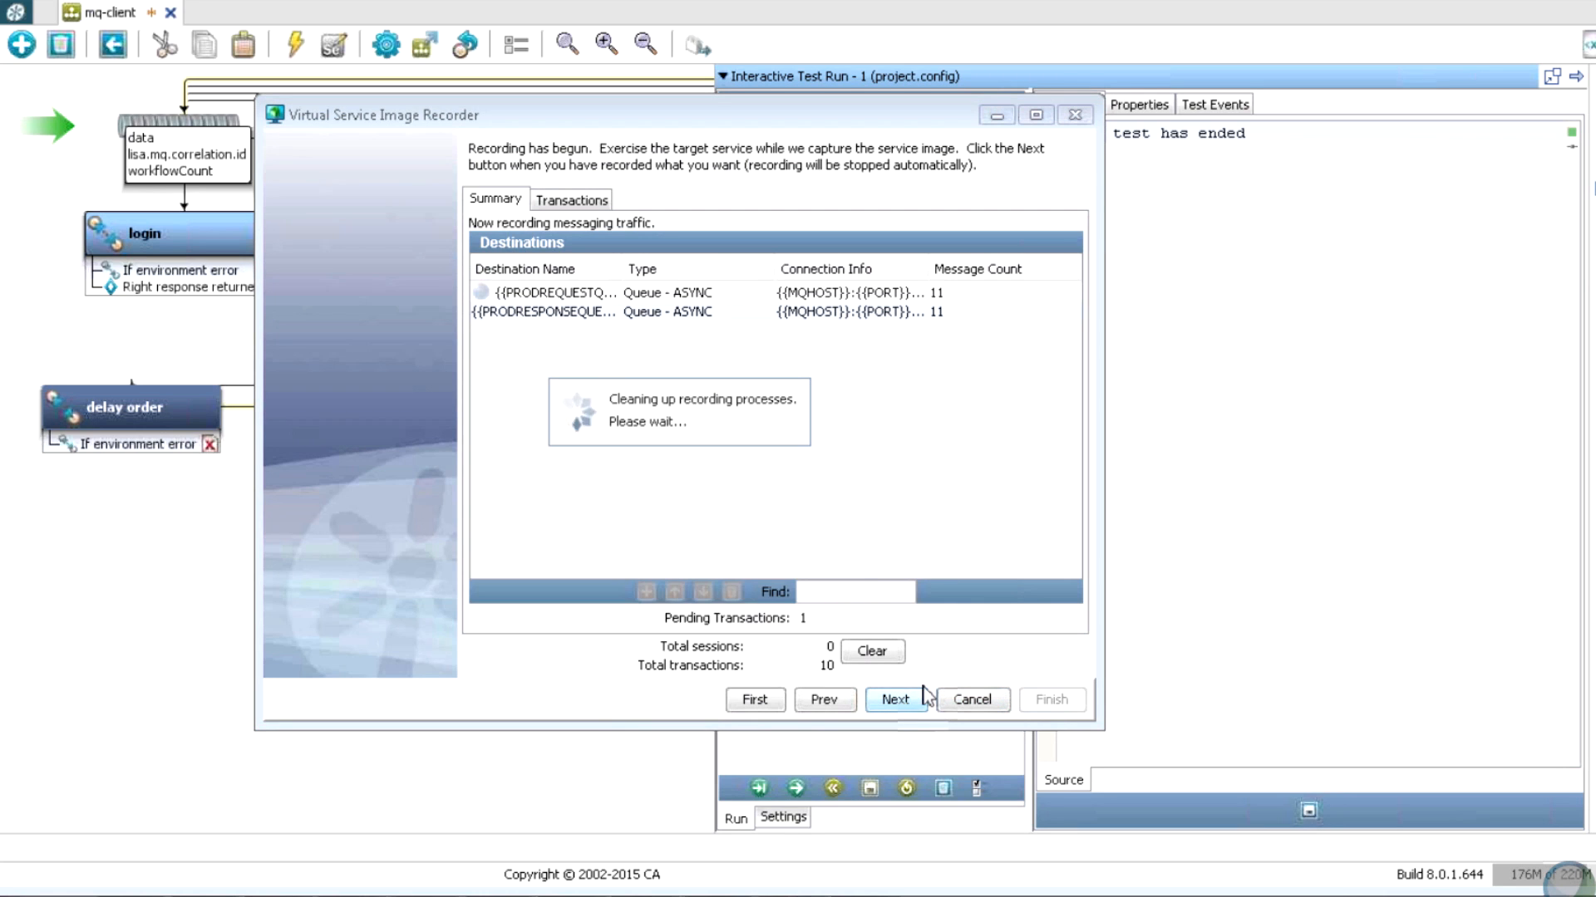
pyautogui.click(895, 700)
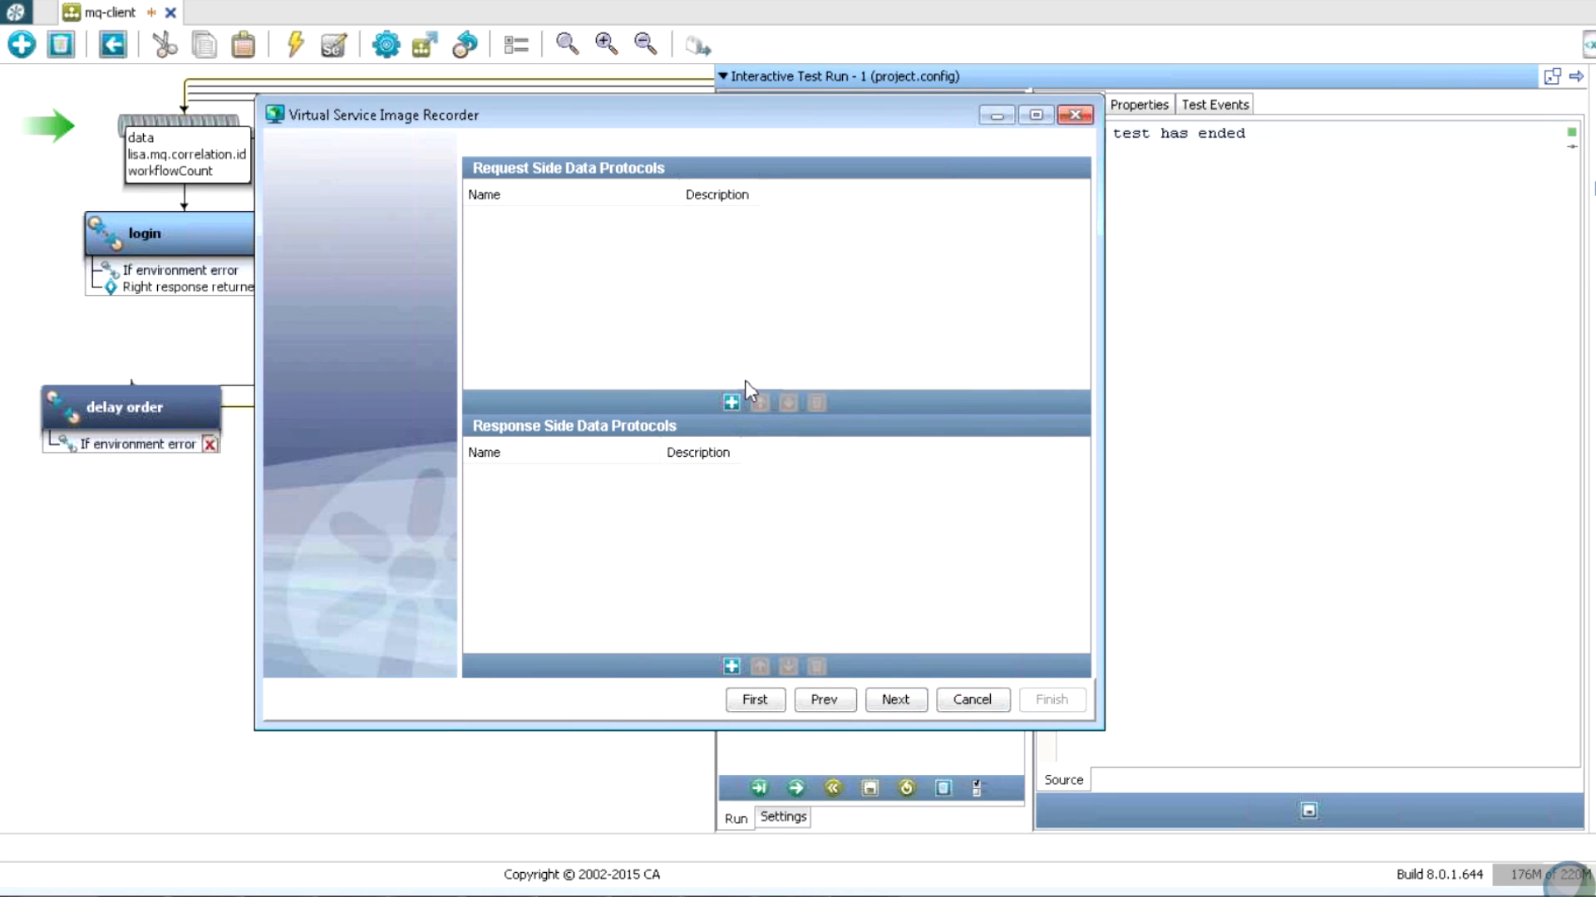
pyautogui.click(730, 402)
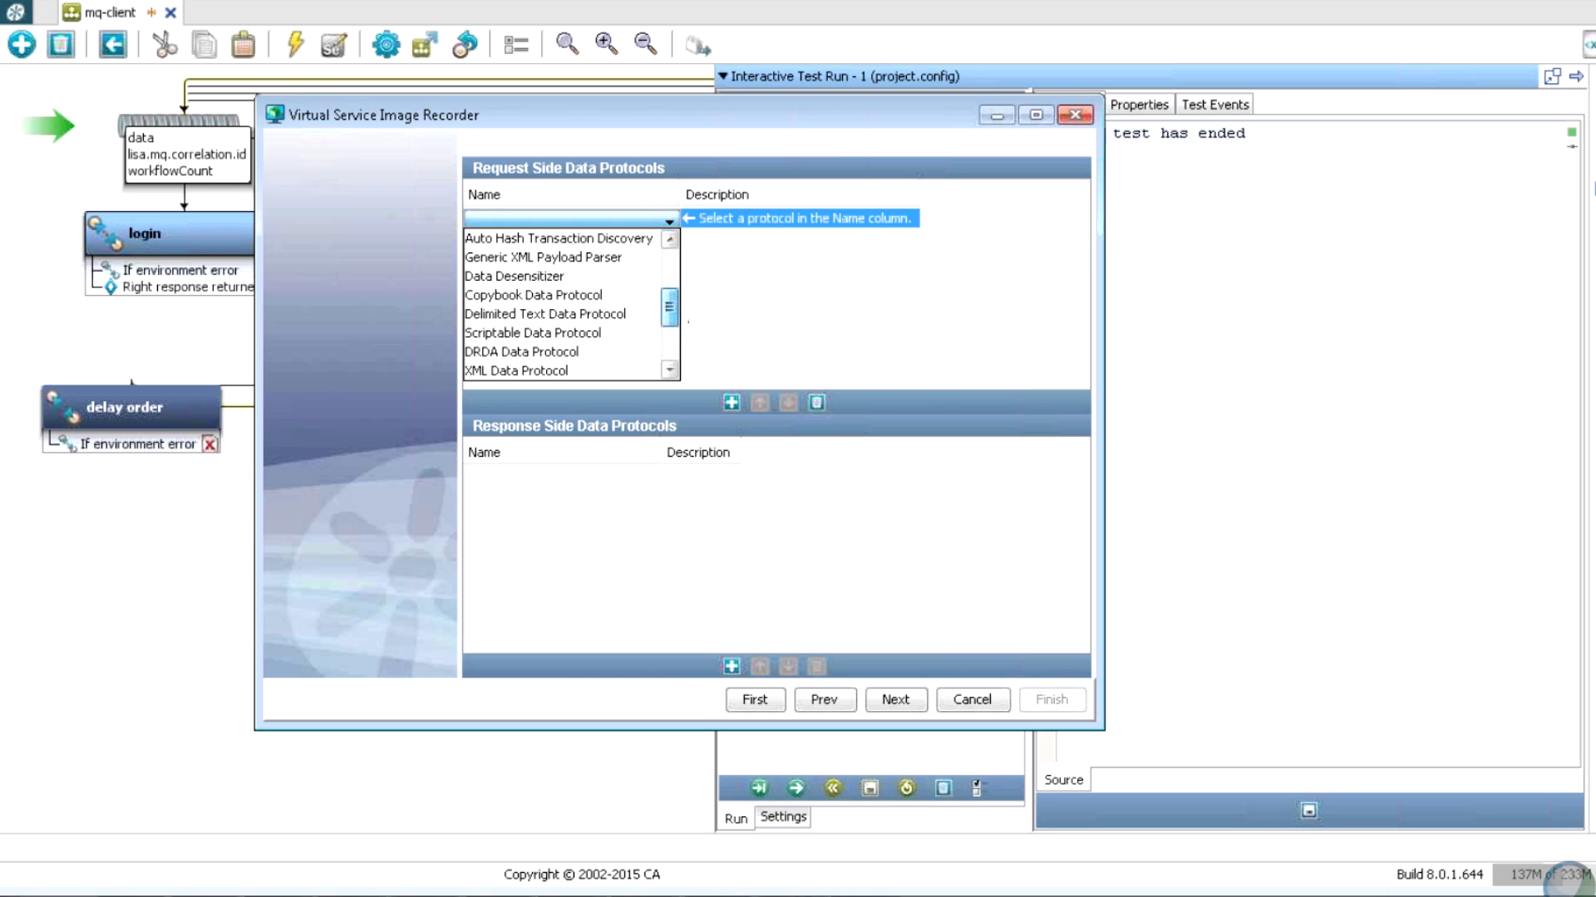
pyautogui.click(520, 370)
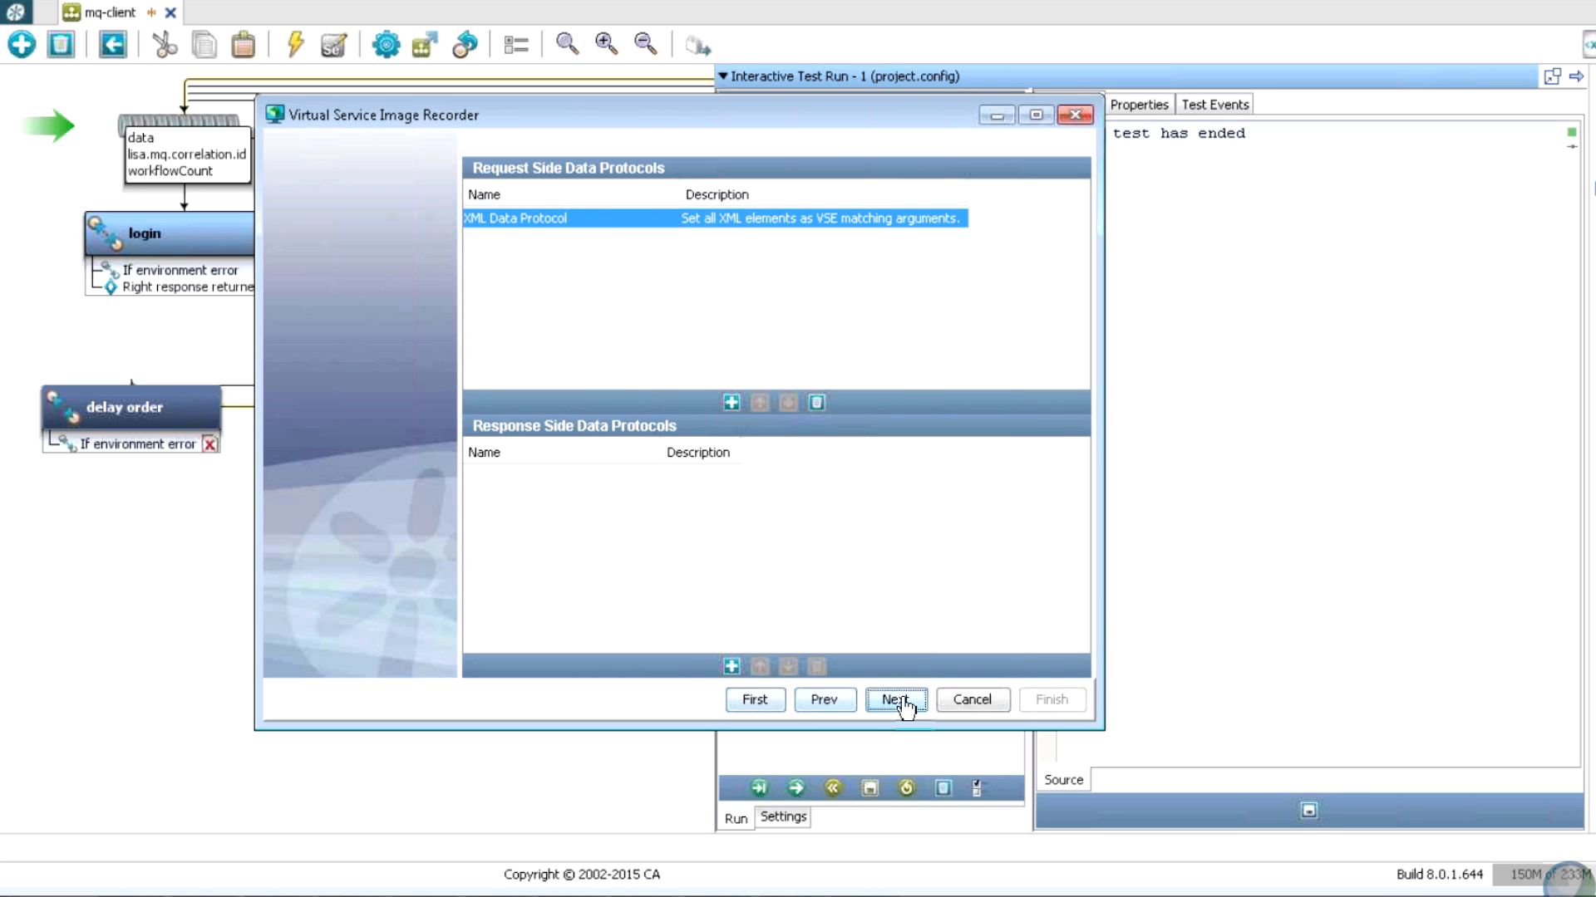
# Finish post-processing with the new service image set to open afterwards.
pyautogui.click(895, 699)
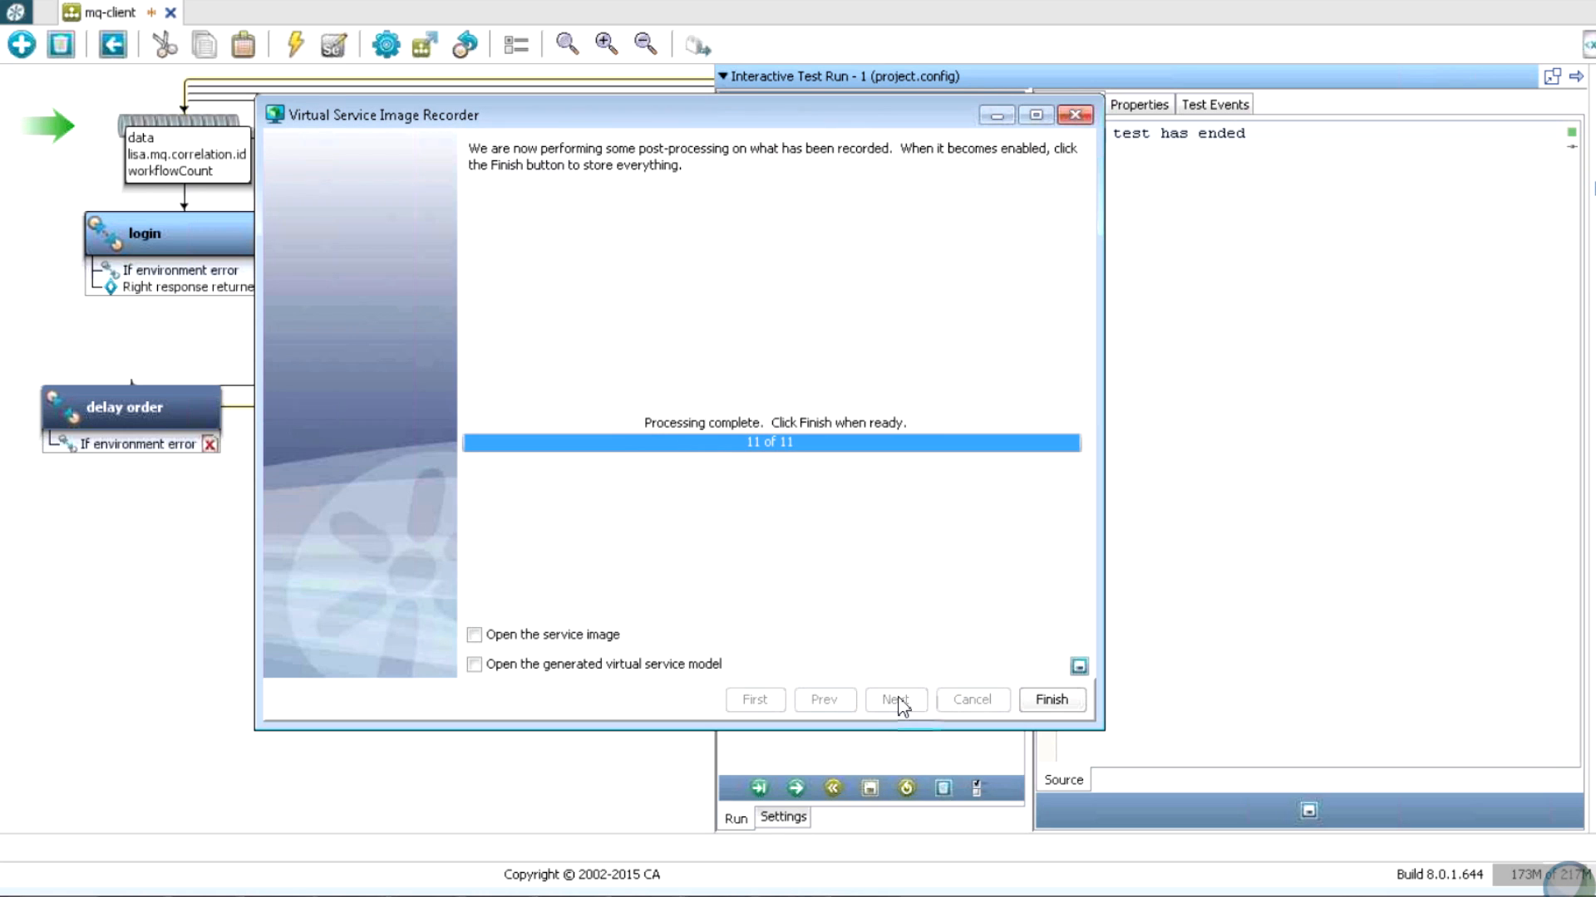
pyautogui.click(477, 635)
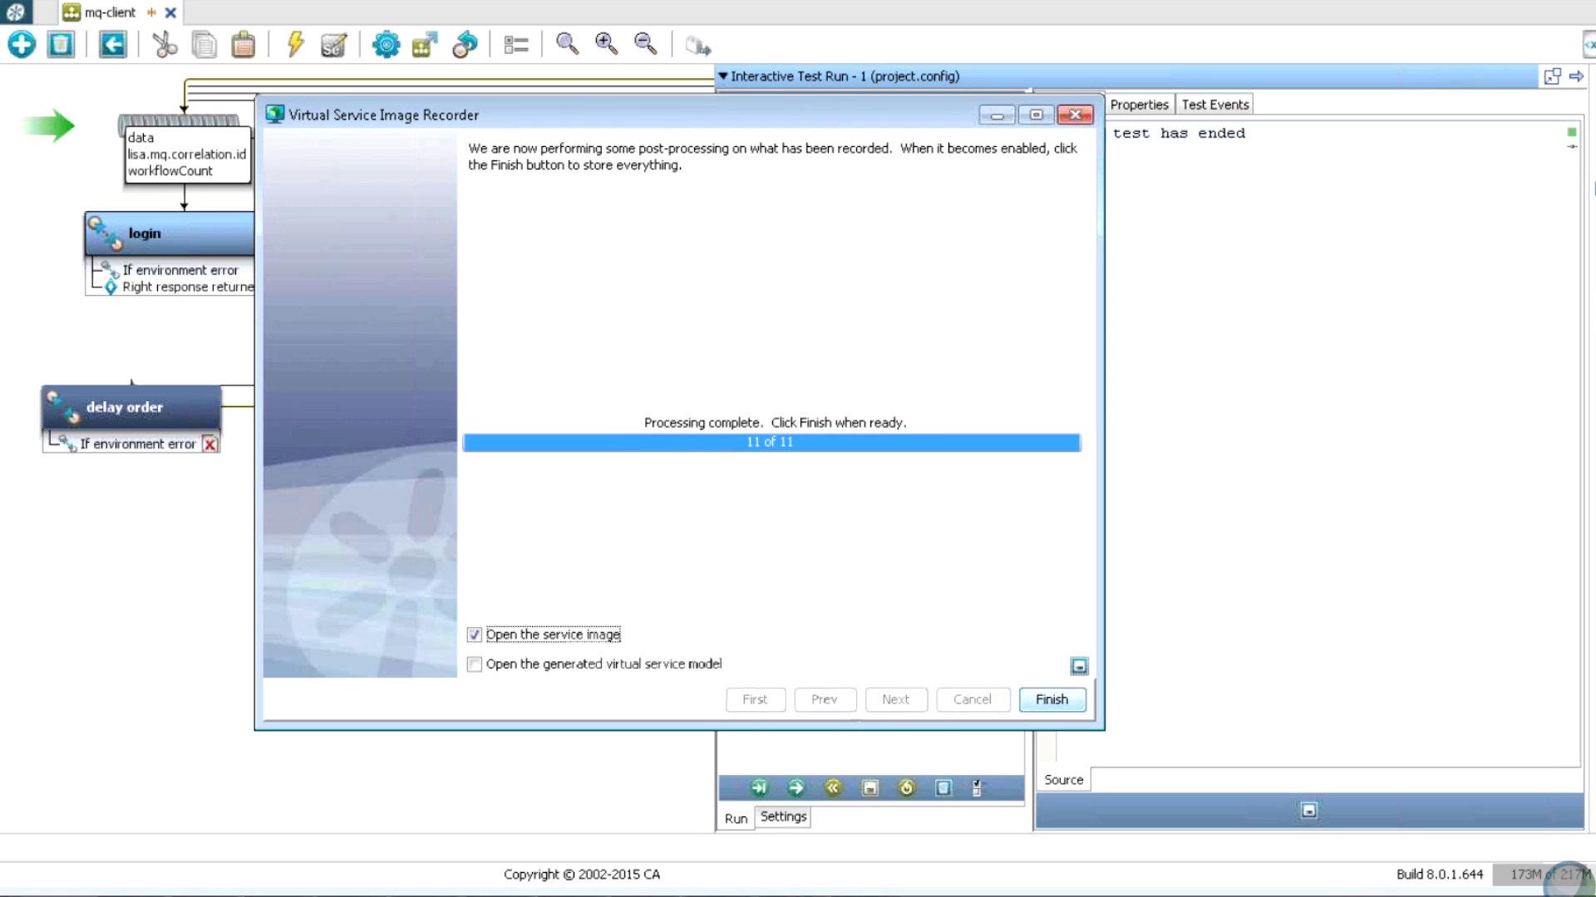
pyautogui.click(1052, 699)
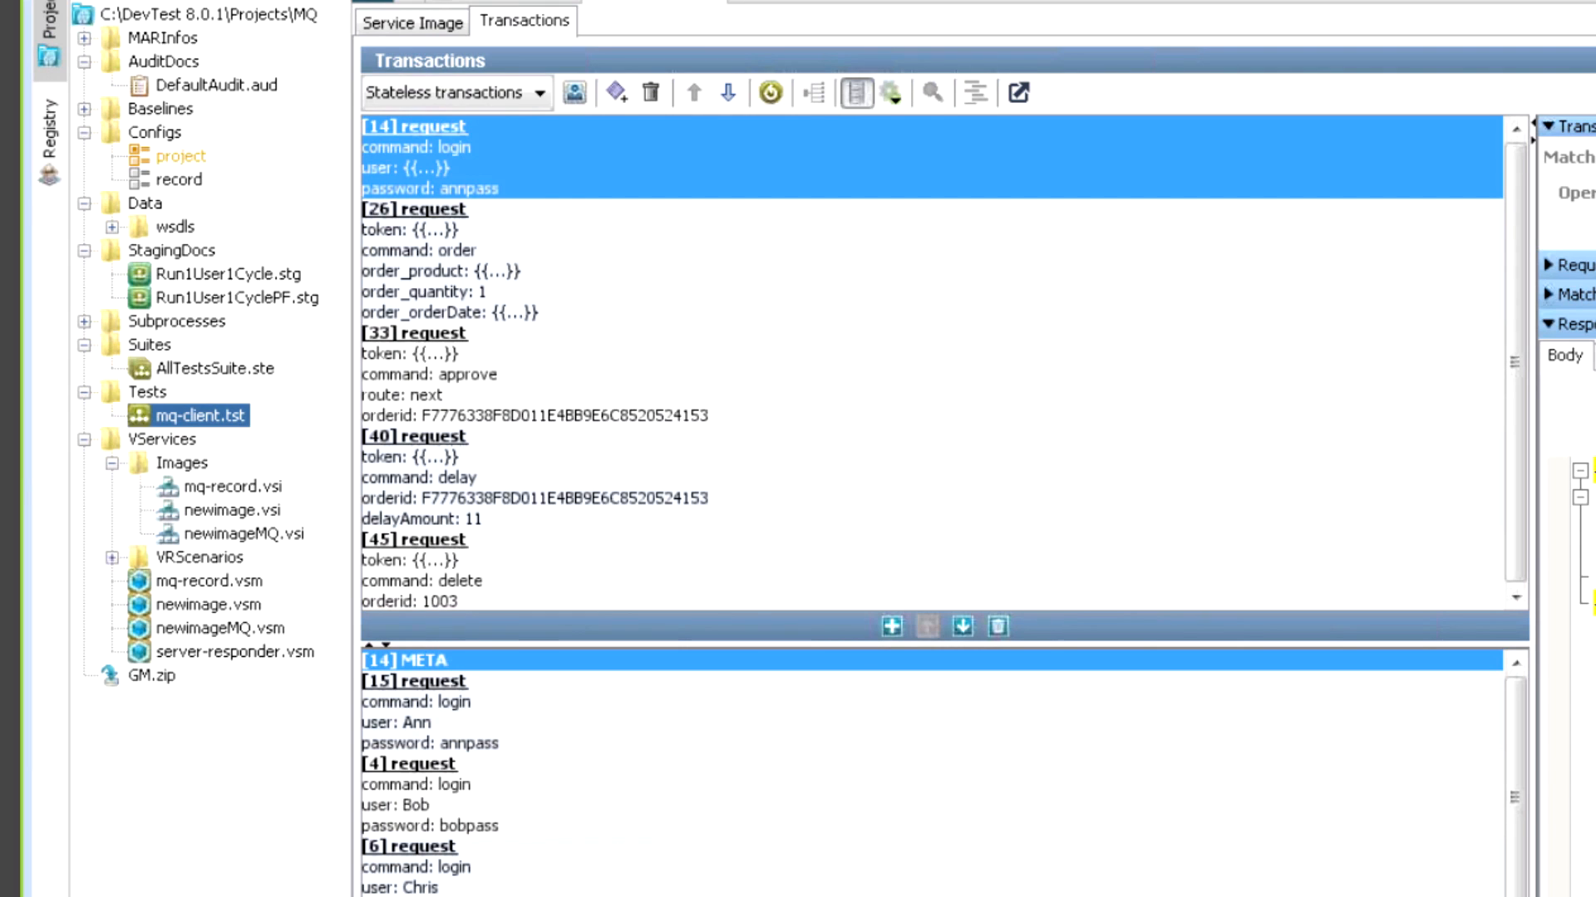
pyautogui.moveTo(1159, 671)
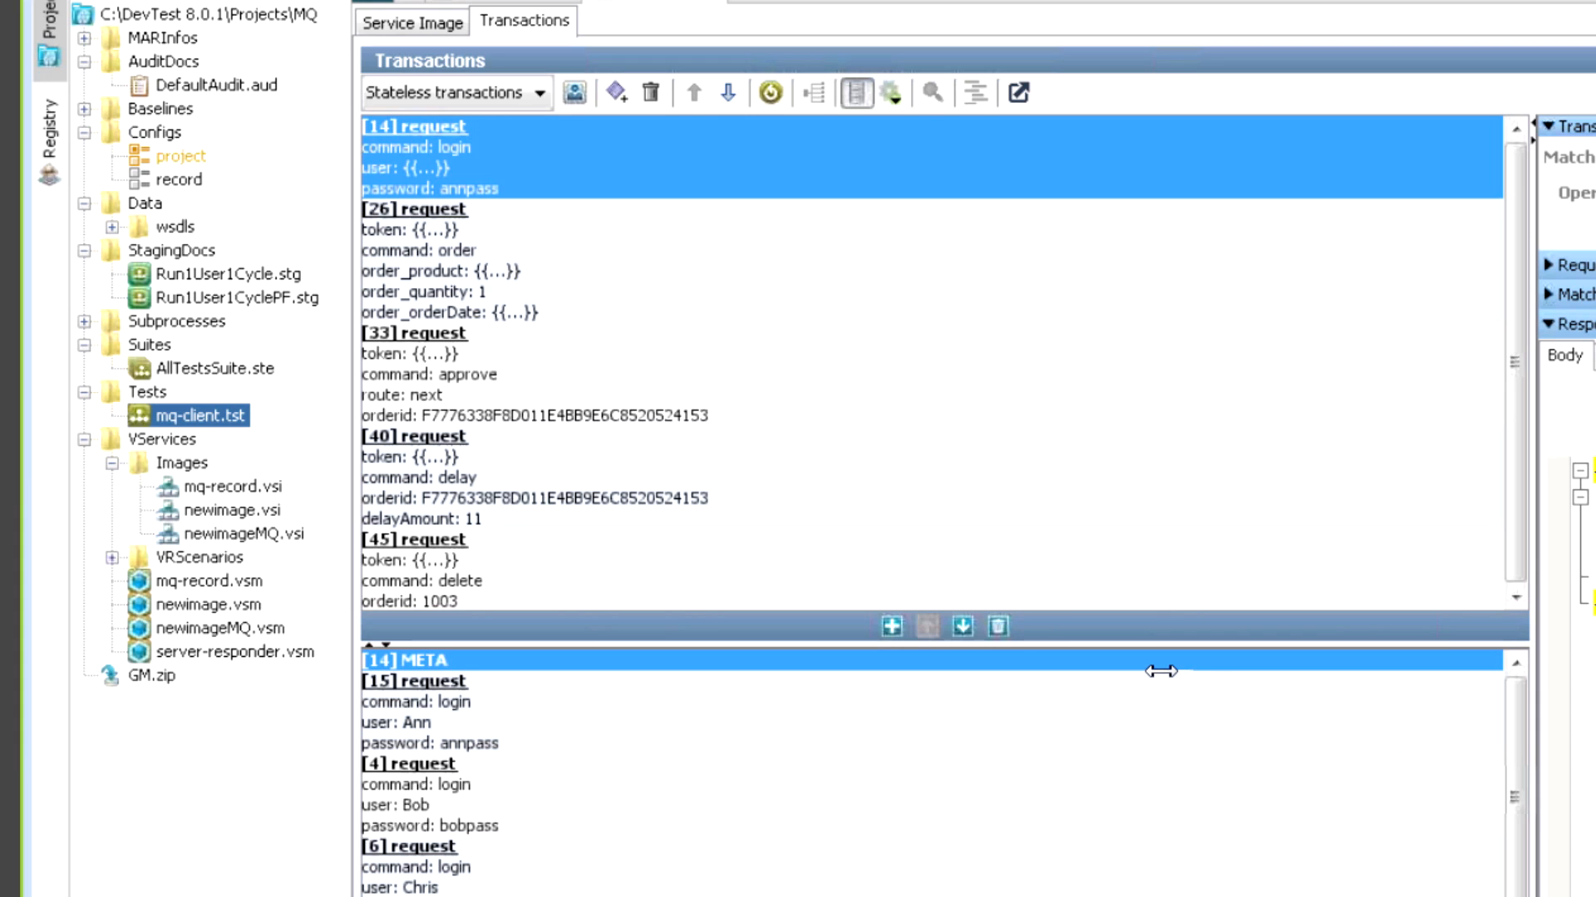
pyautogui.moveTo(1094, 606)
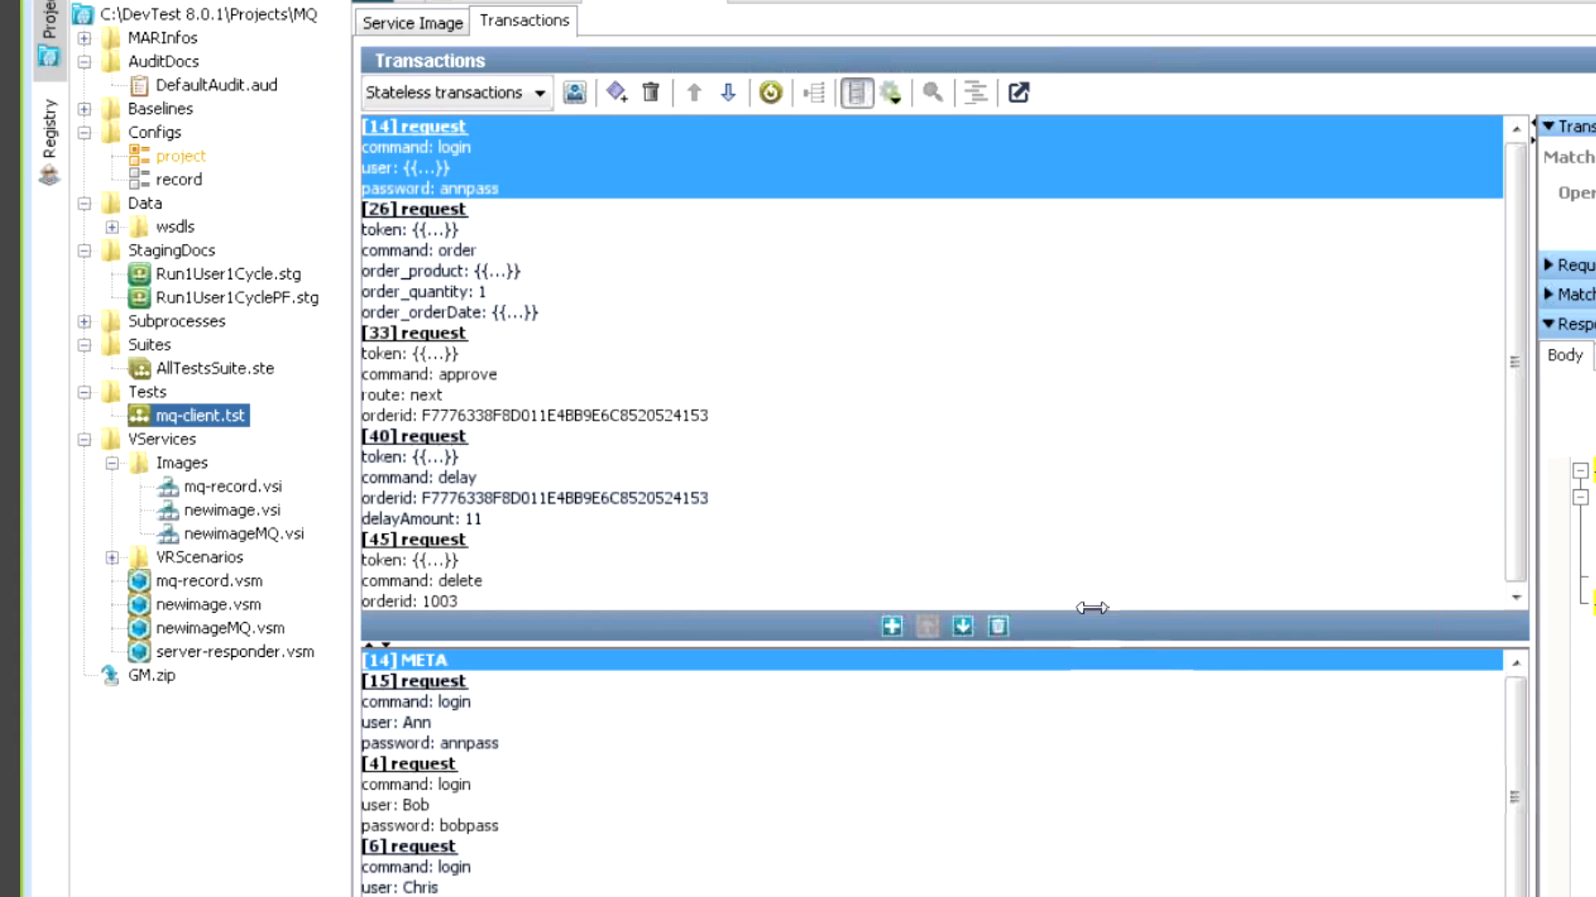
pyautogui.moveTo(959, 225)
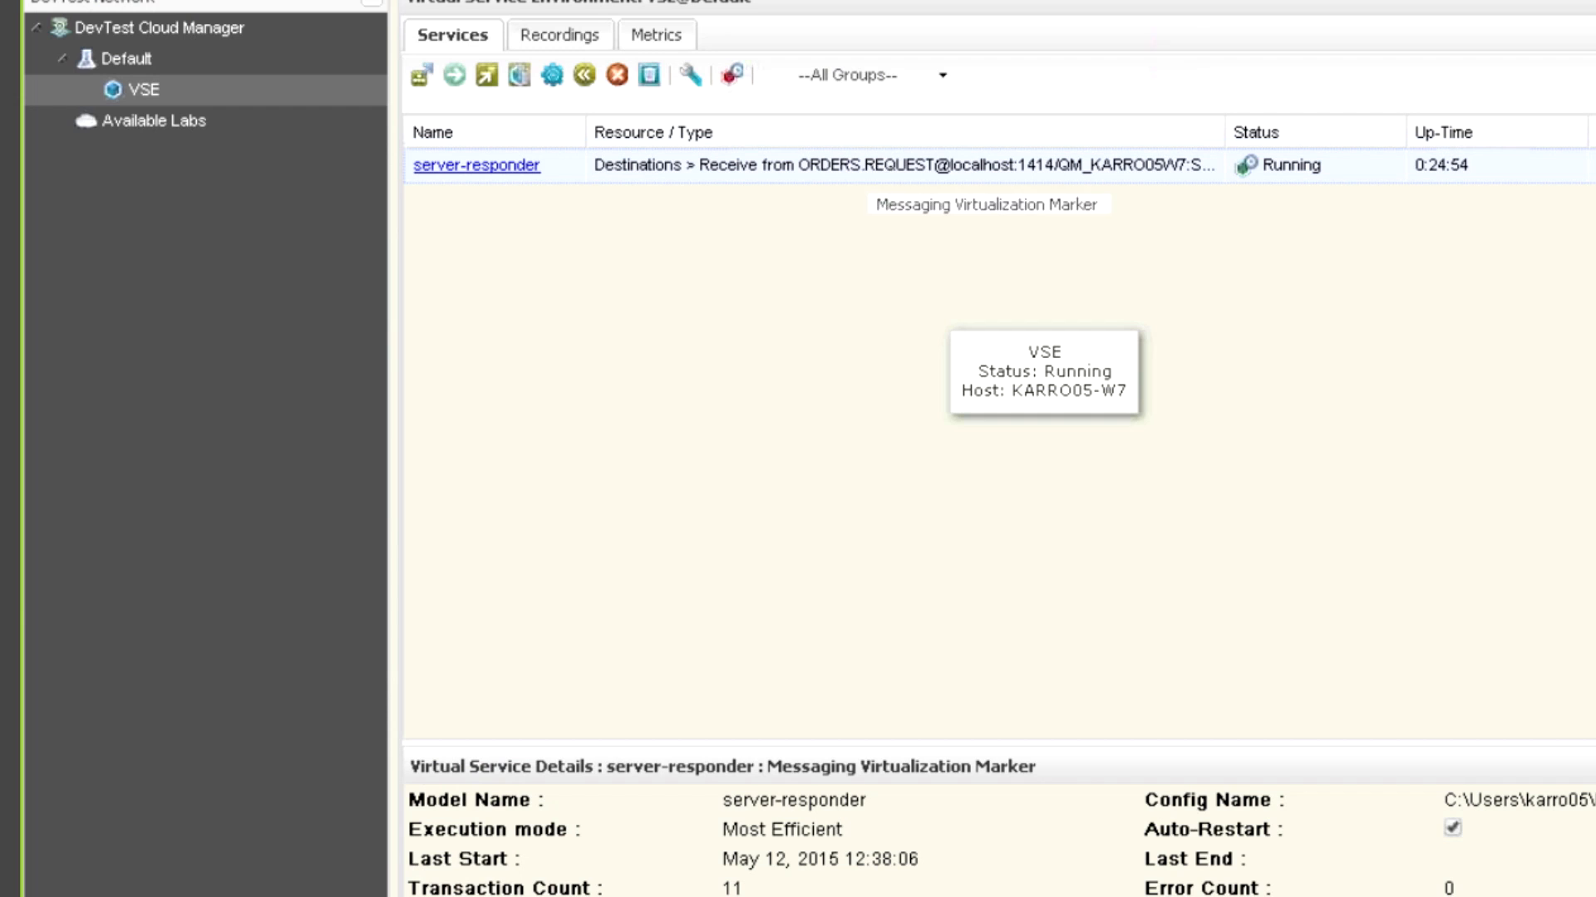
# Stop the server-responder virtual service and confirm the newimage deployment.
pyautogui.rightClick(476, 165)
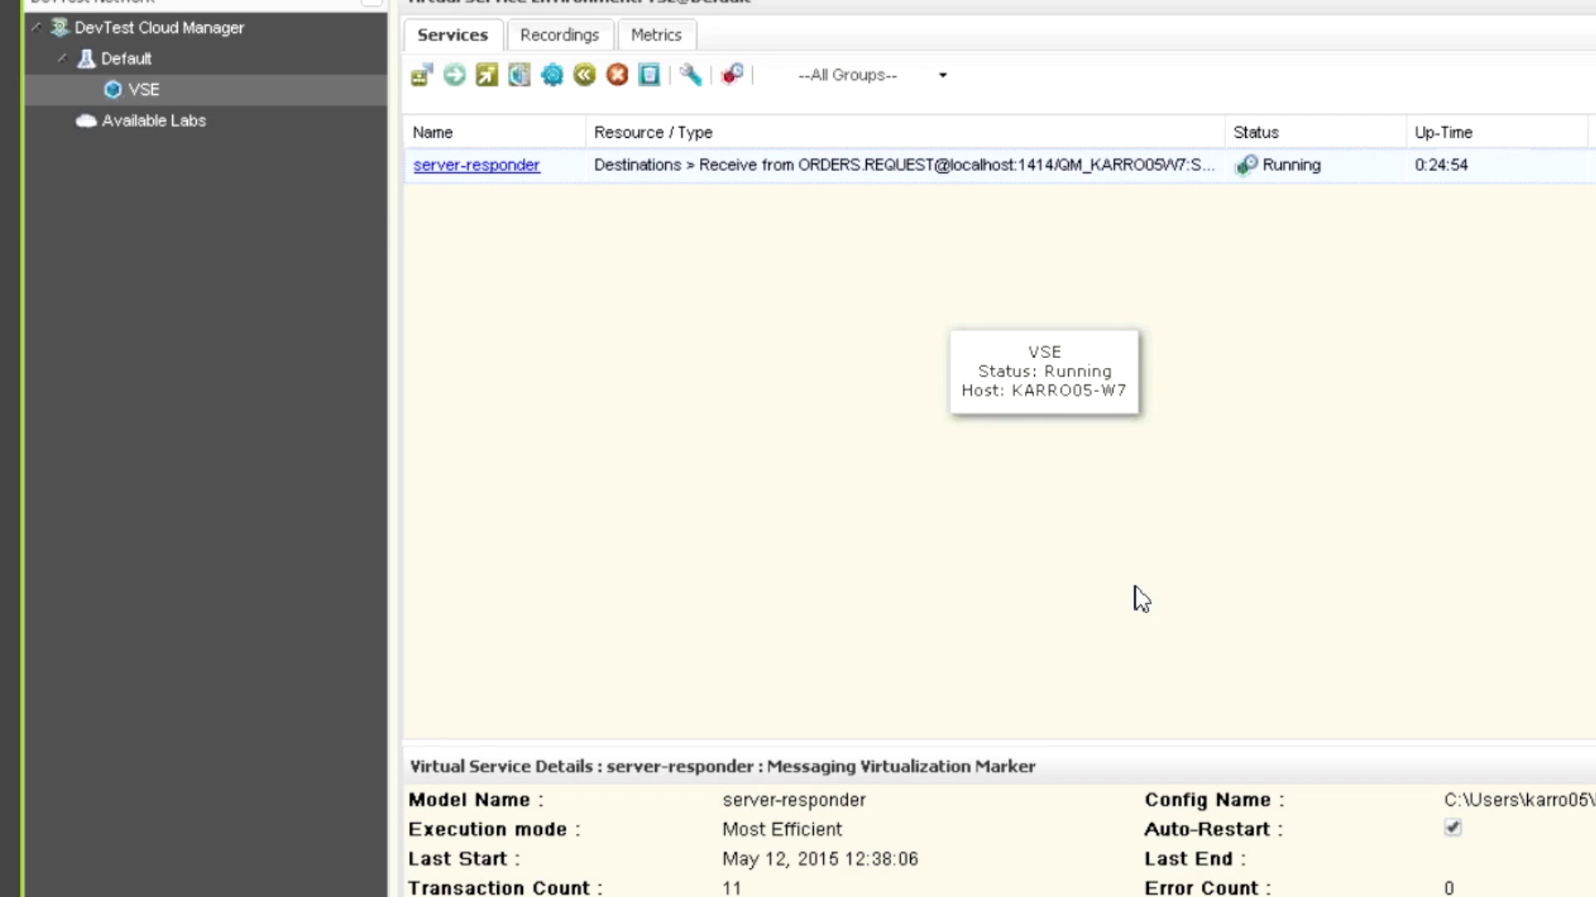
pyautogui.click(615, 74)
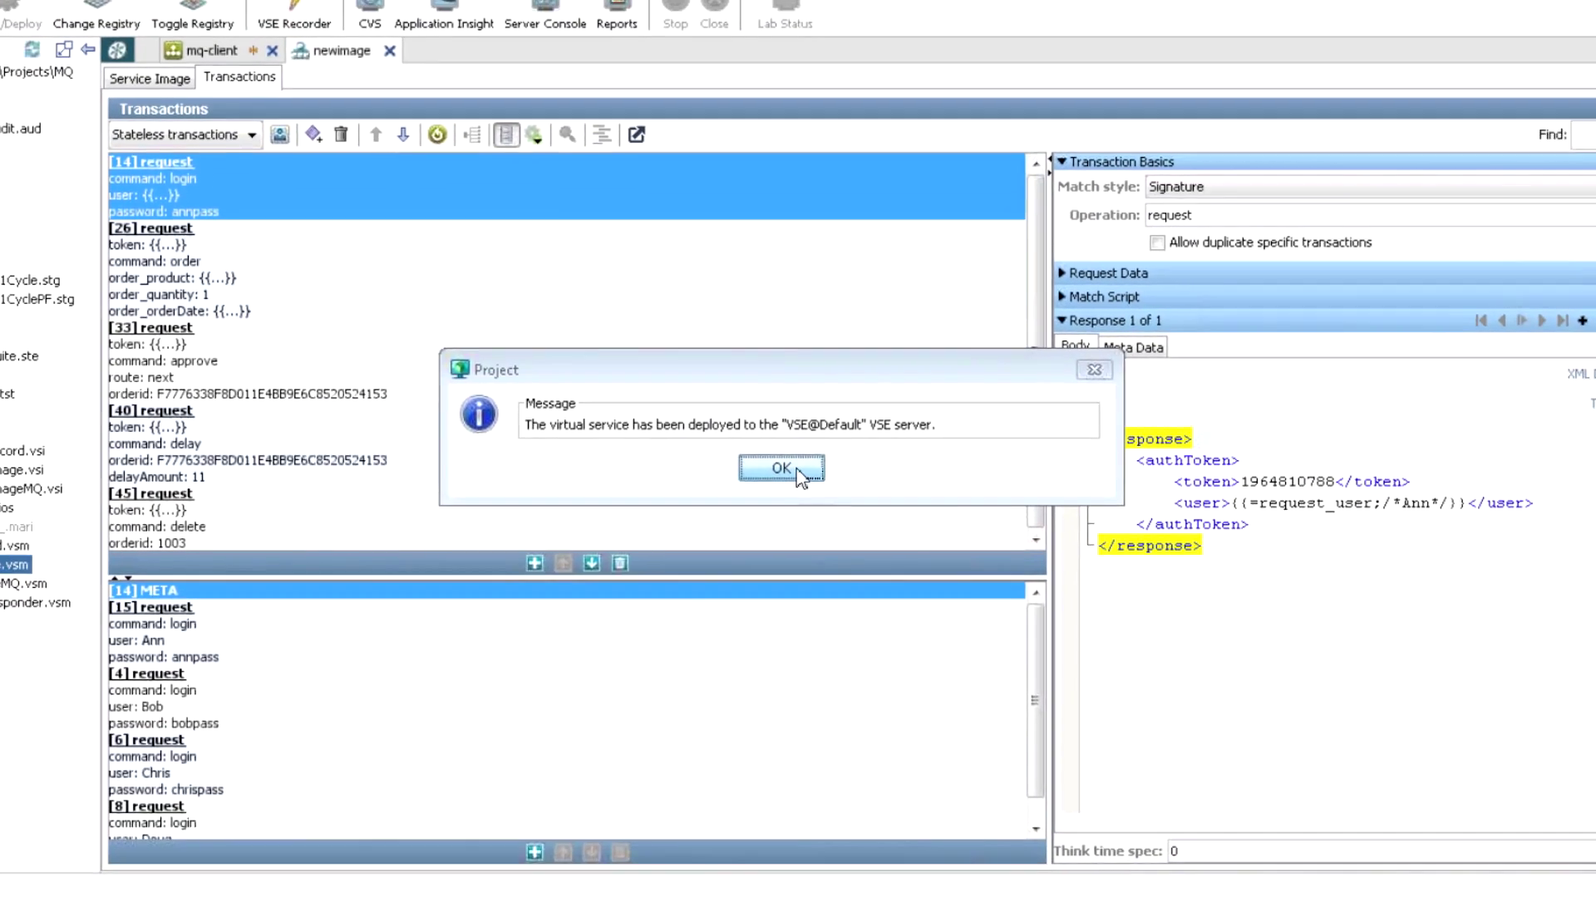
pyautogui.click(781, 468)
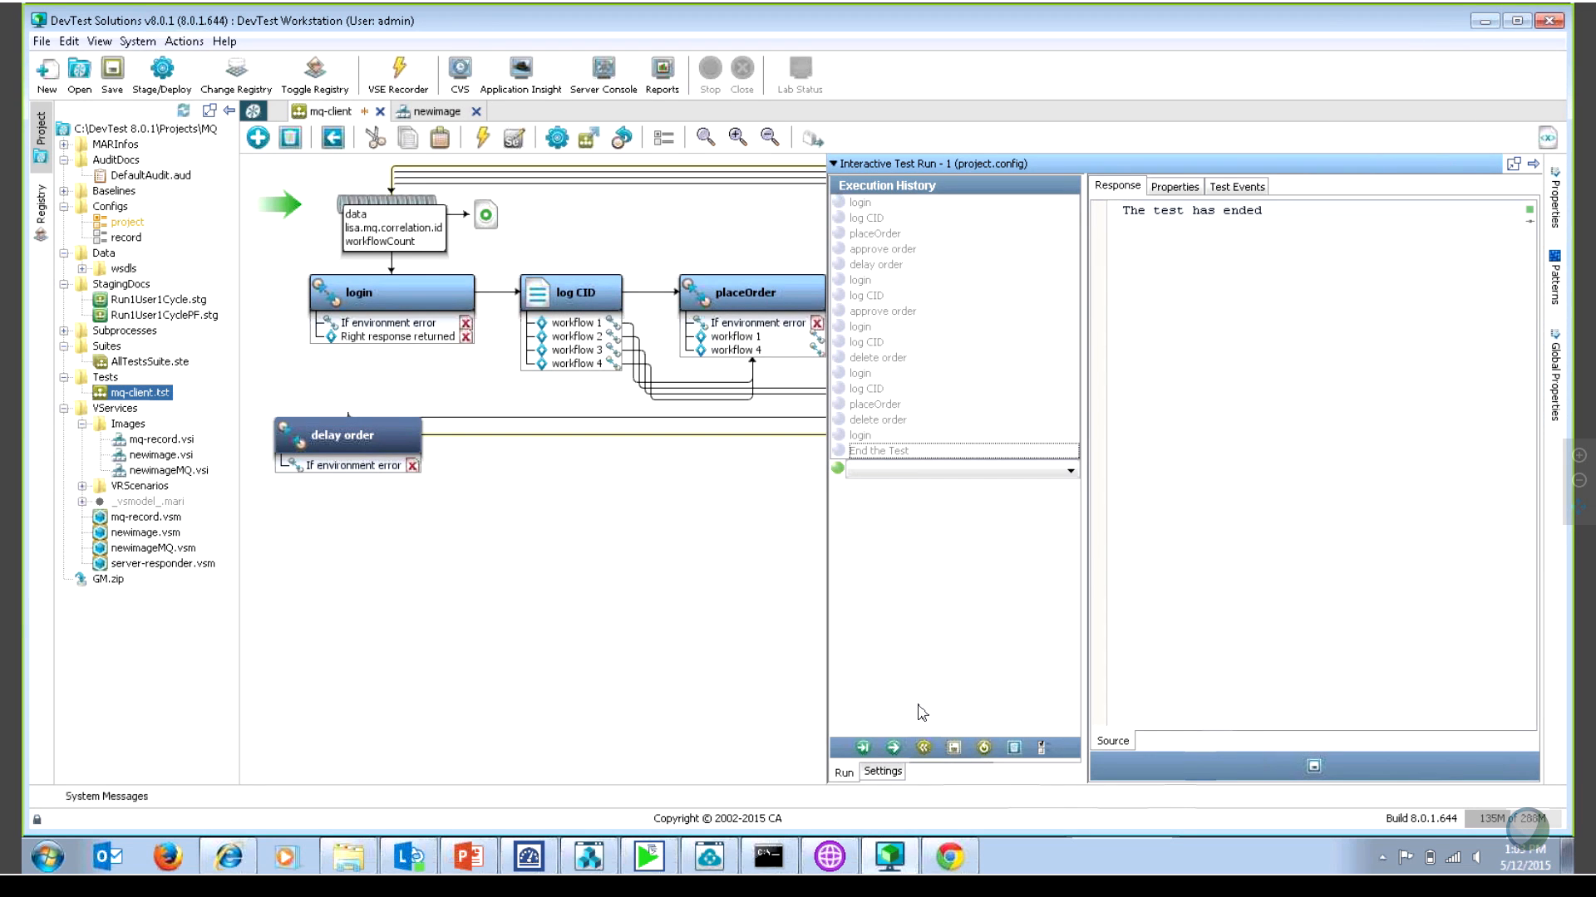
# Rerun the mq-client test against the virtual service and check newimage in the Server Console.
pyautogui.click(922, 748)
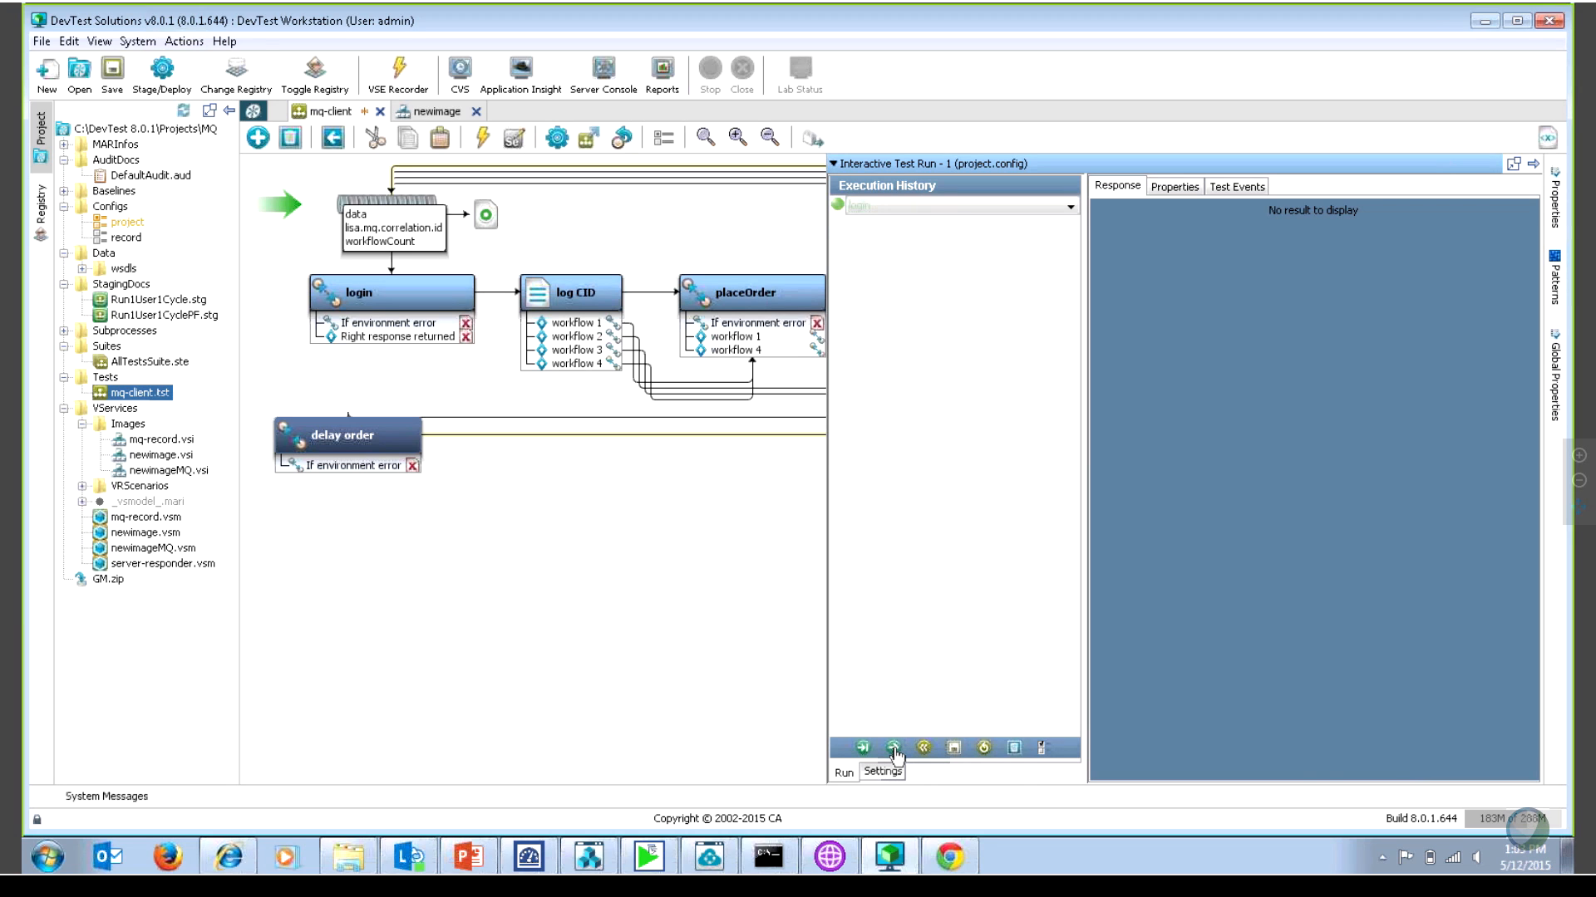
pyautogui.click(892, 747)
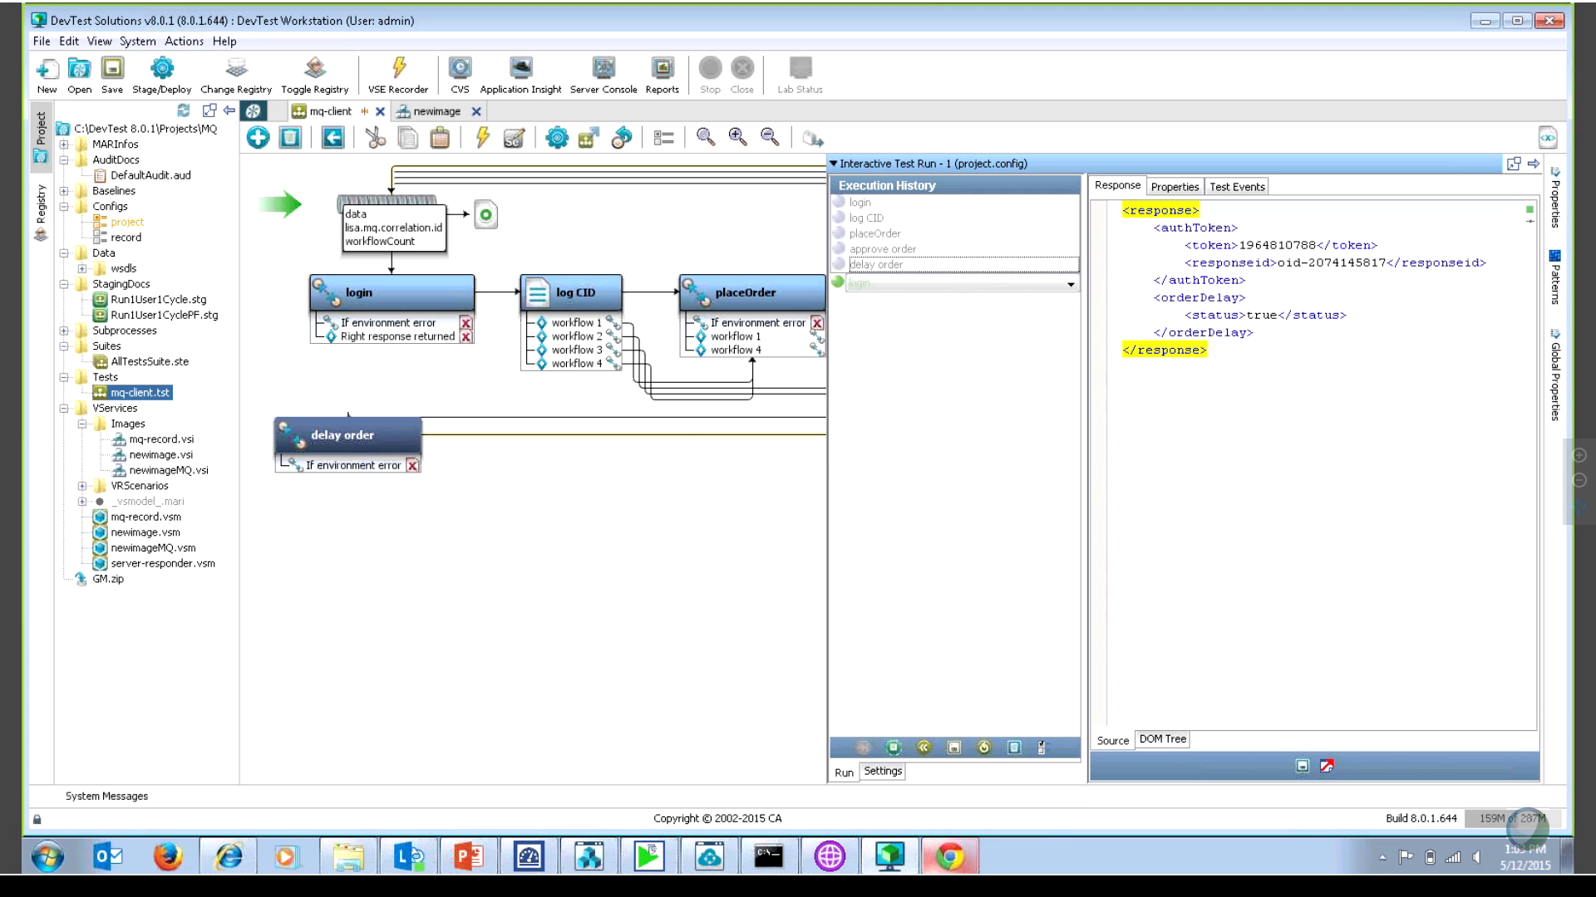
pyautogui.click(1163, 739)
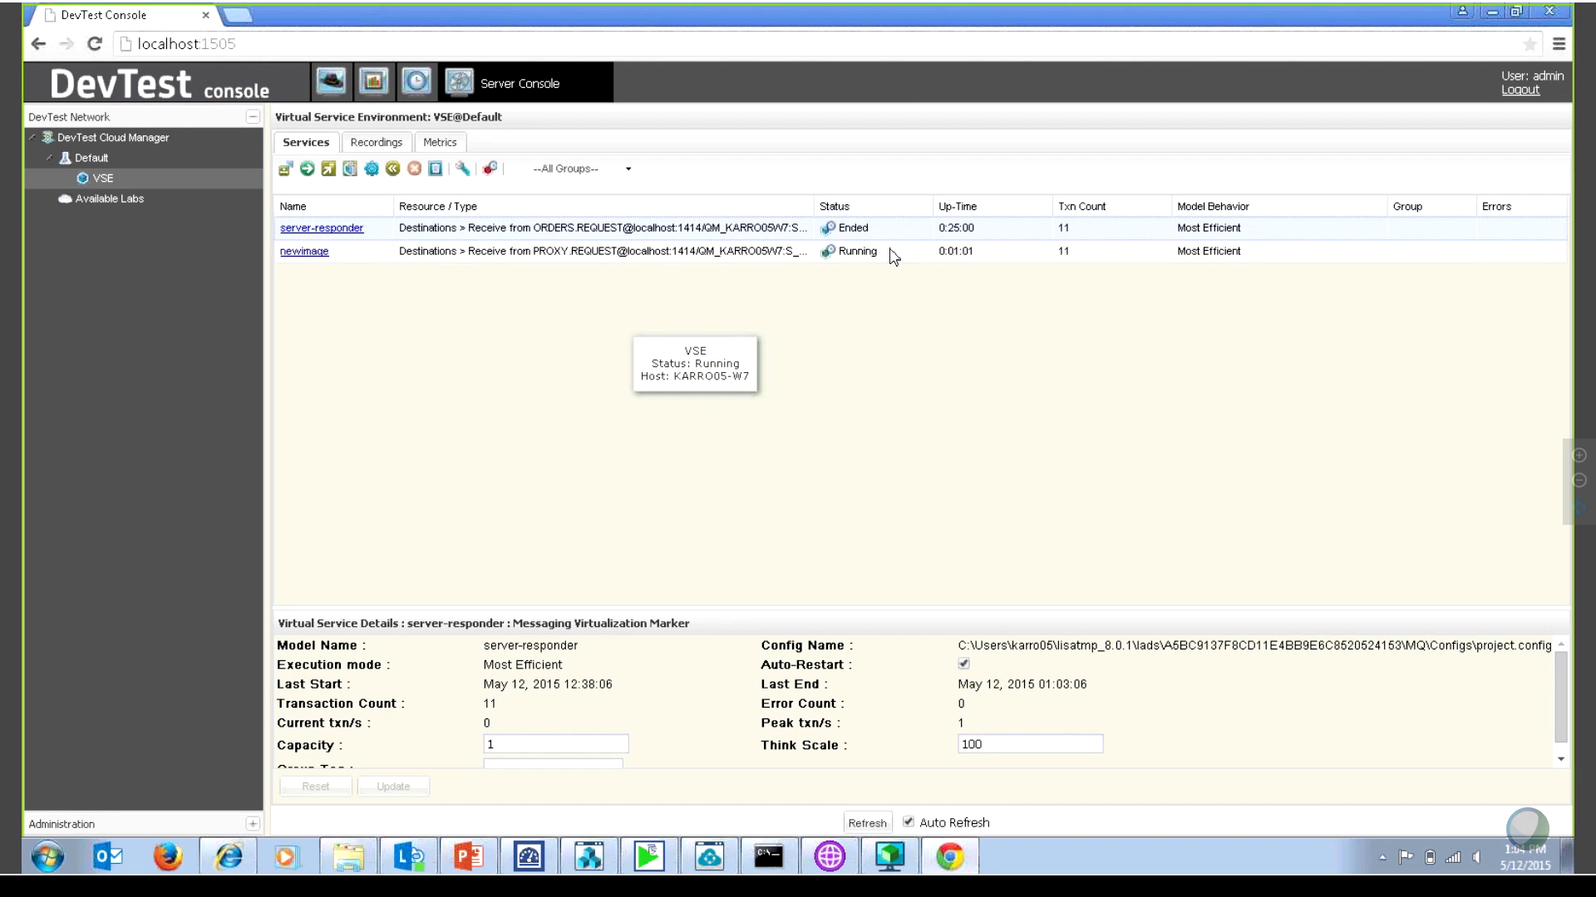
# Inspect newimage's recent requests and view how the latest delete request matched transaction [45].
pyautogui.click(304, 251)
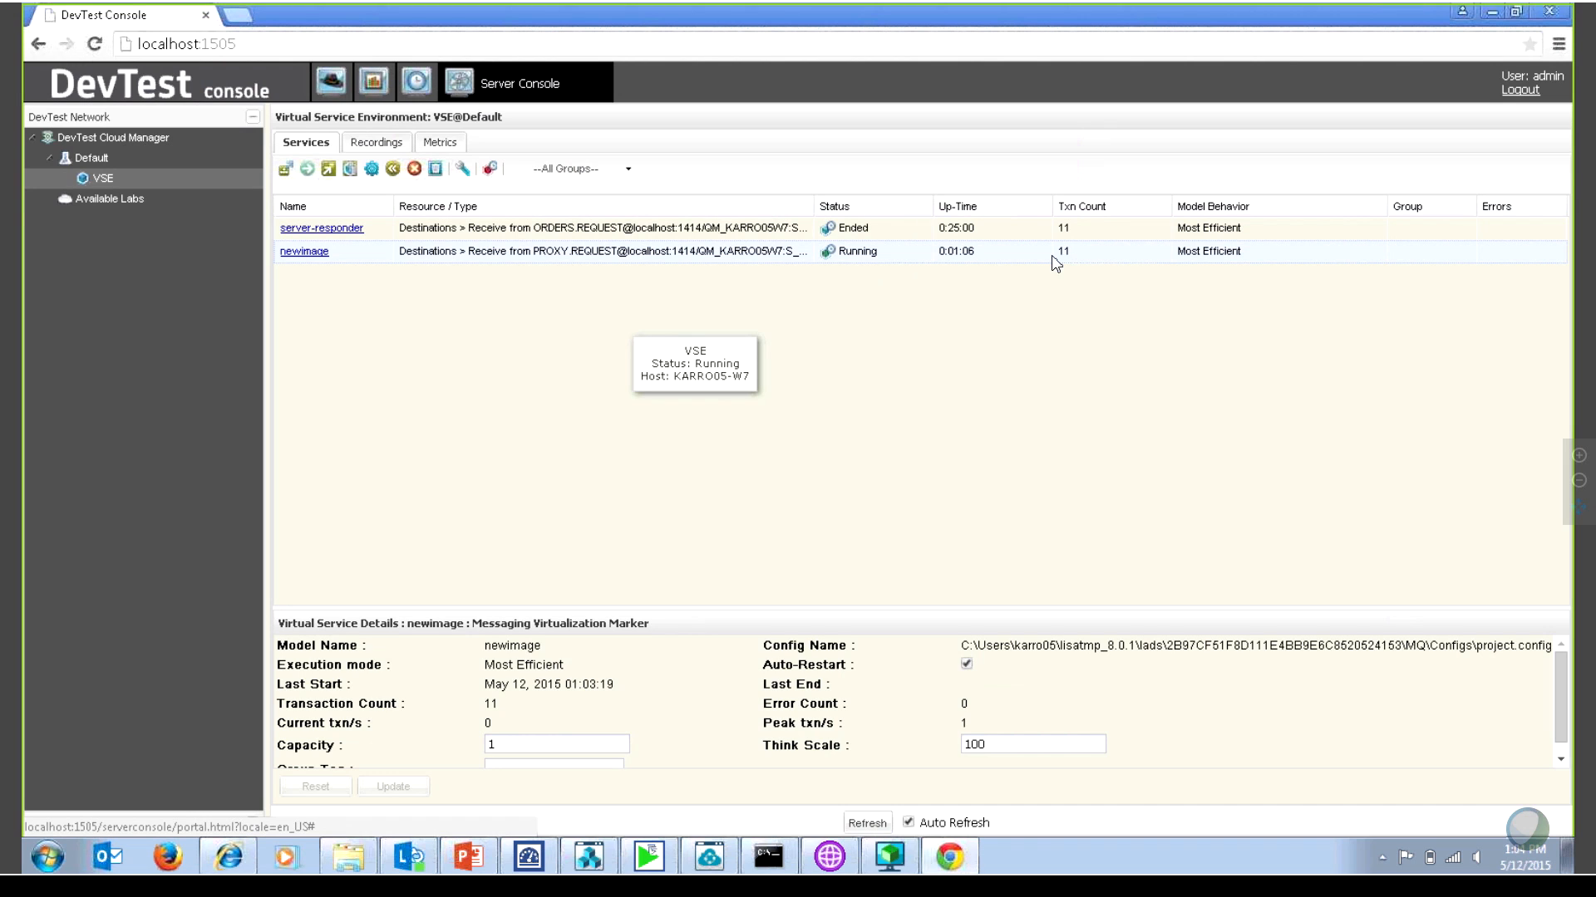
pyautogui.moveTo(662, 262)
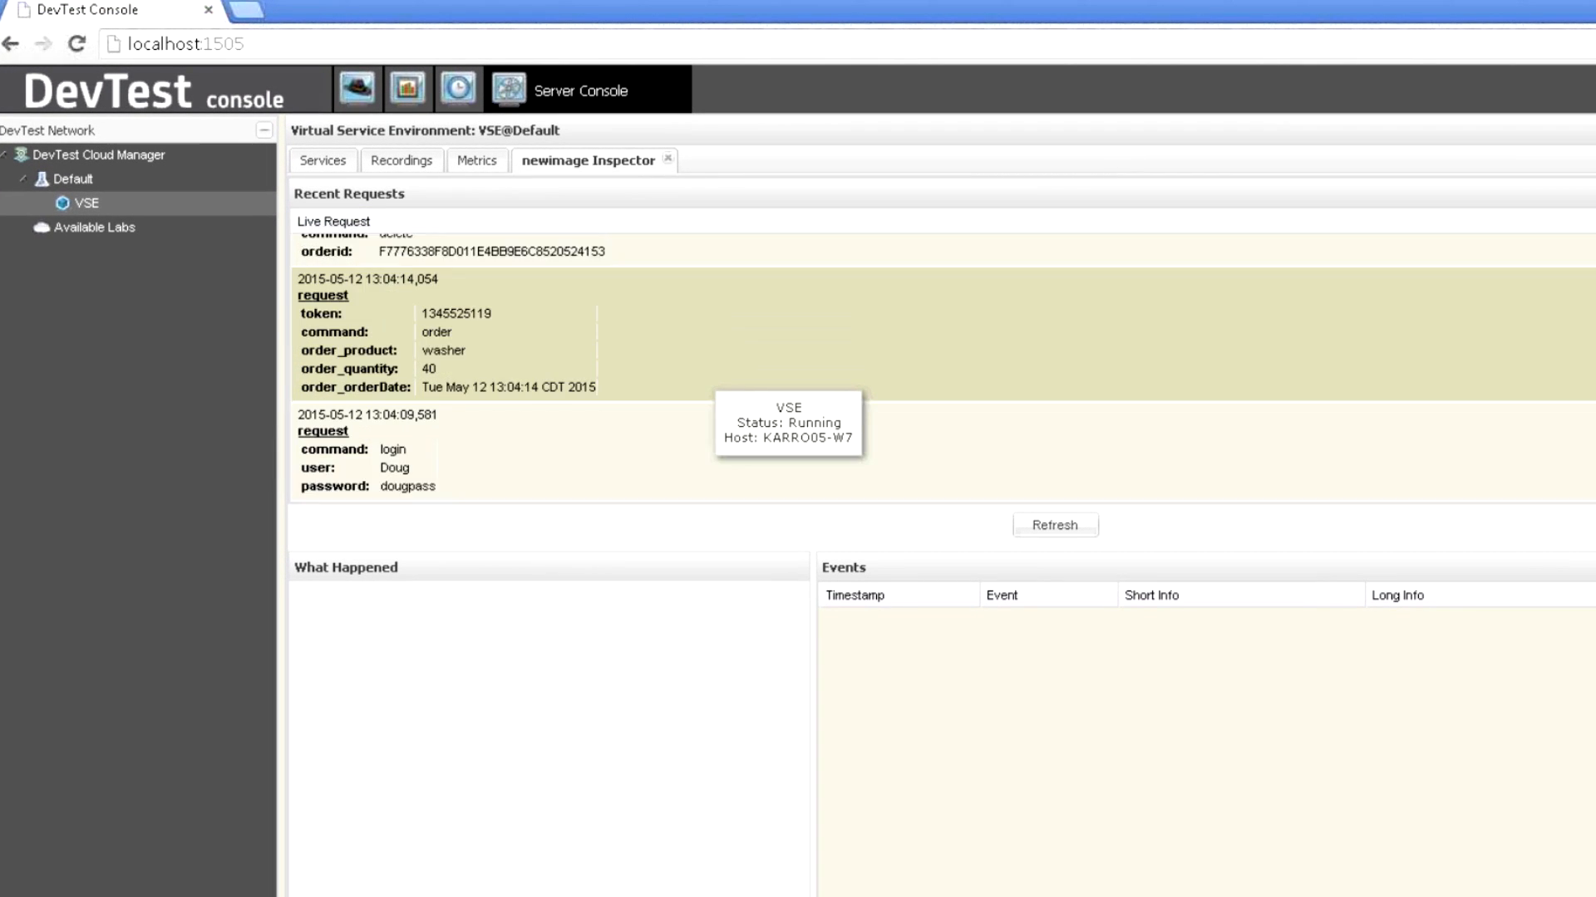
pyautogui.scroll(-3)
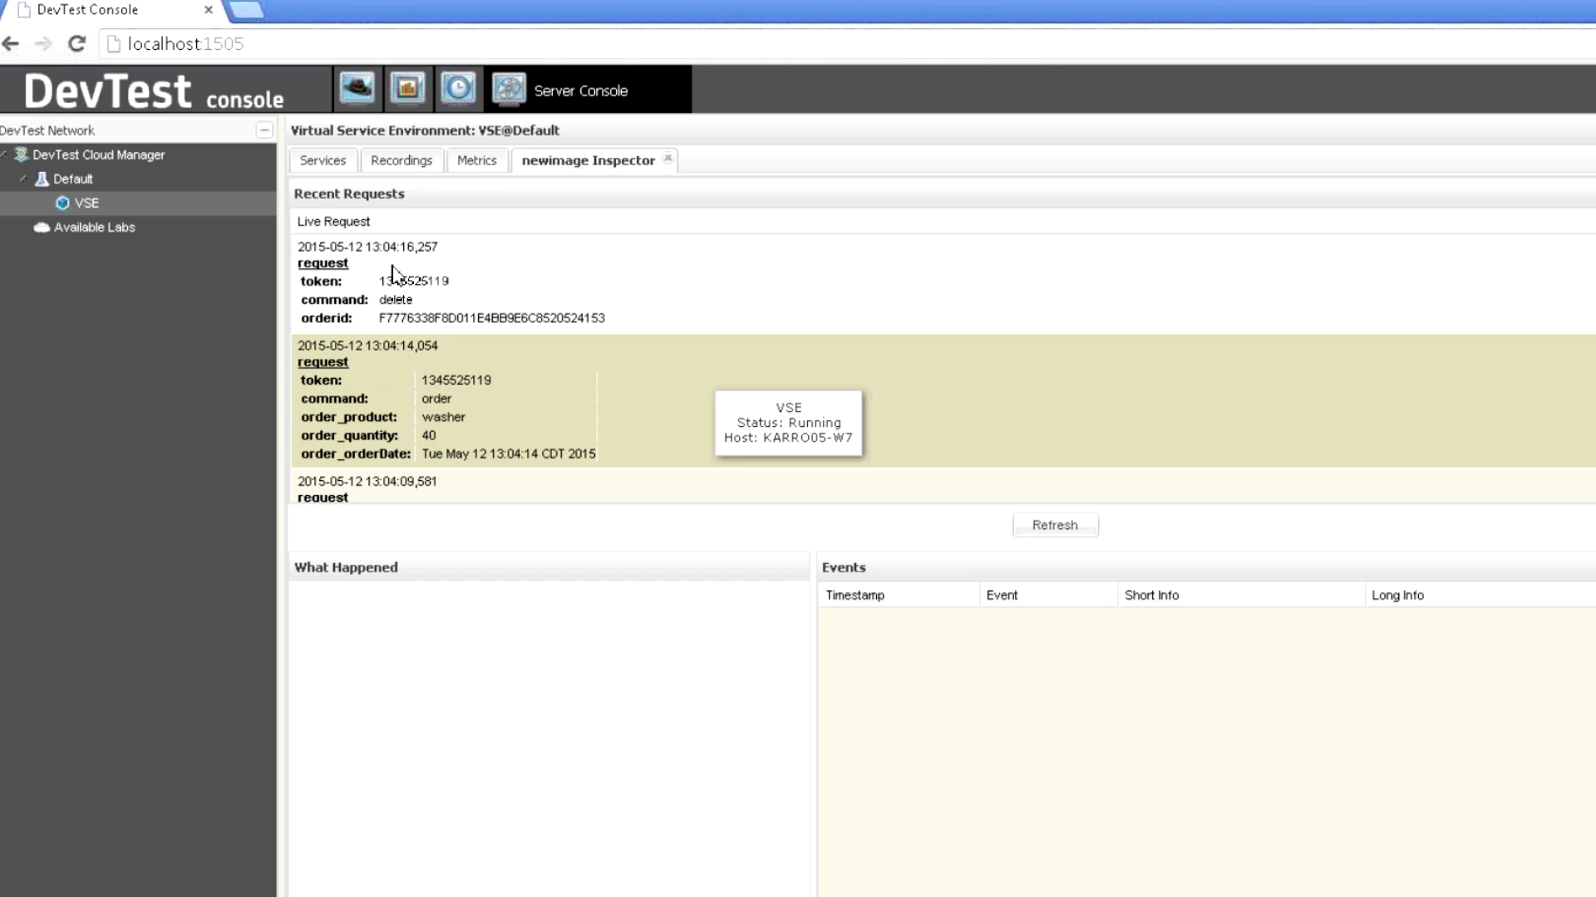
pyautogui.click(323, 262)
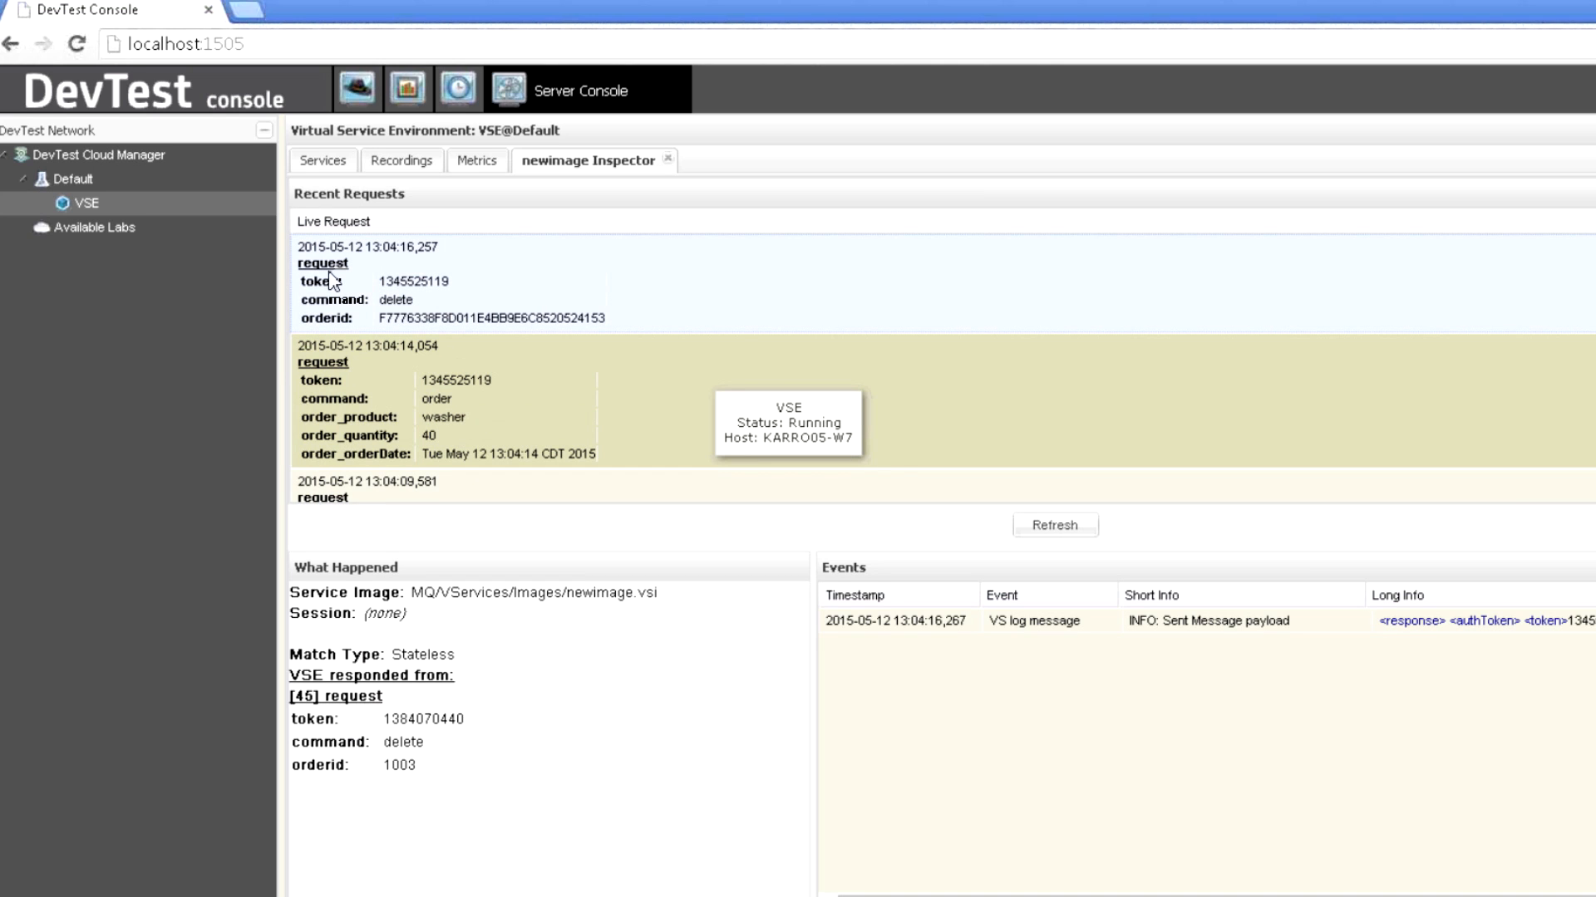
pyautogui.moveTo(340, 691)
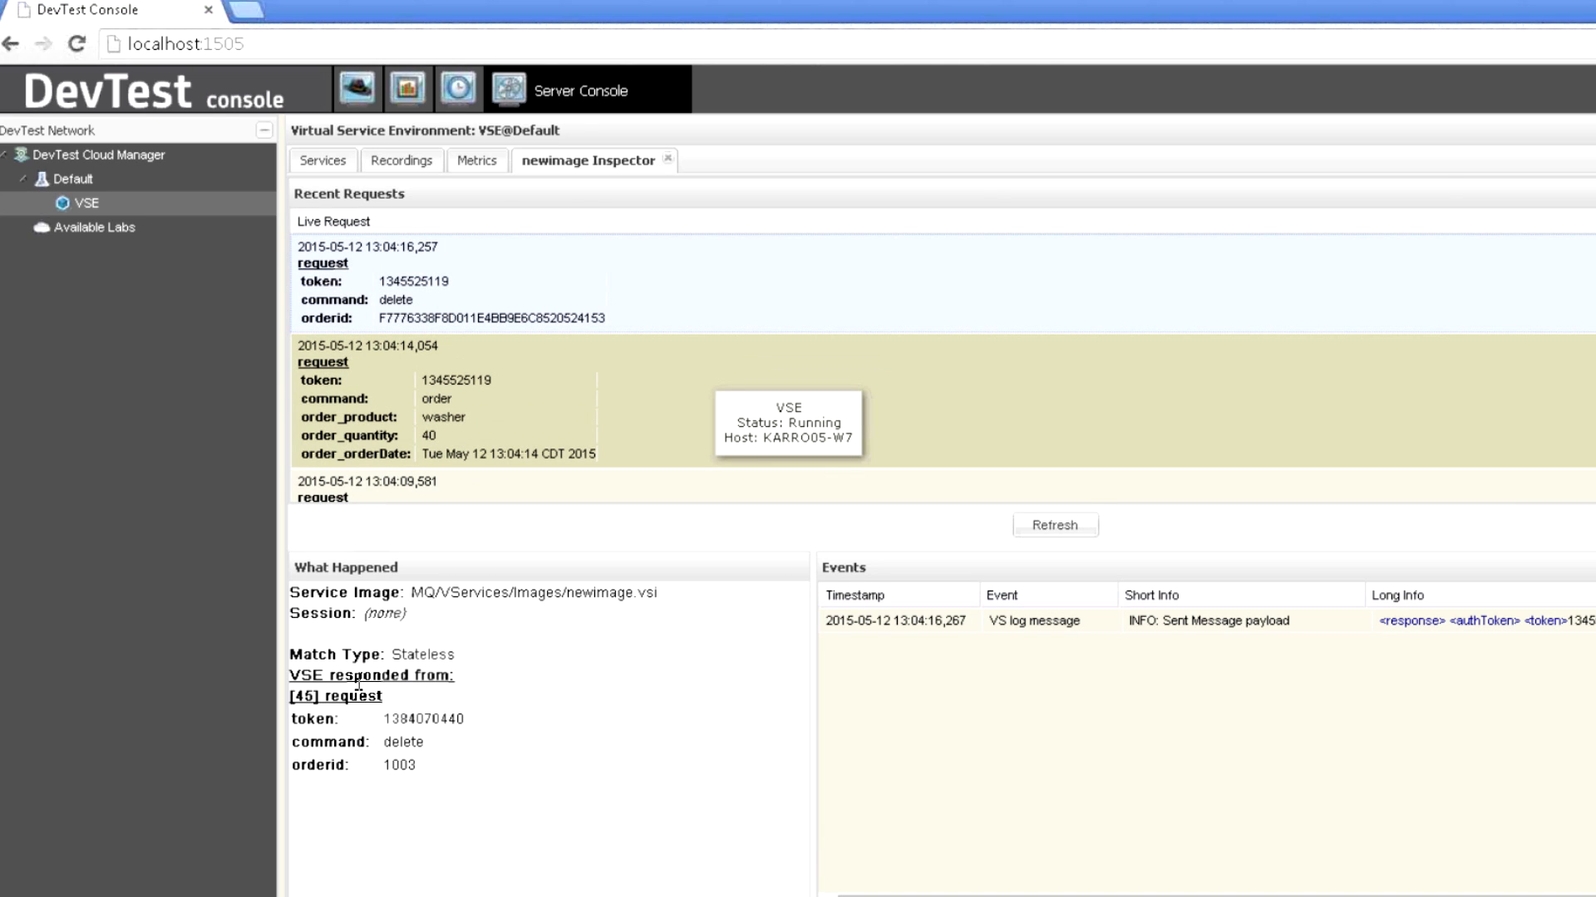